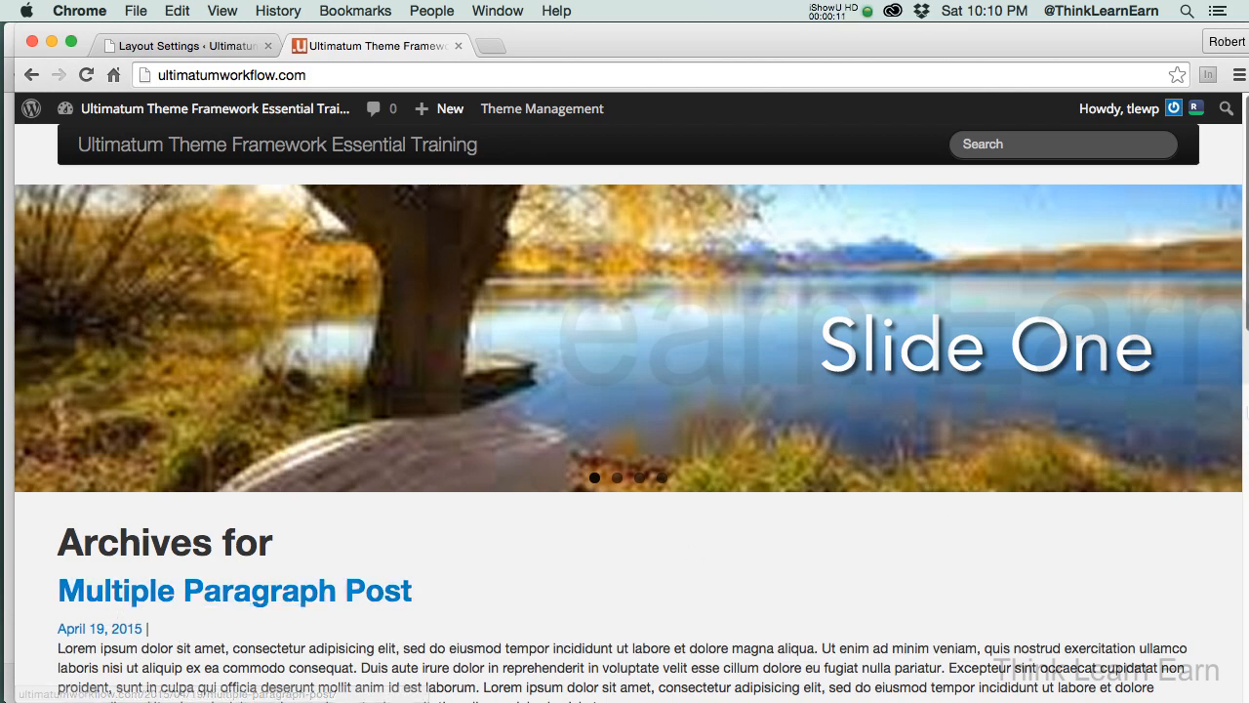
Scroll the archive page and open the Links Post
scroll(down, 3)
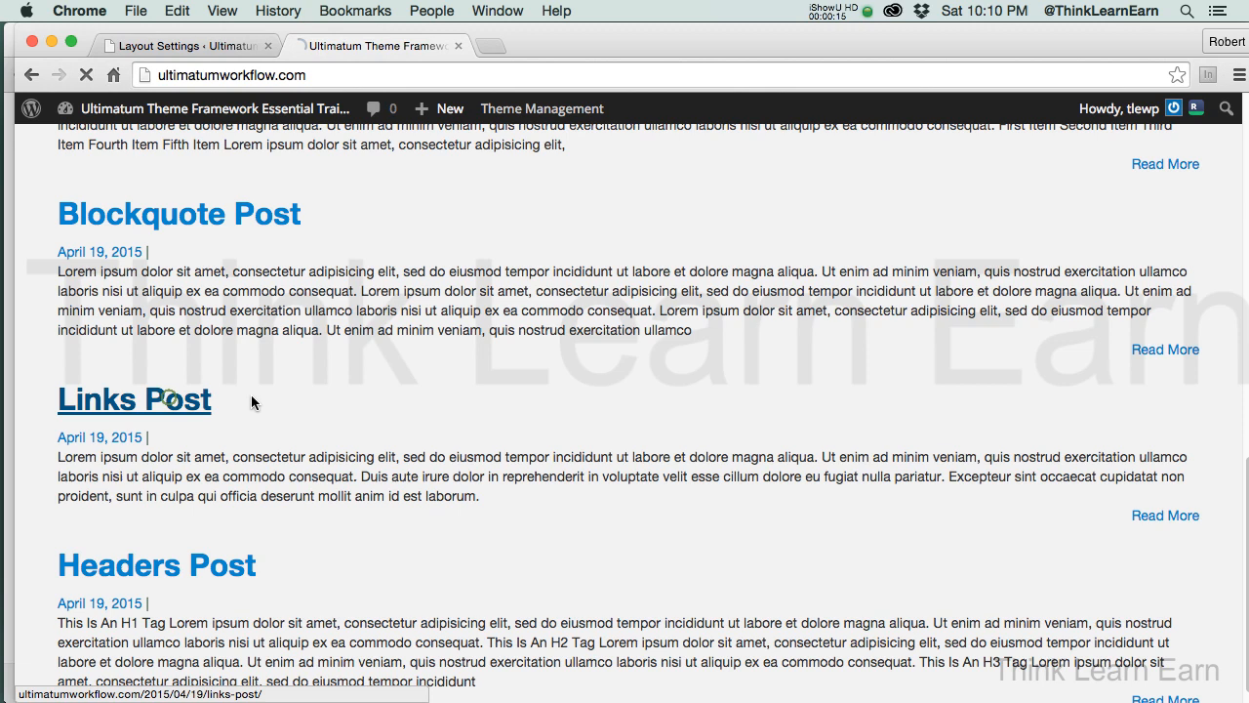
click(134, 400)
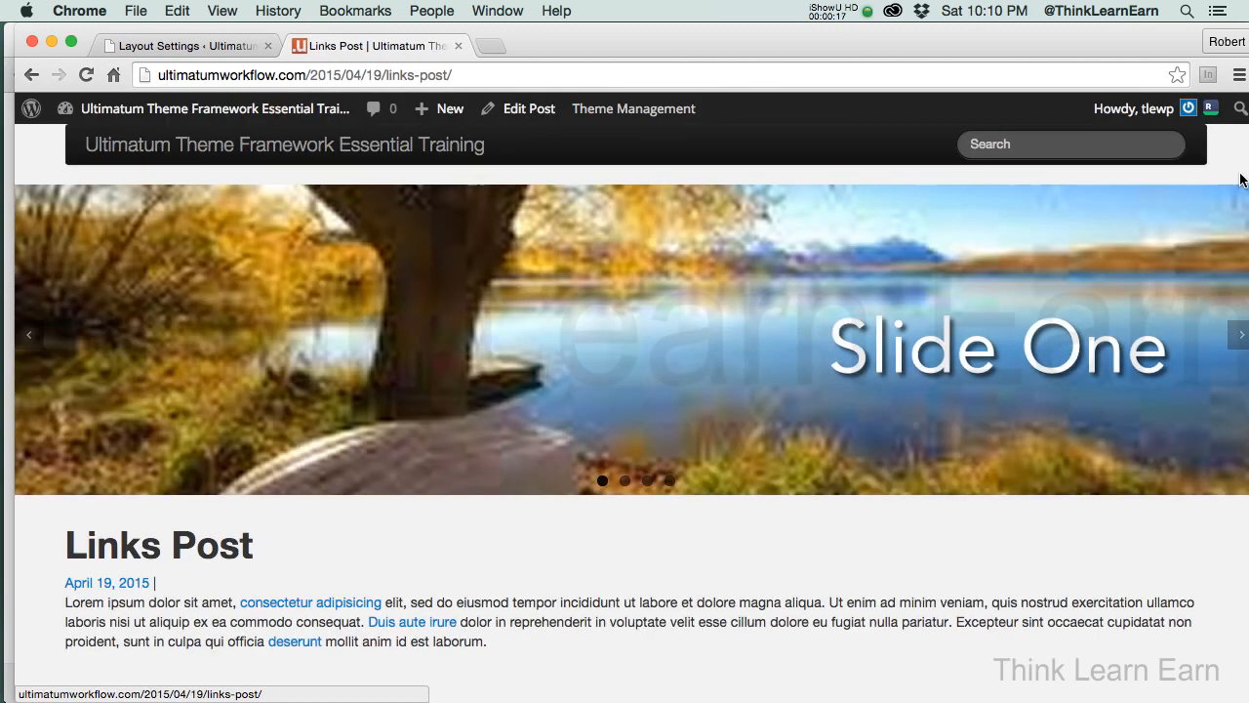
mouse_move(619, 485)
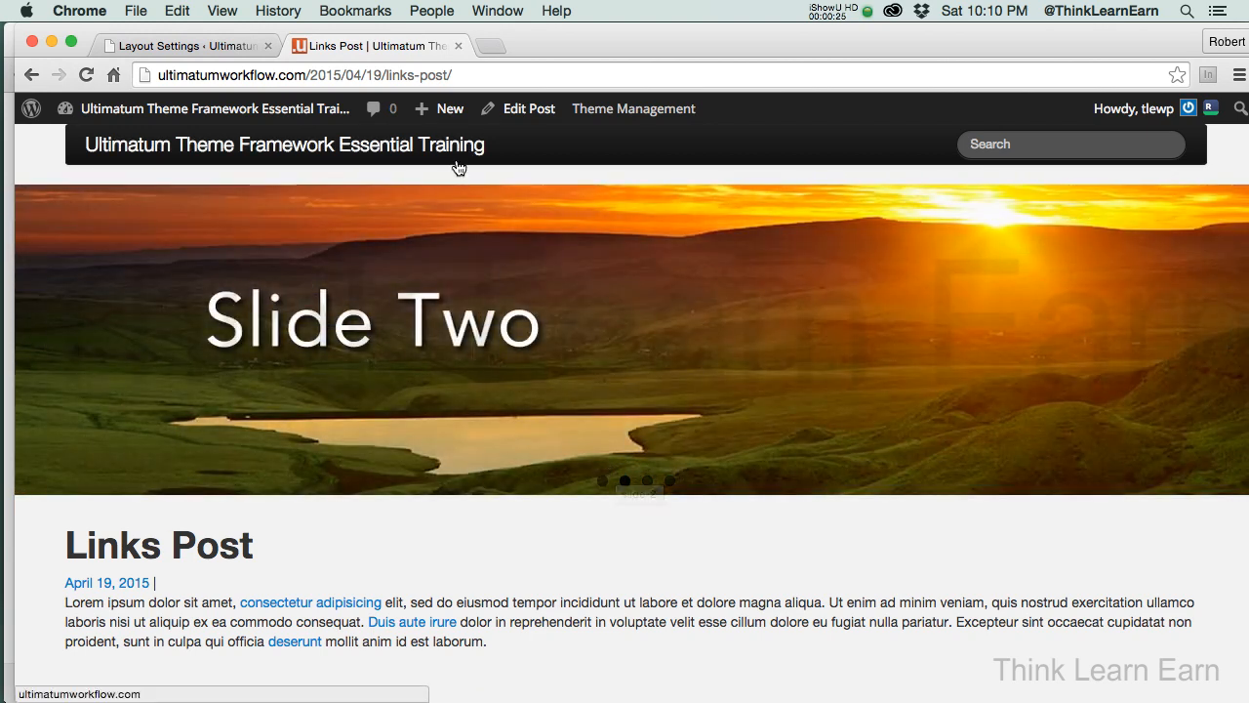
Glance at the Layouts list, return to the Links Post, then go to Menus
click(176, 45)
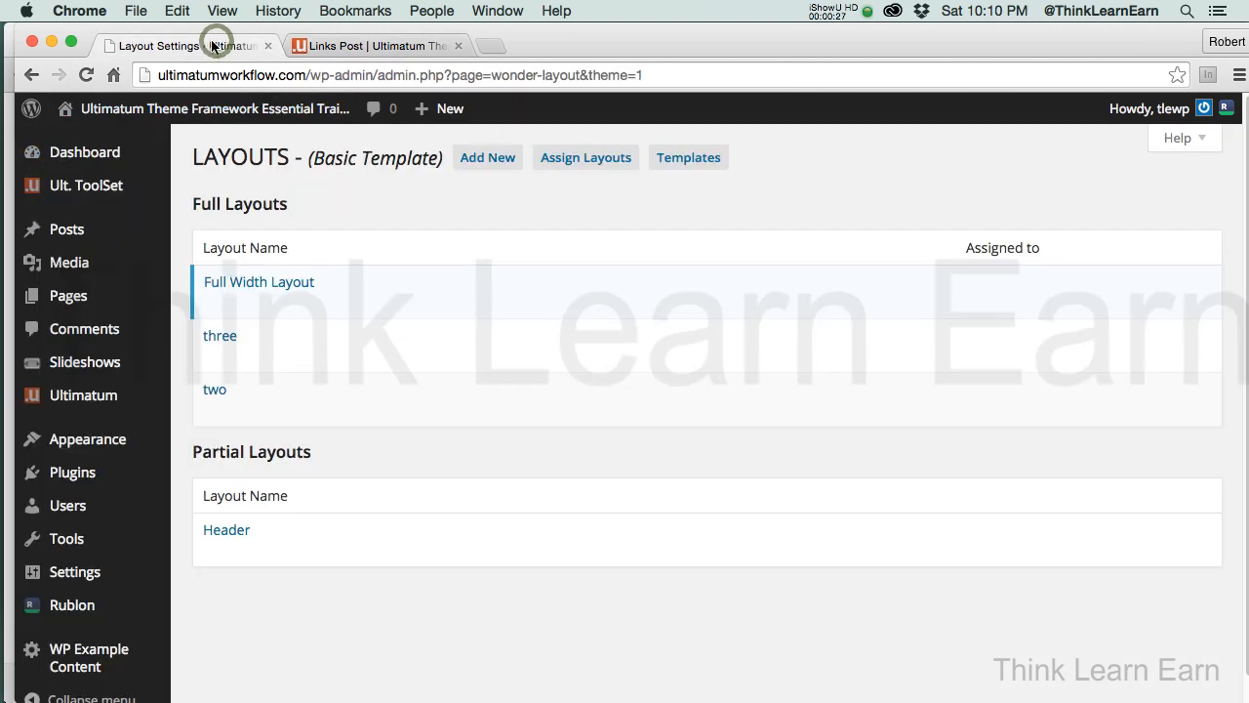
mouse_move(127, 108)
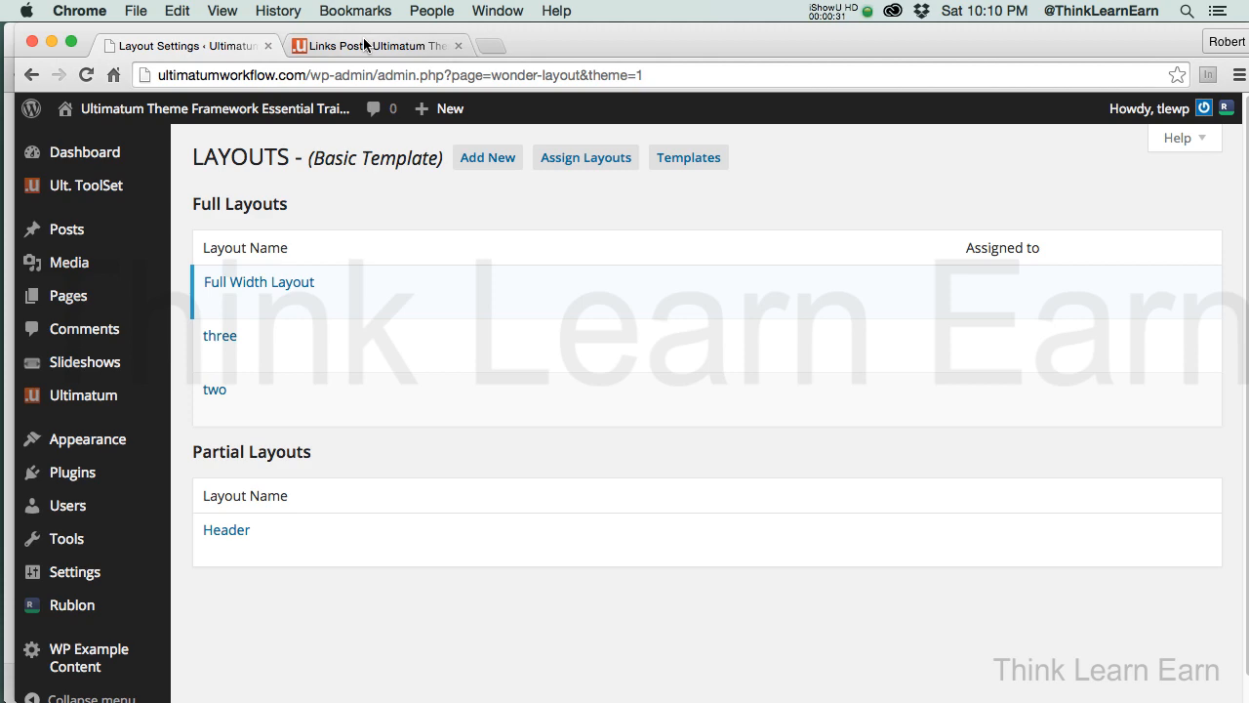
click(375, 45)
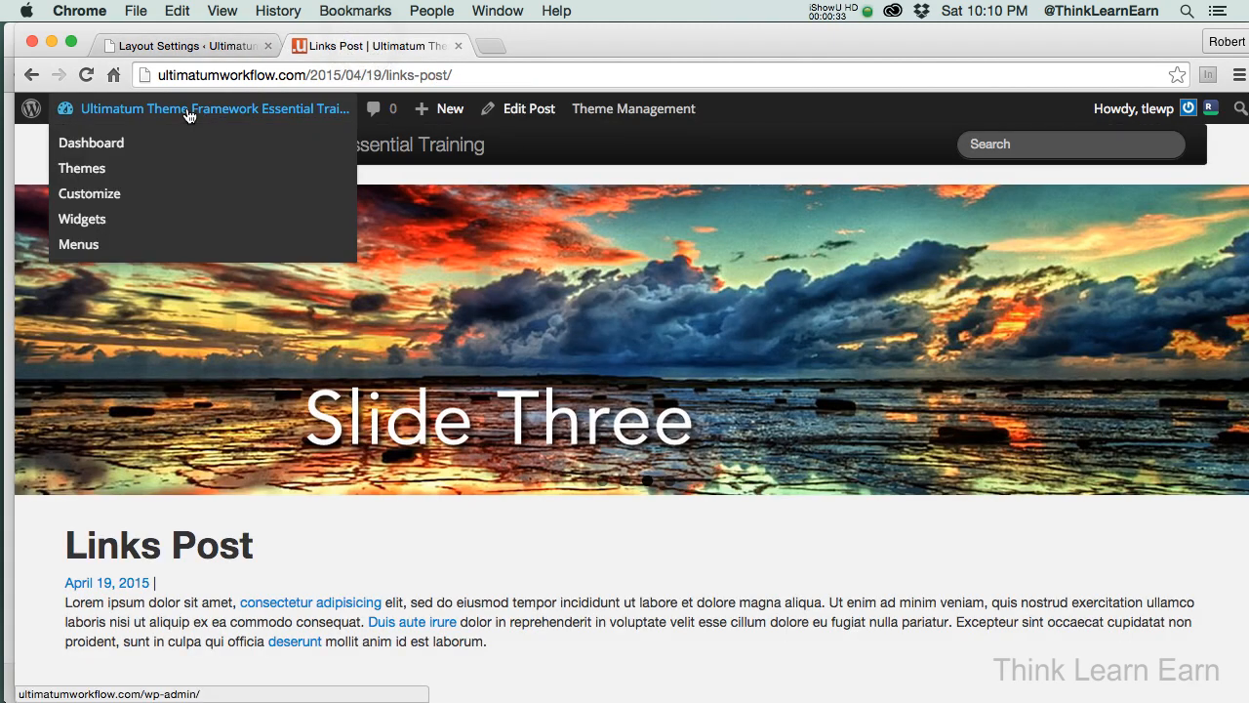
mouse_move(217, 45)
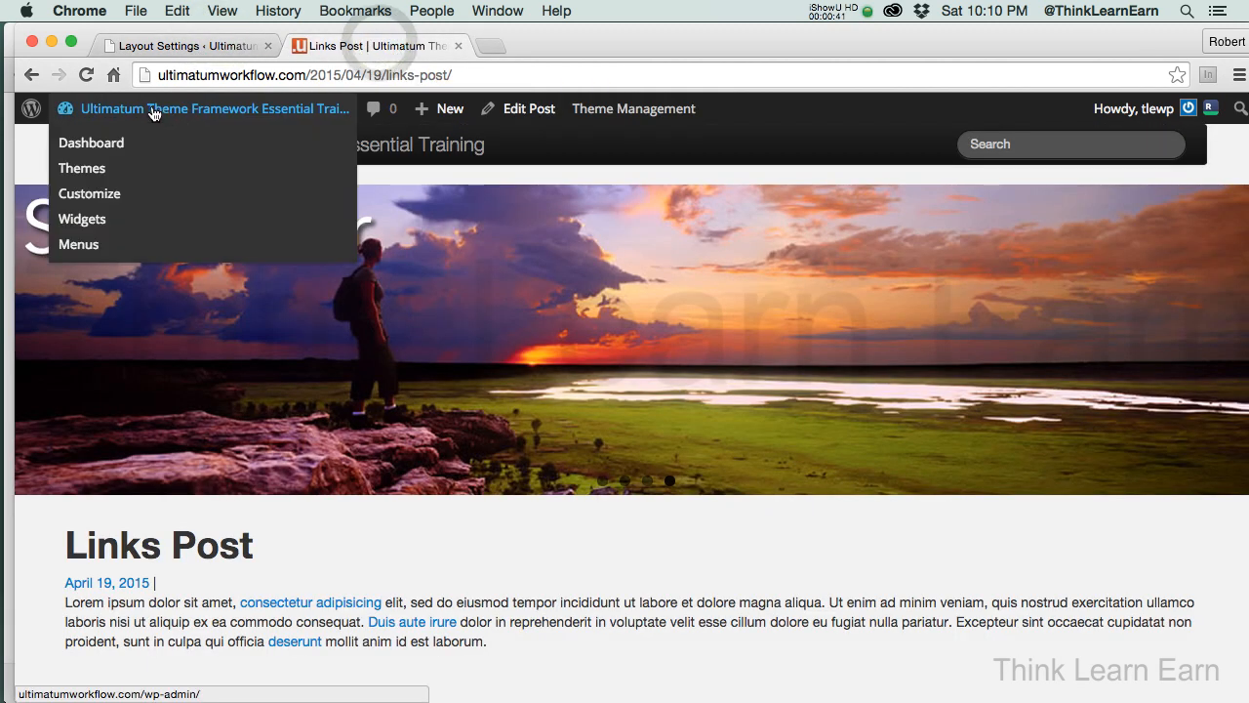
click(78, 244)
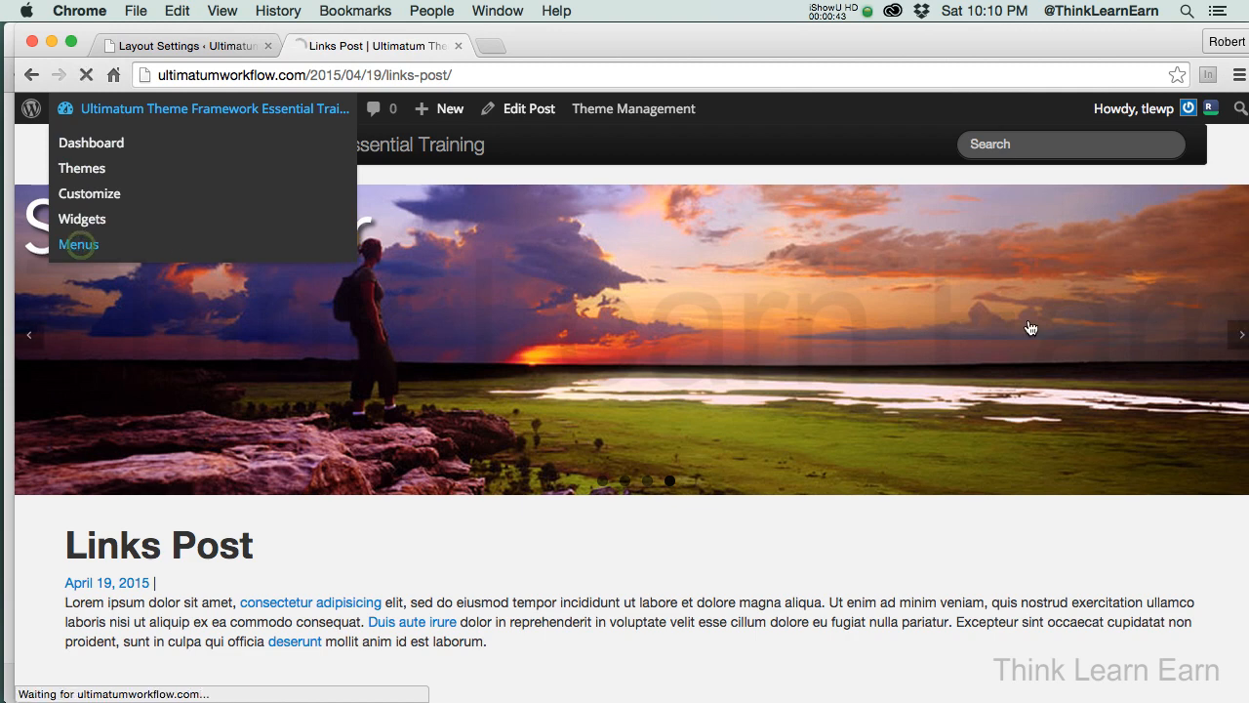
Create a new menu named 'main-menu'
click(79, 244)
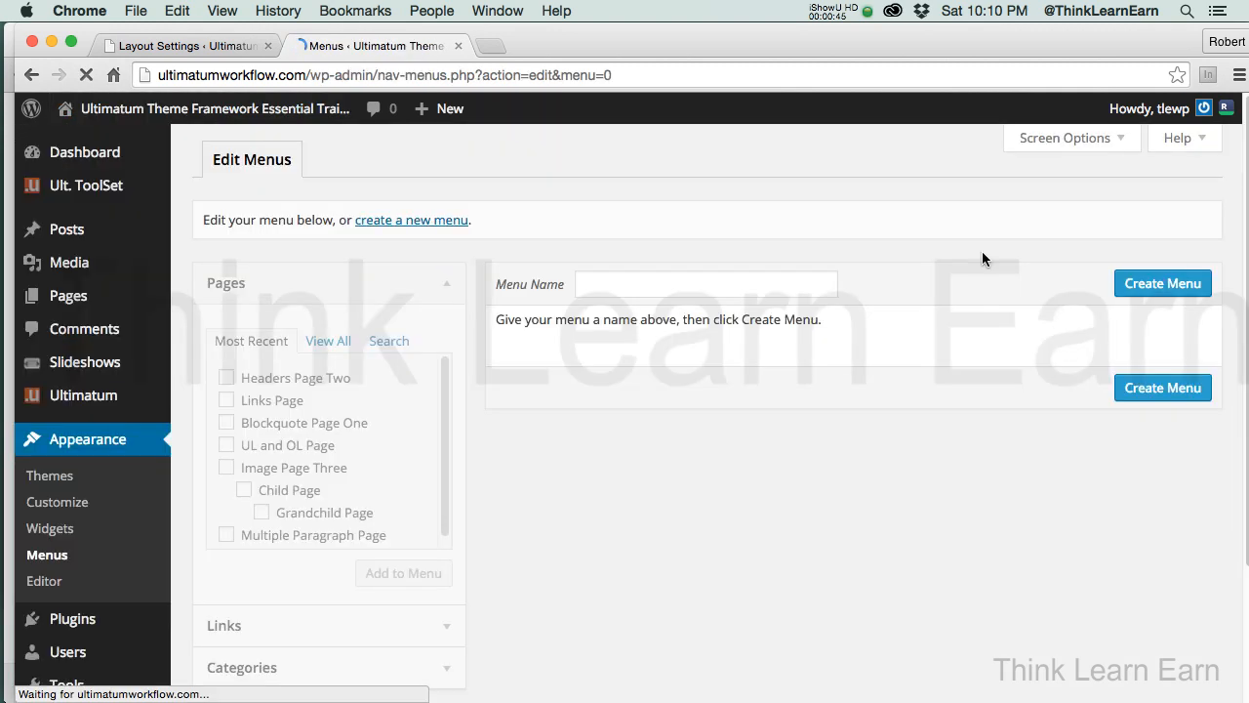
click(704, 283)
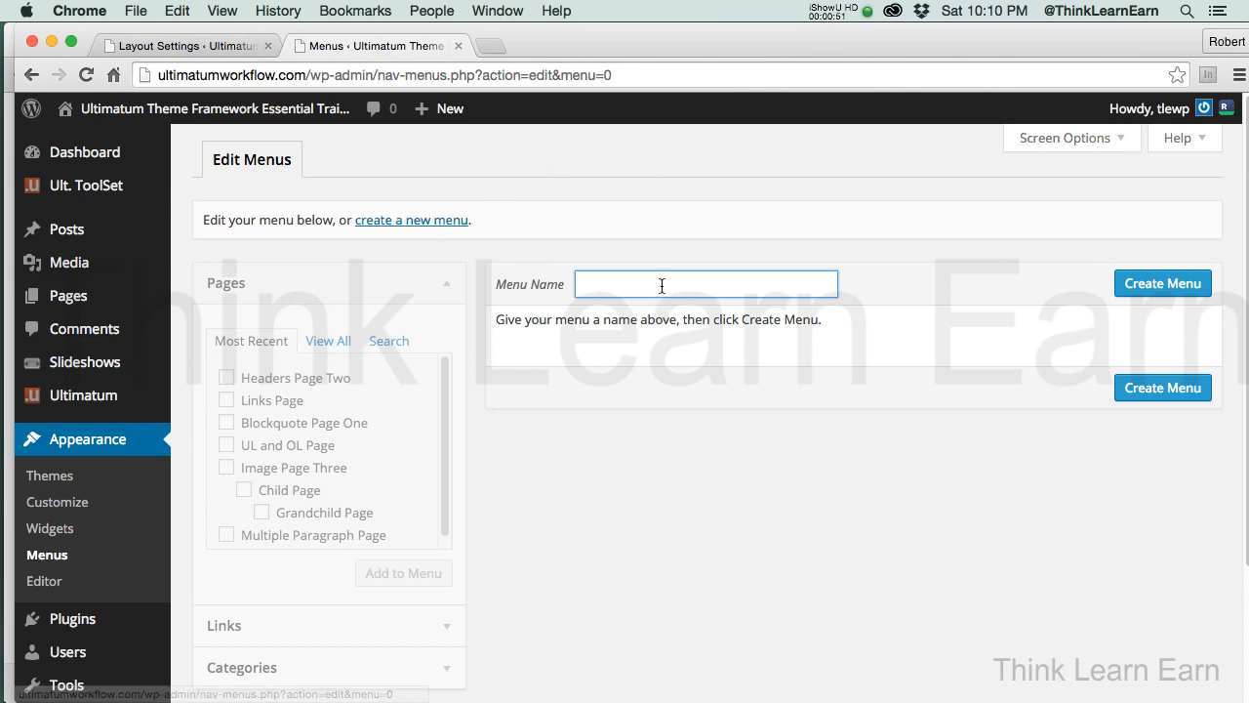
mouse_move(1229, 302)
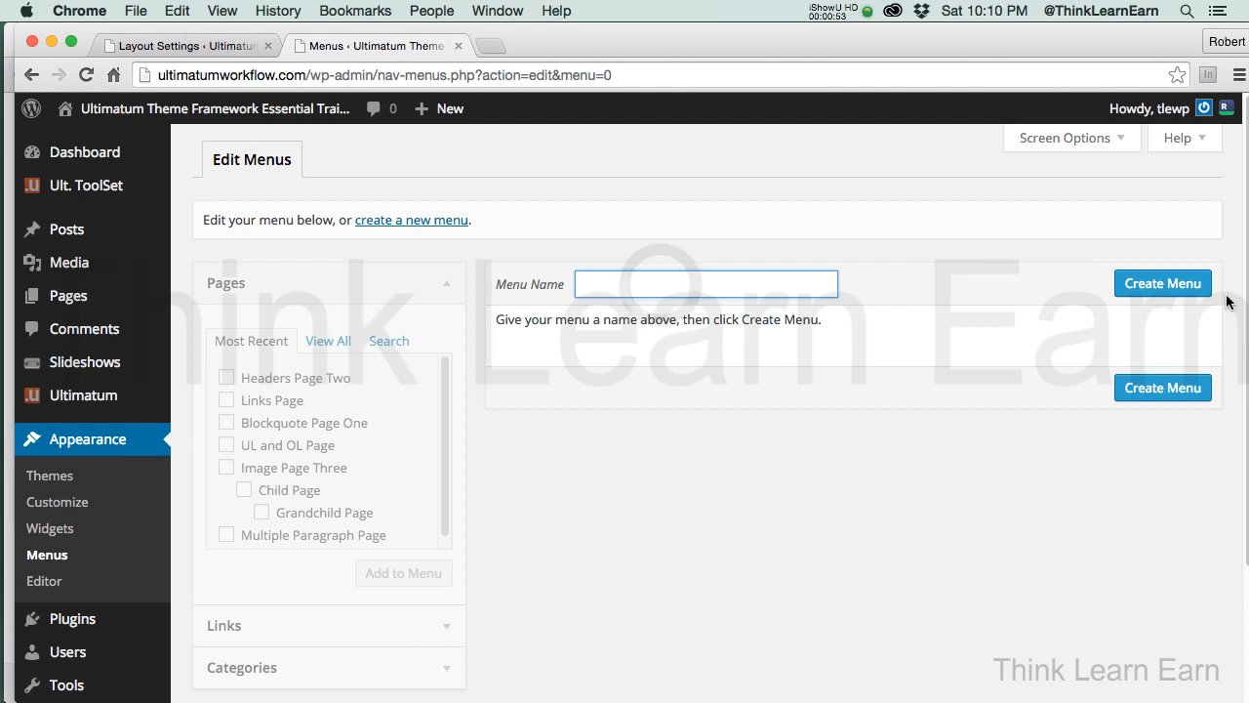
text(main-menu)
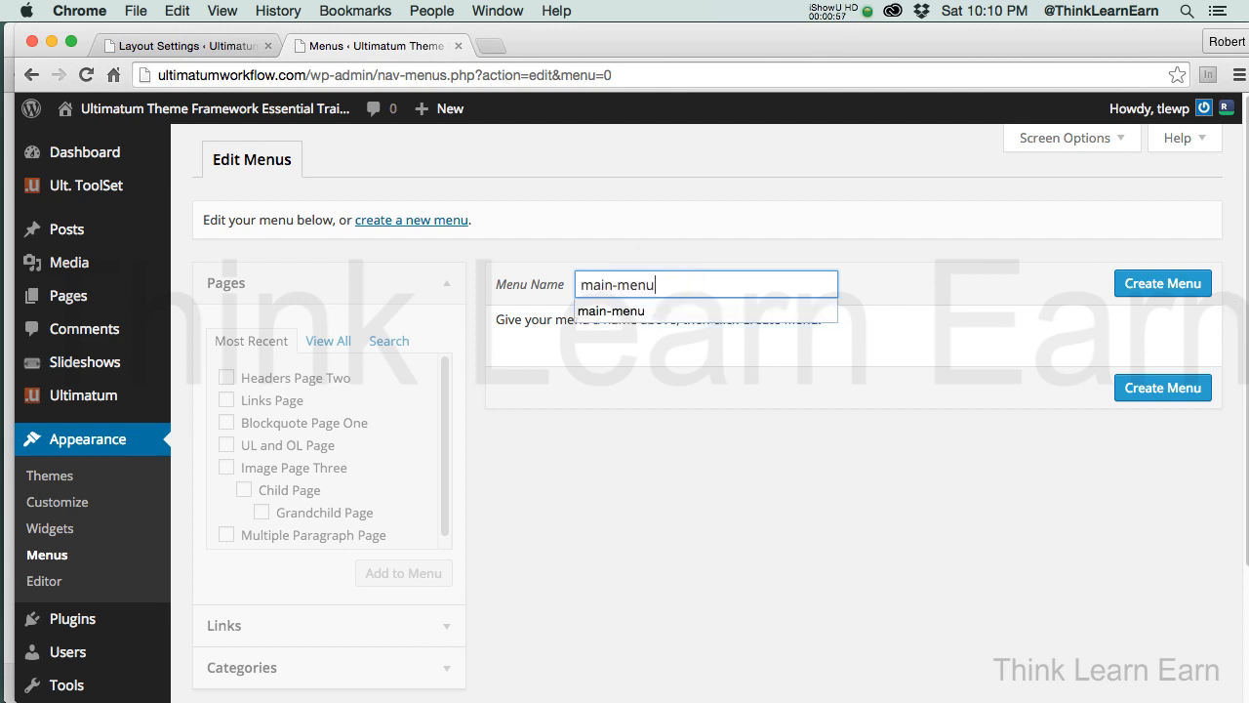
mouse_move(609, 311)
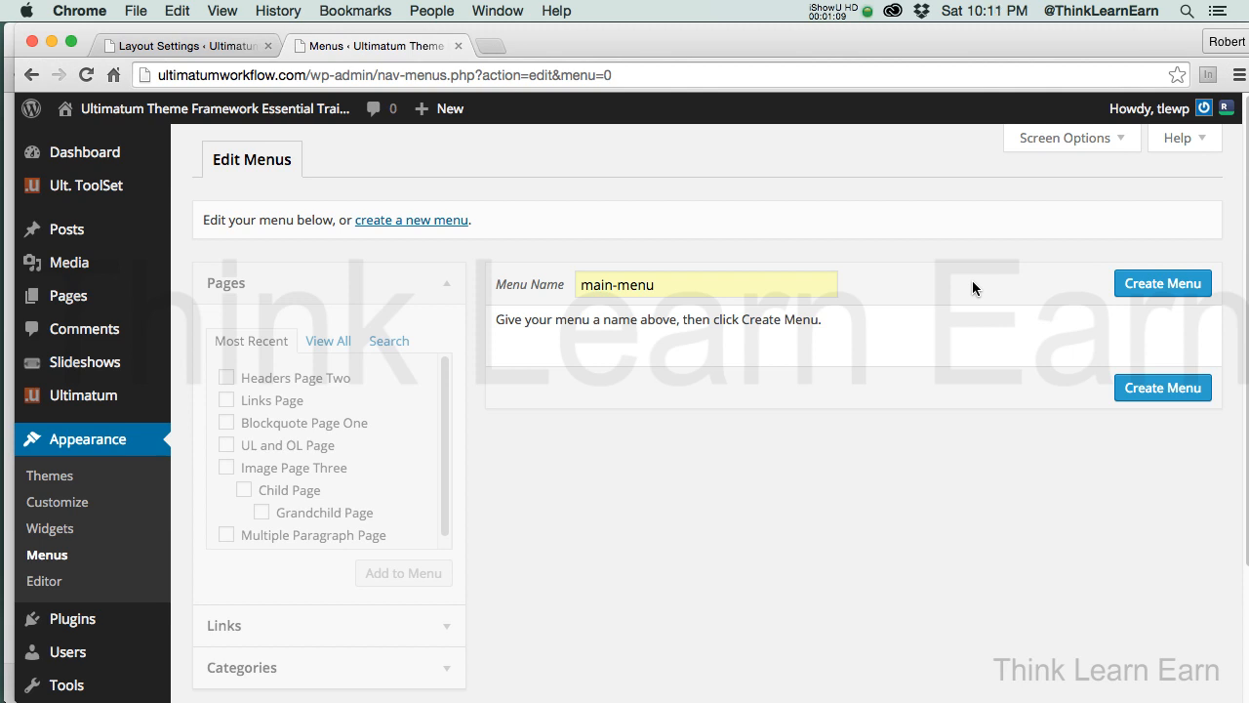
mouse_move(1162, 283)
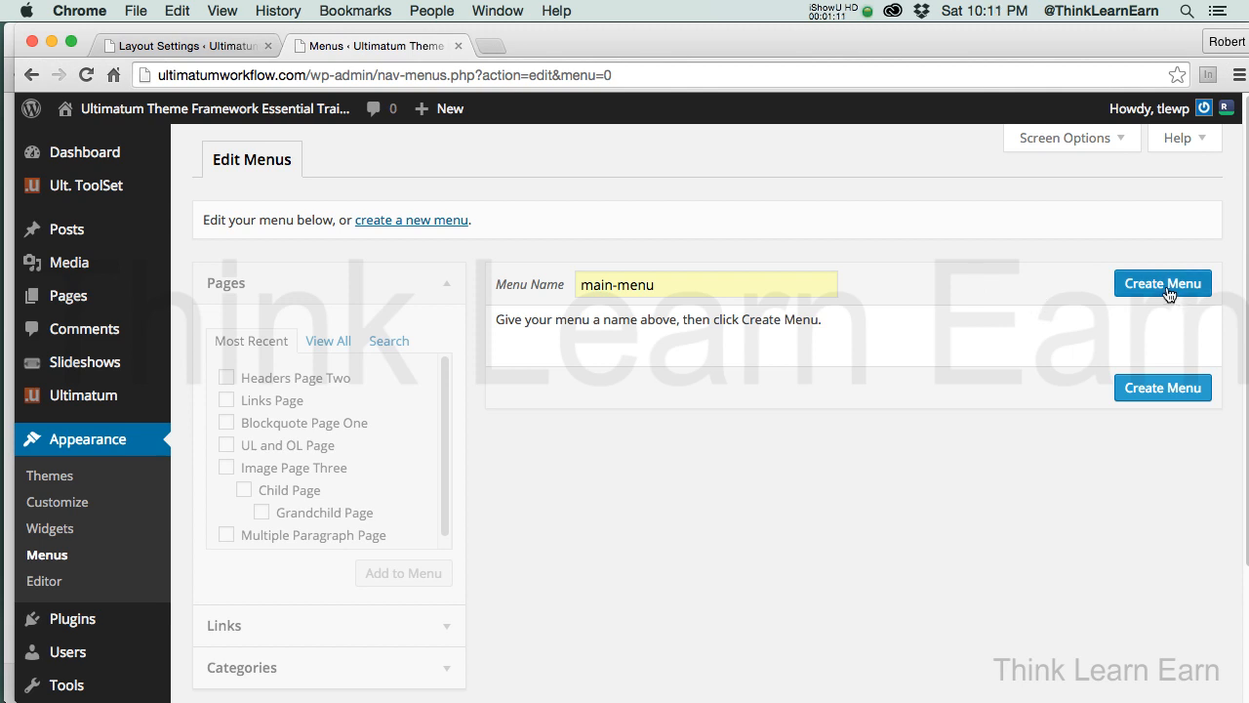
click(1163, 283)
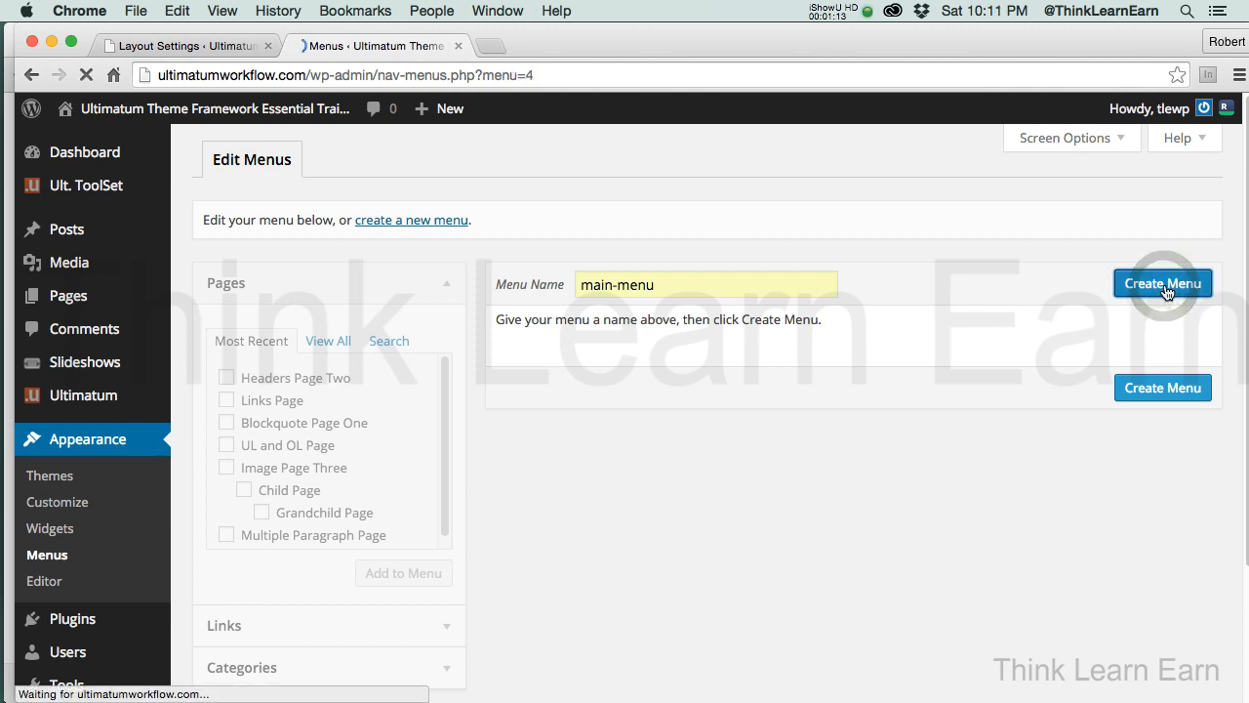
click(1162, 283)
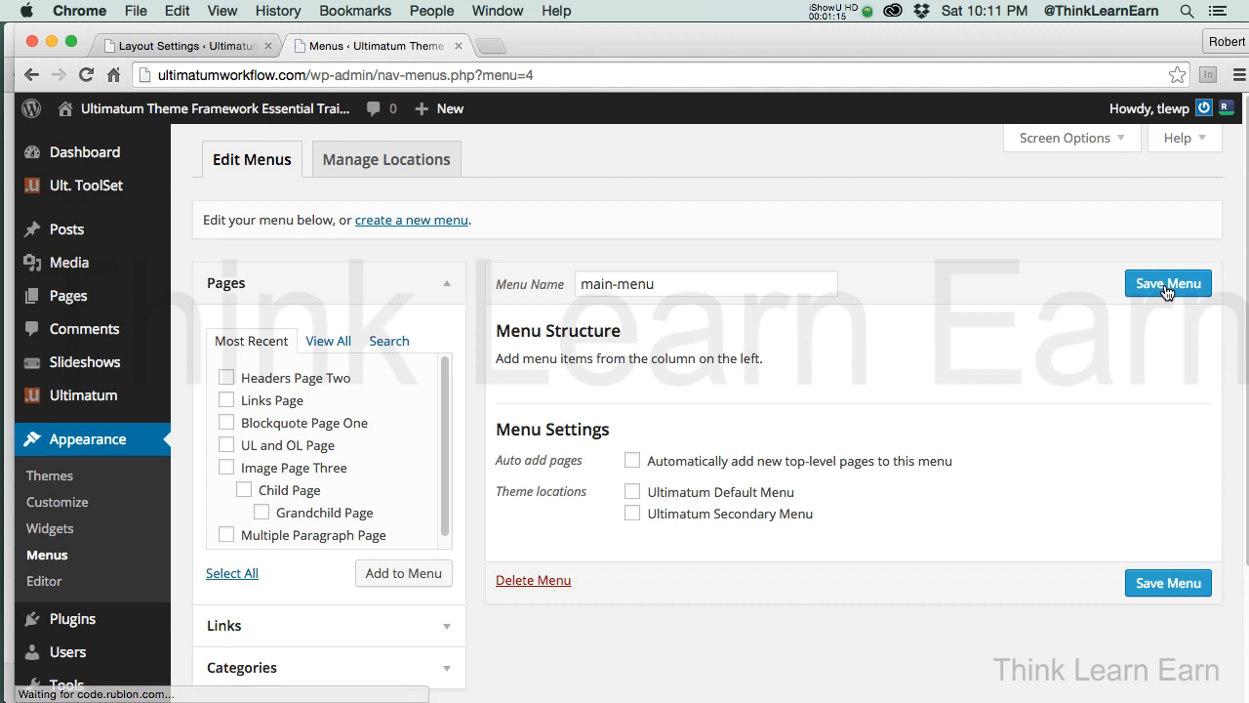
Select all eight recent pages and add them to main-menu
click(1167, 283)
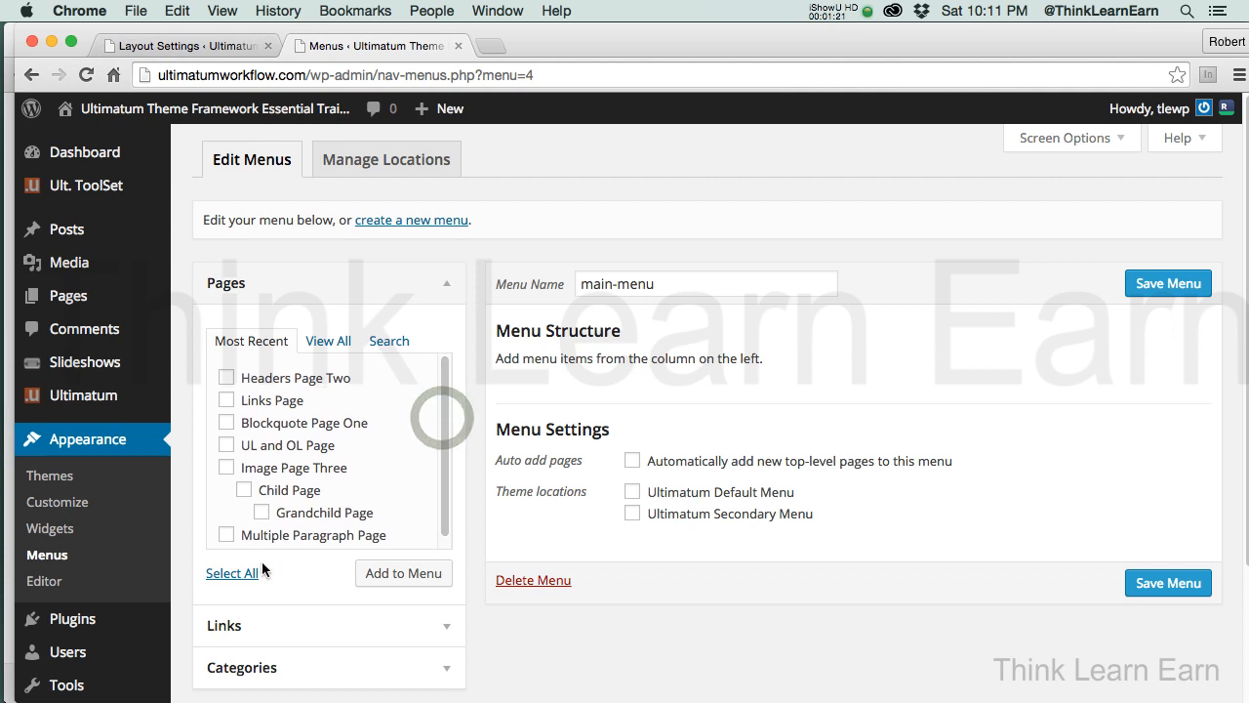
click(231, 573)
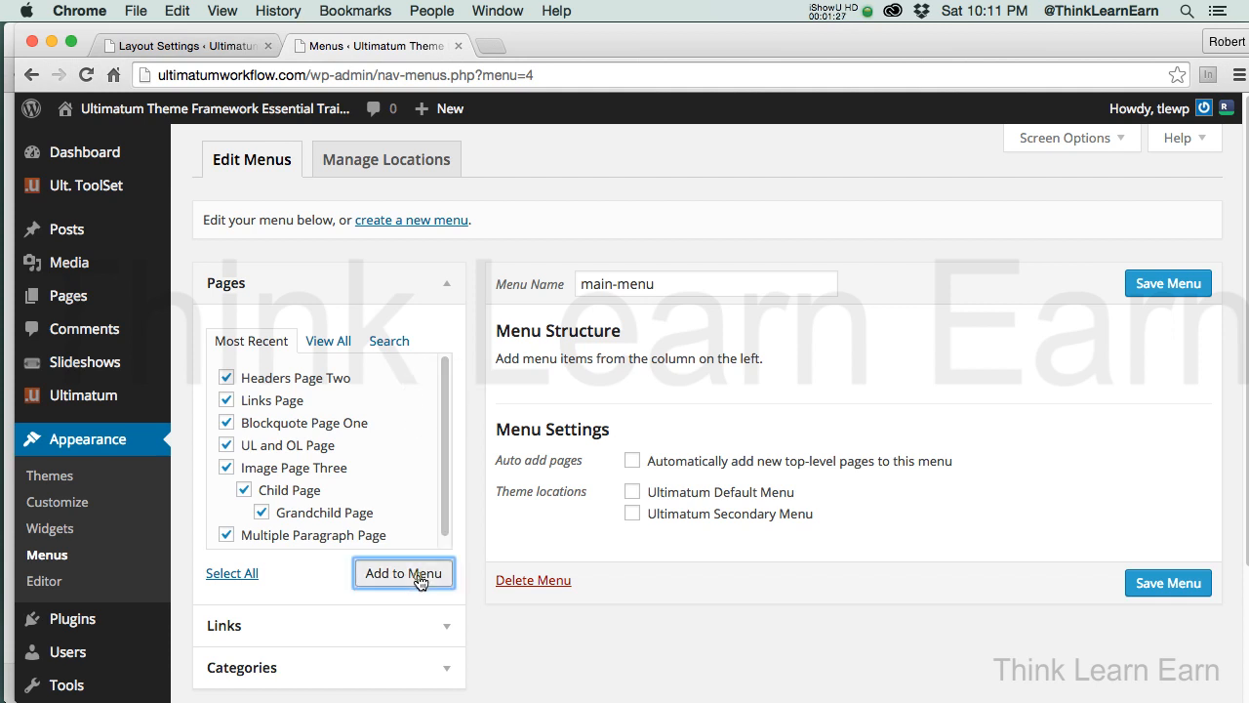
click(403, 573)
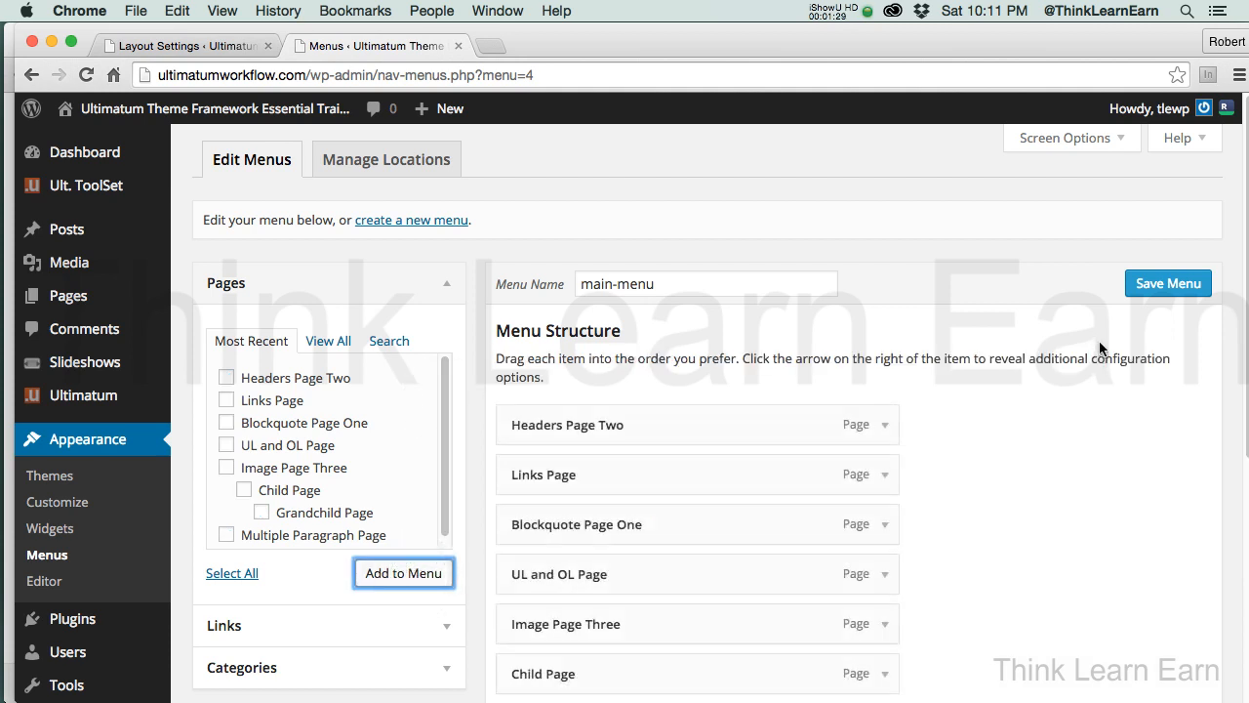
mouse_move(983, 66)
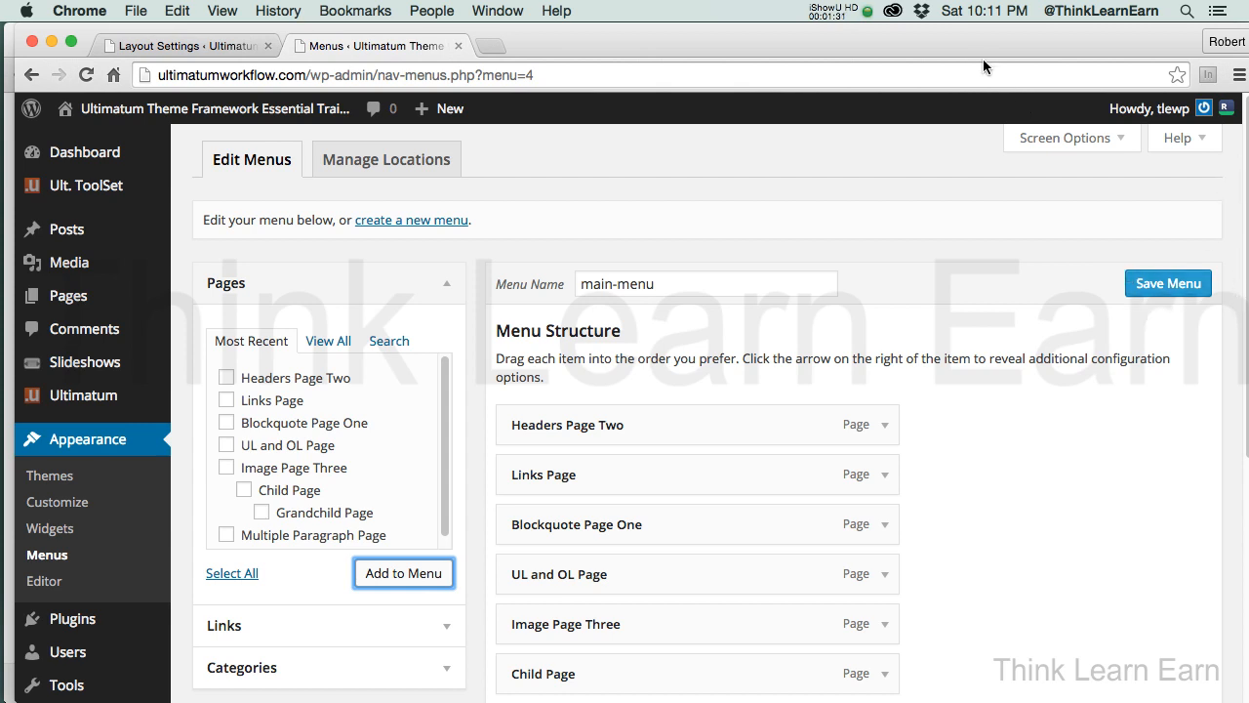
mouse_move(323, 479)
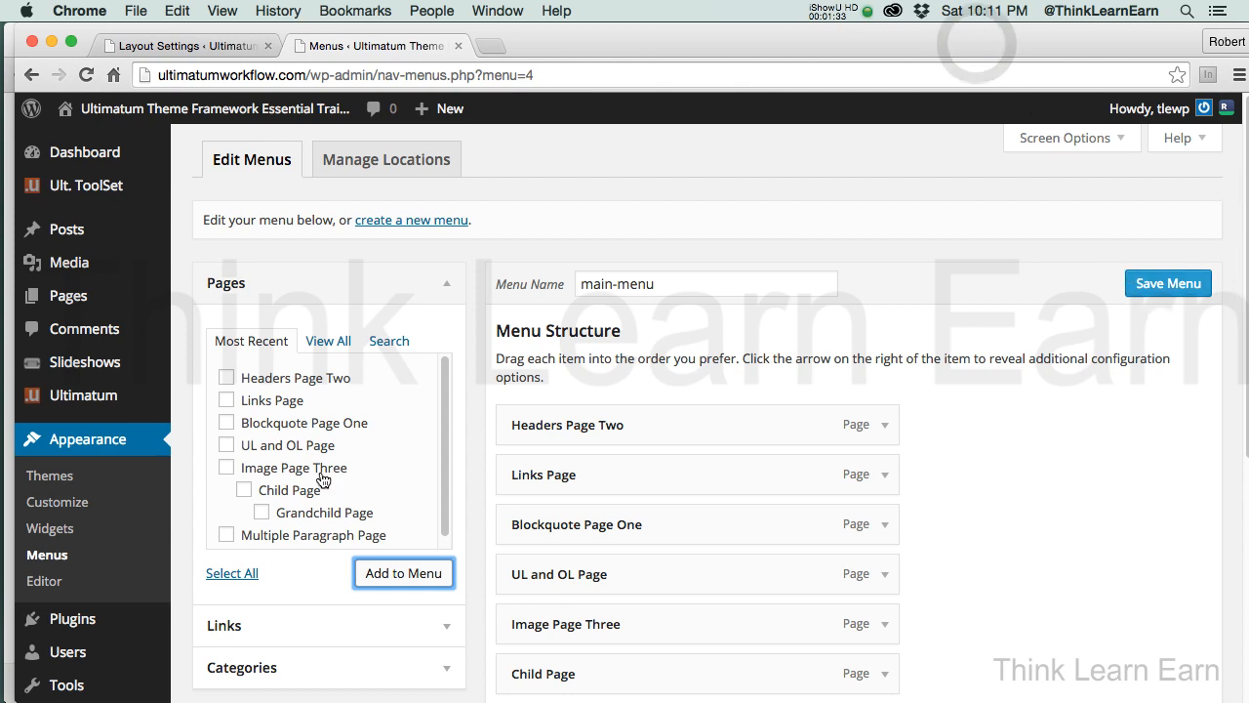
mouse_move(304, 515)
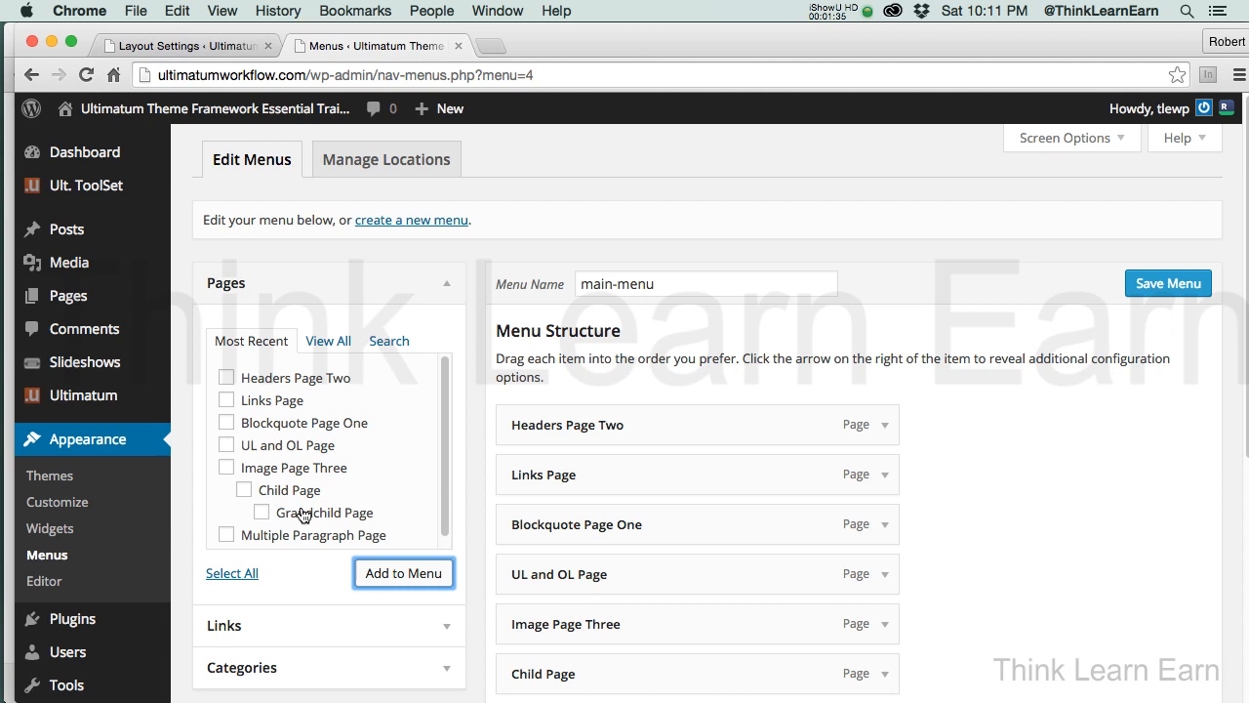
mouse_move(303, 488)
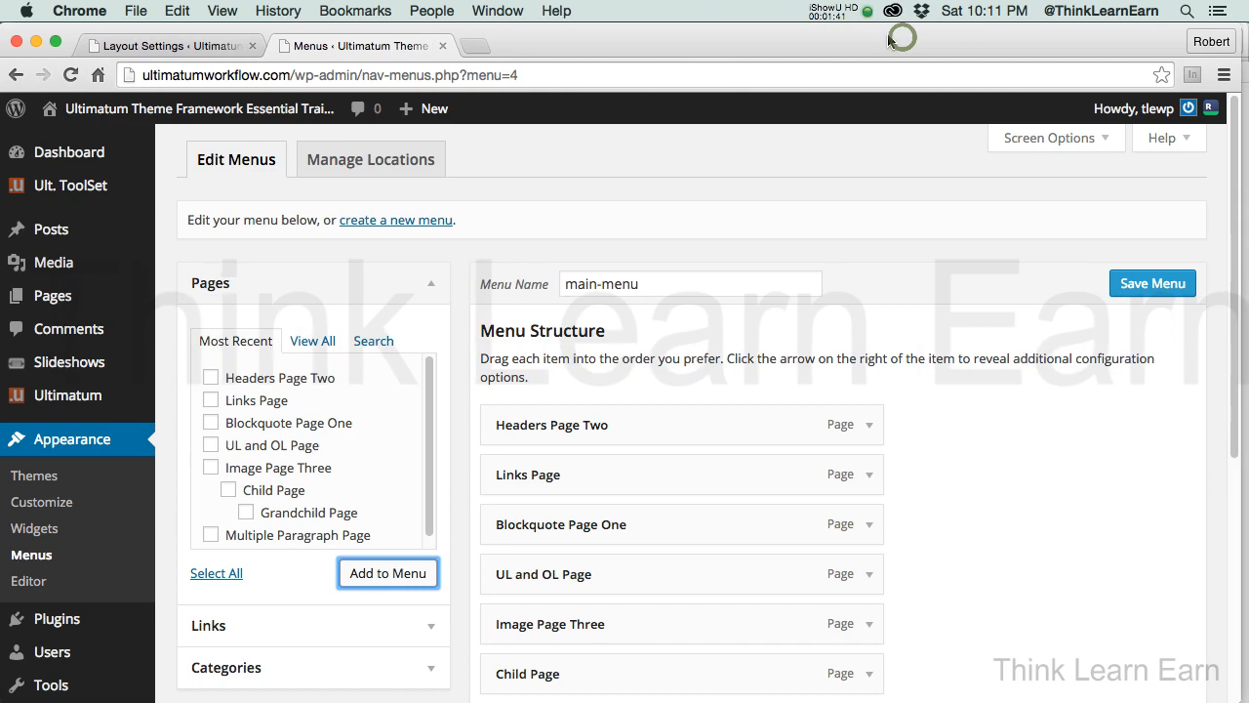
Tick Ultimatum Default Menu location and auto-add new top-level pages for main-menu
scroll(down, 3)
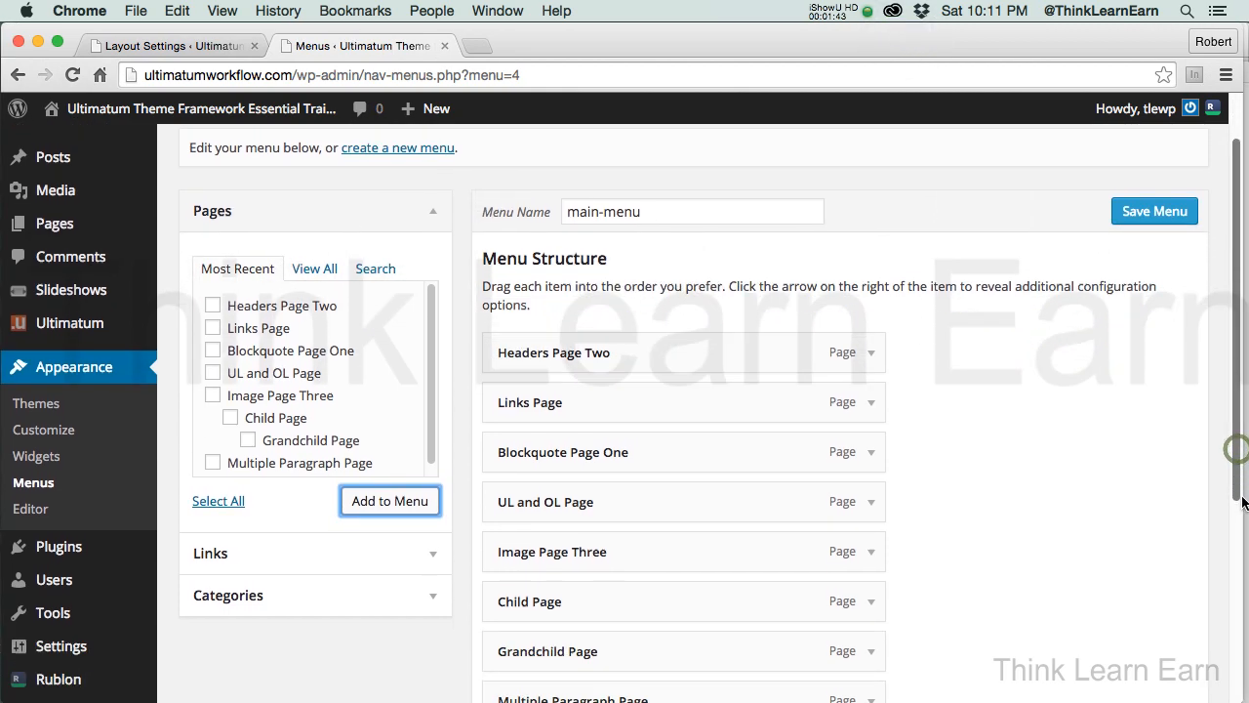
scroll(down, 3)
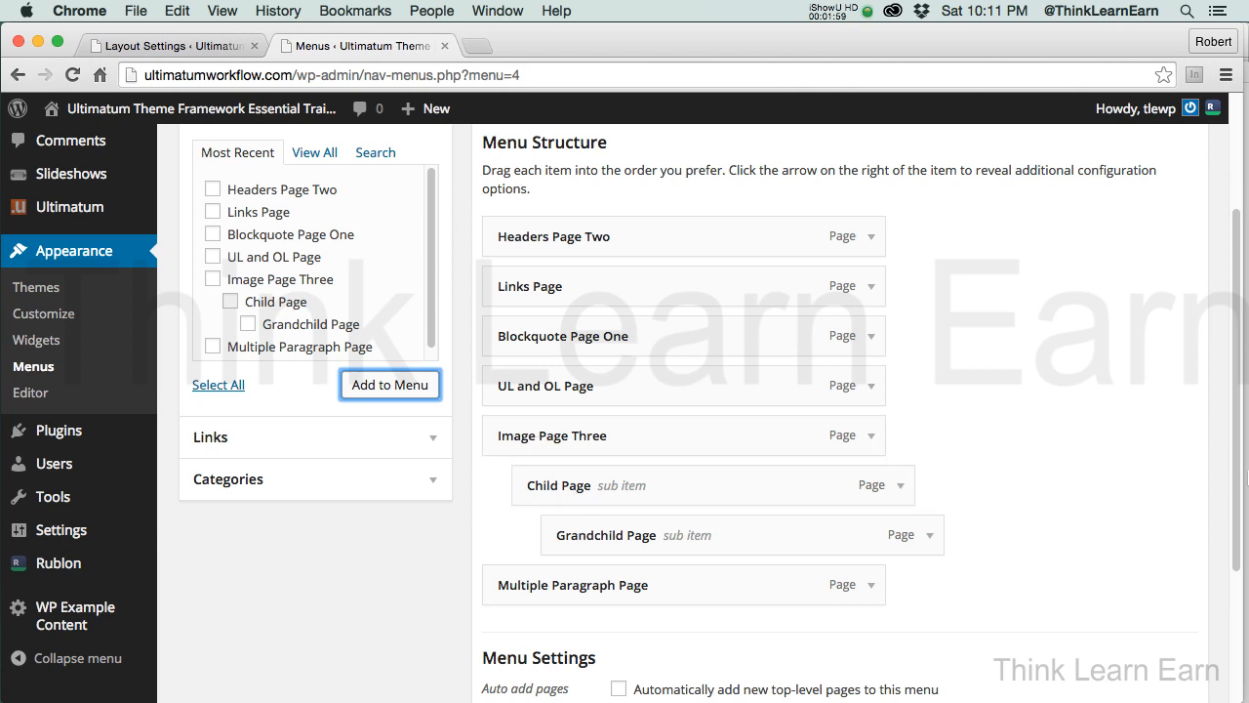
scroll(down, 3)
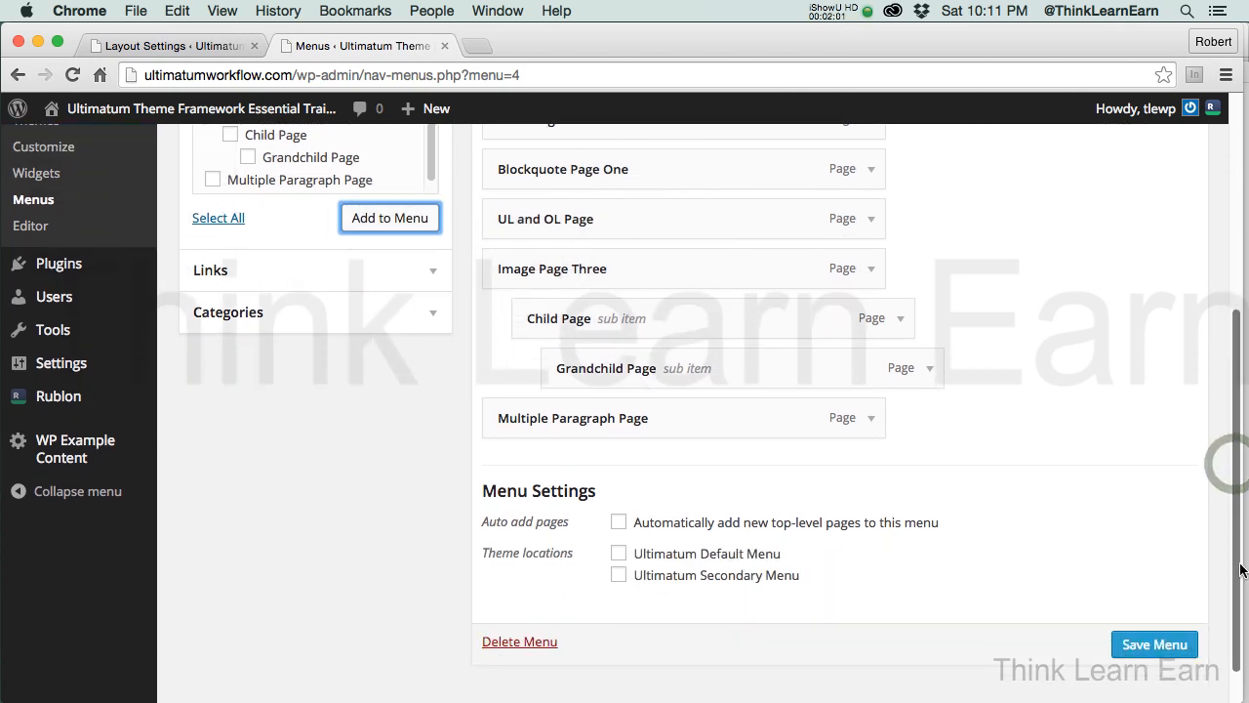
mouse_move(617, 561)
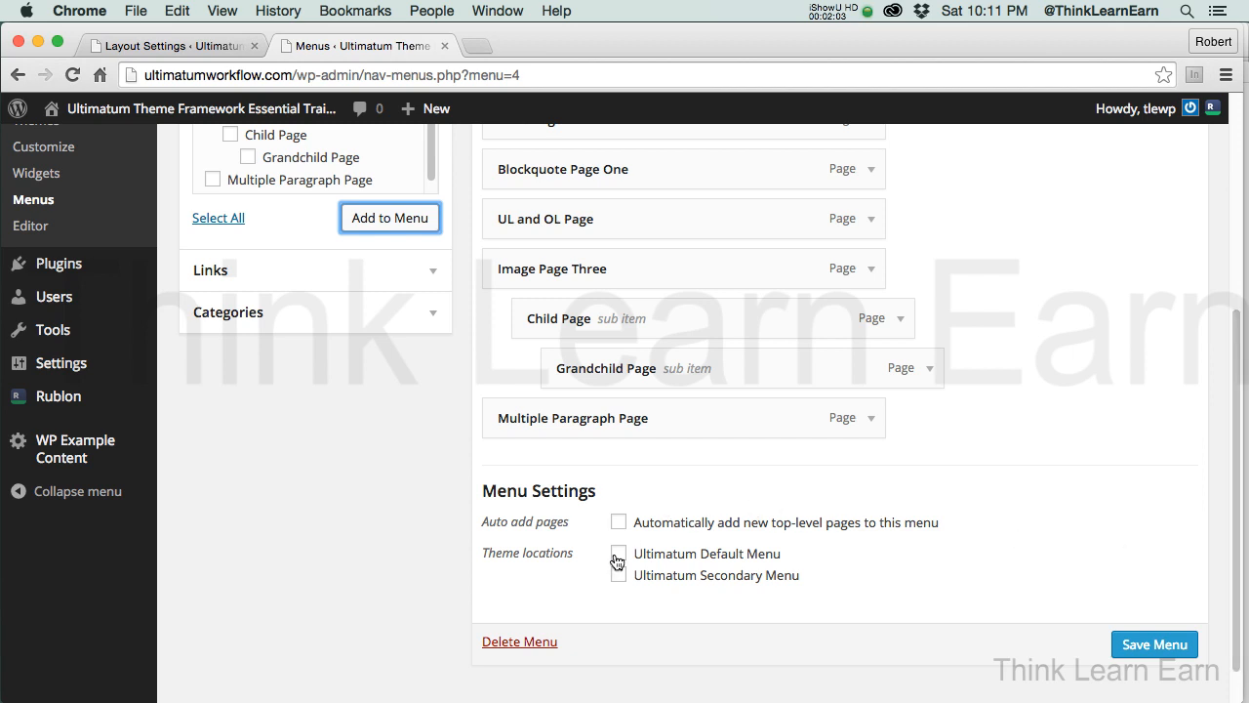
click(618, 552)
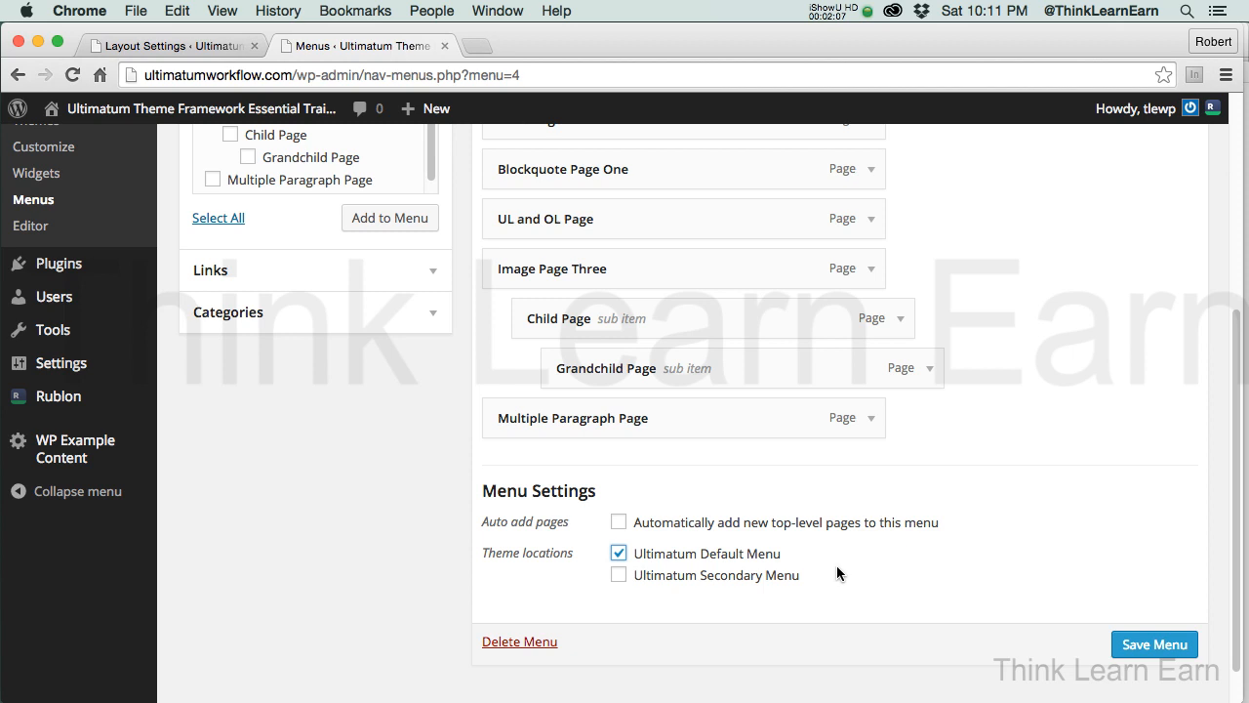
click(618, 521)
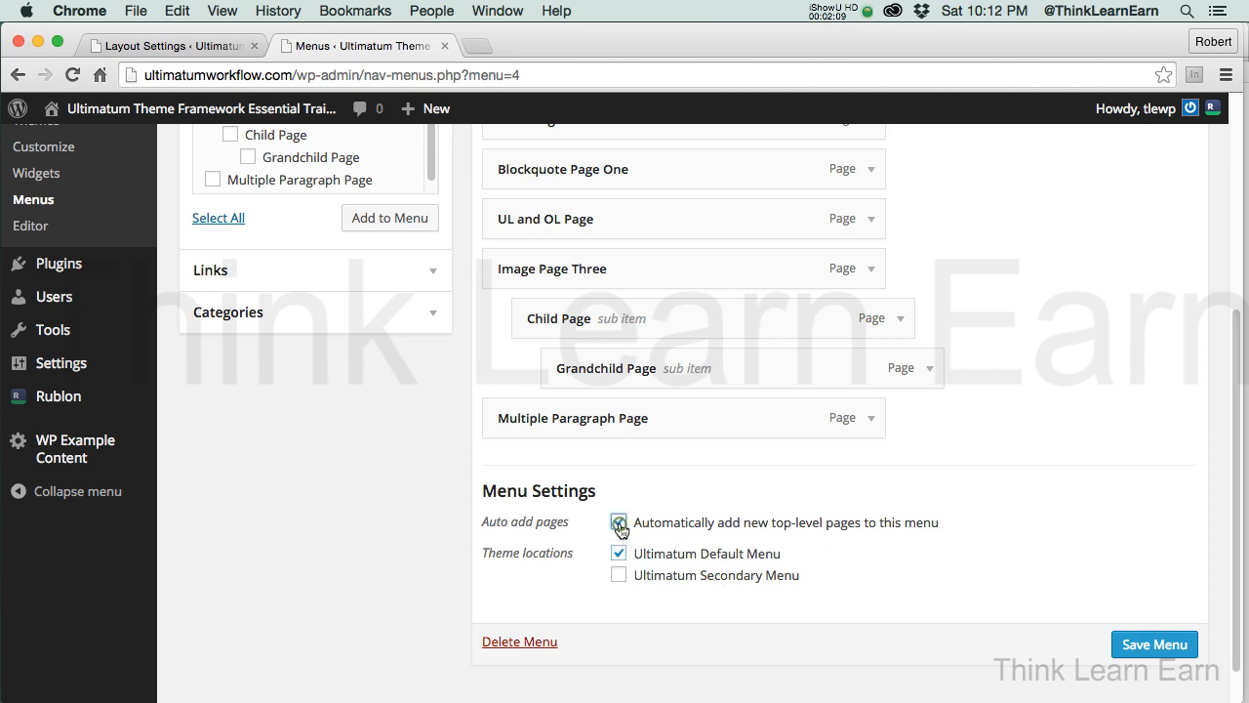
click(619, 522)
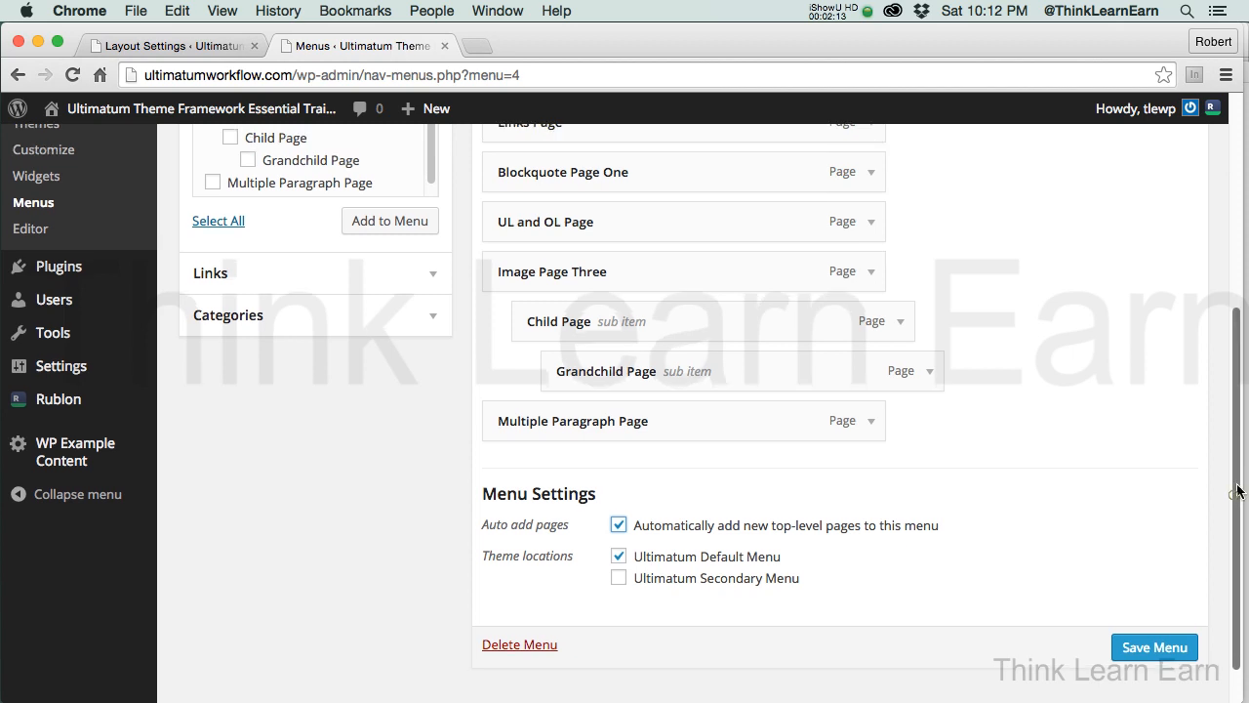
Drag Image Page Three and its subpages below Headers Page Two
scroll(up, 3)
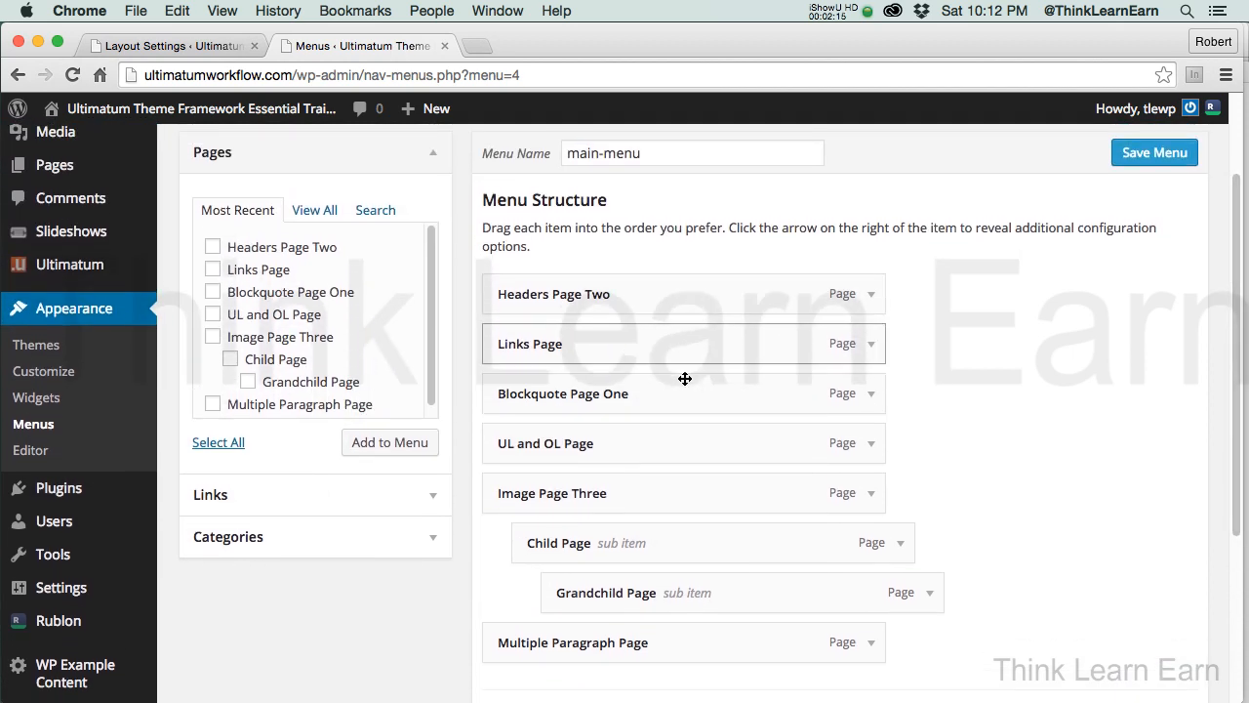
mouse_move(550, 540)
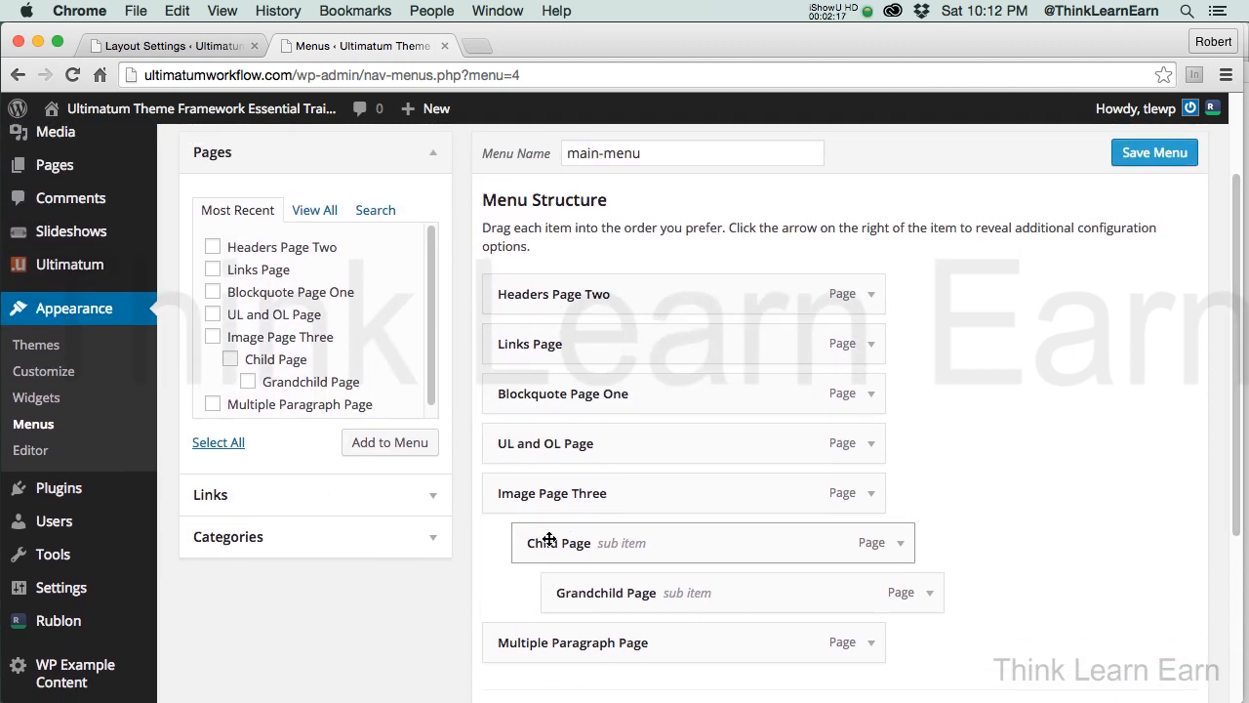
mouse_move(564, 342)
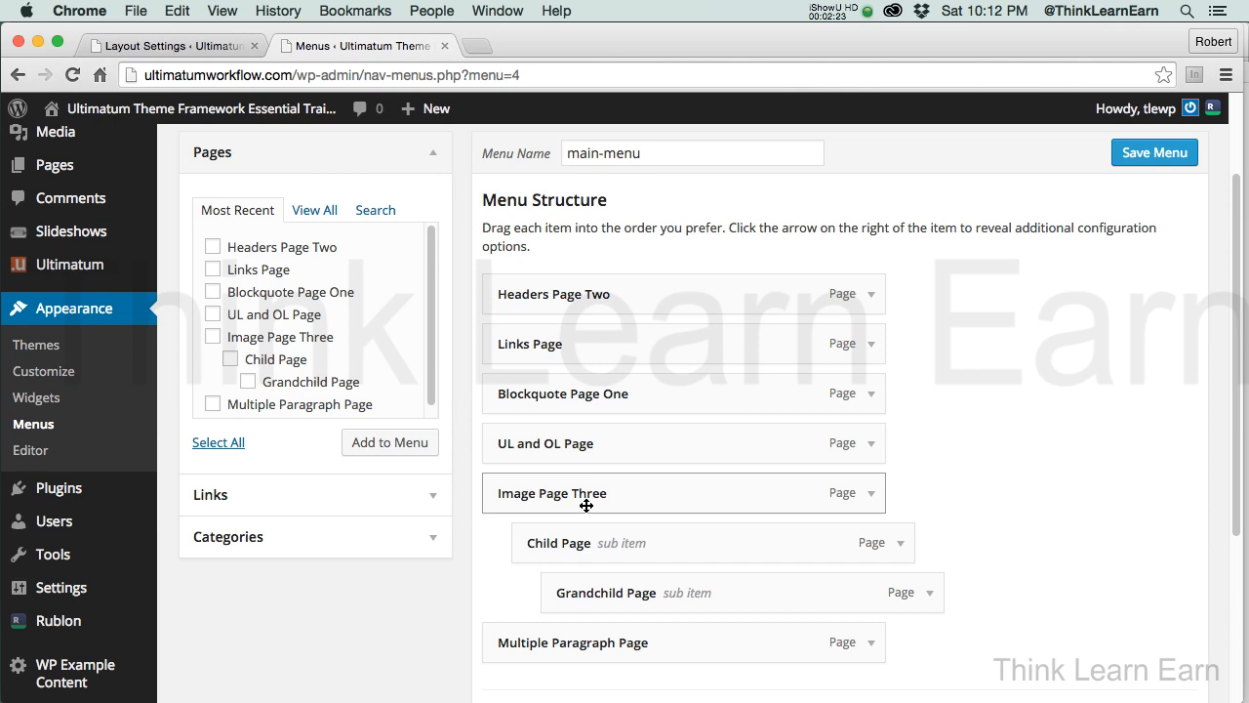
mouse_move(668, 424)
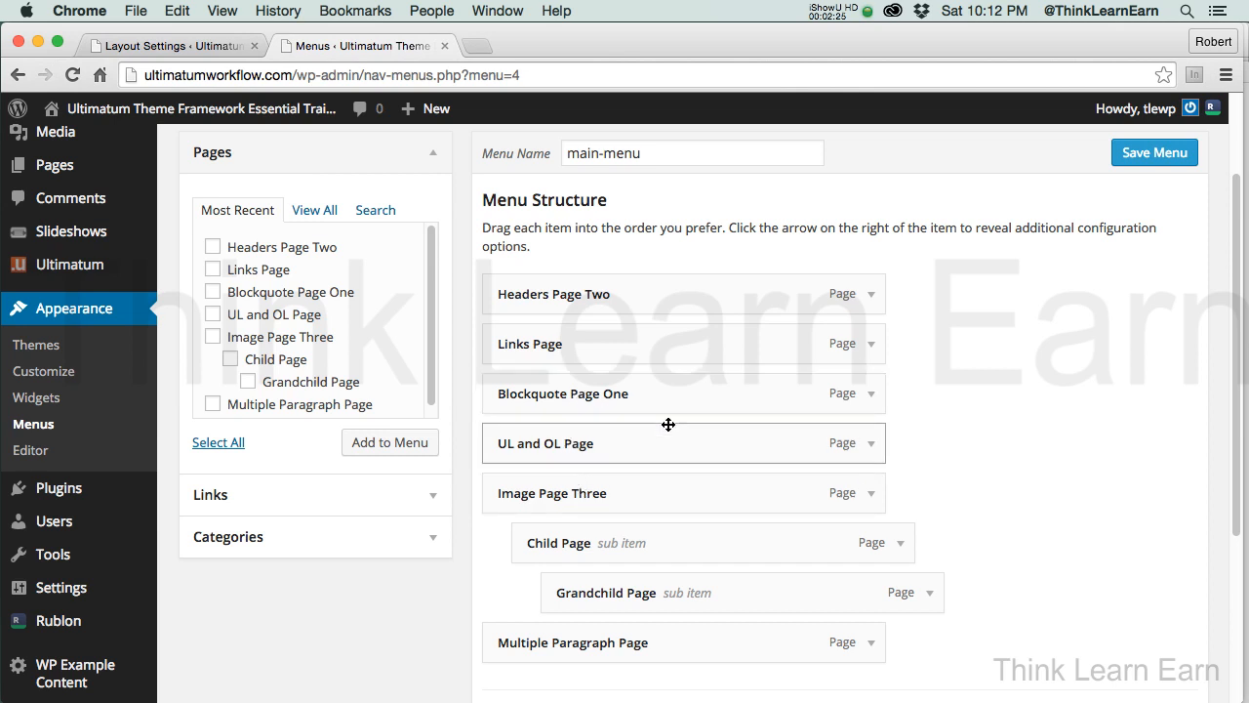
mouse_move(598, 401)
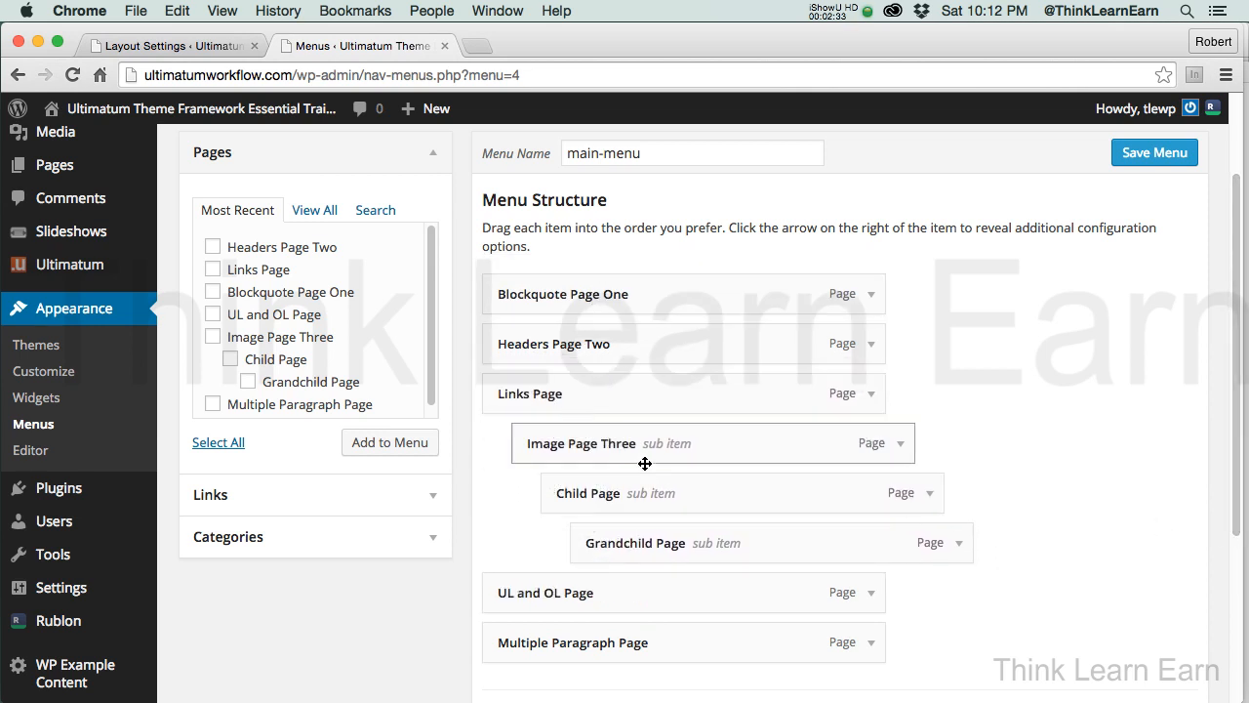
drag(644, 443, 624, 393)
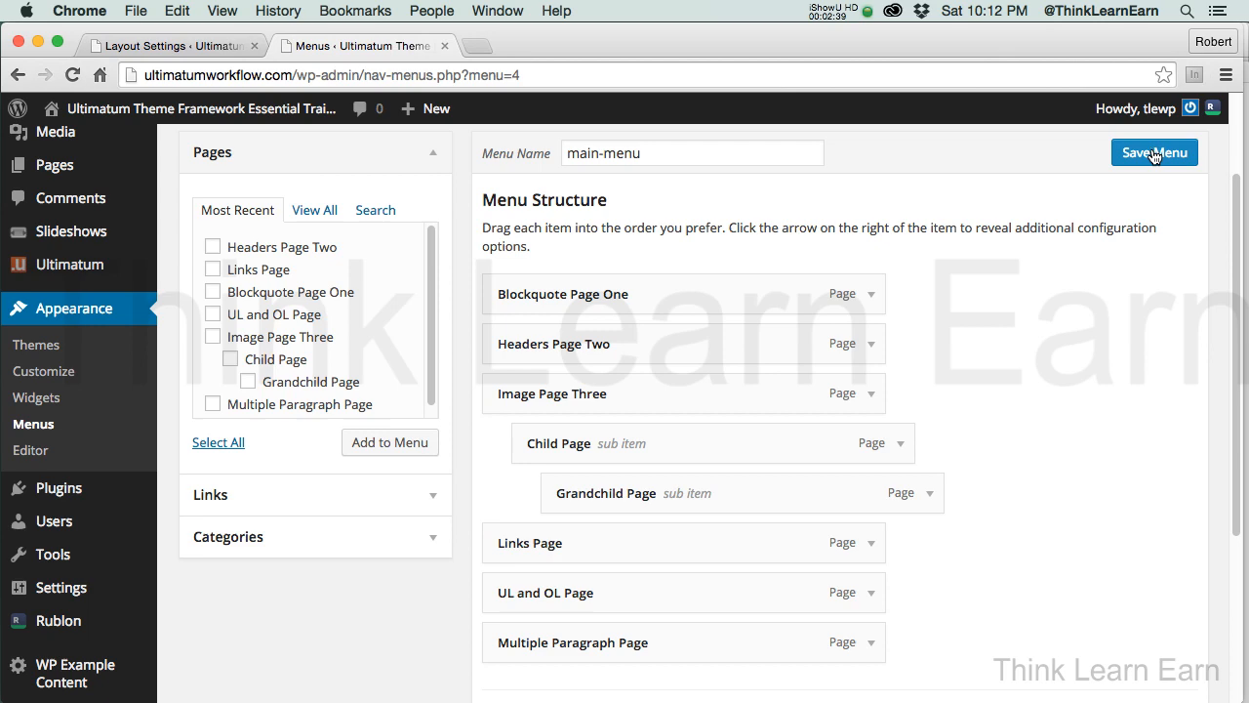
Save main-menu, visit the live site and open Grandchild Page via the dropdown
click(1154, 152)
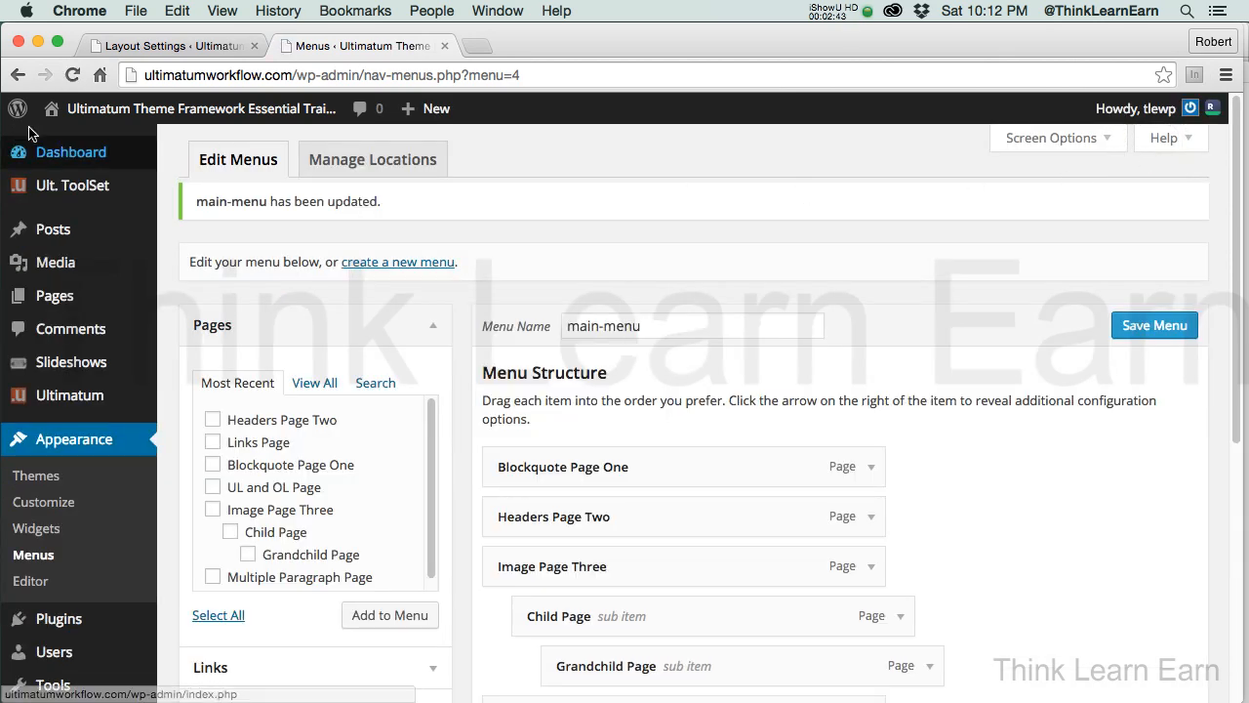
click(70, 151)
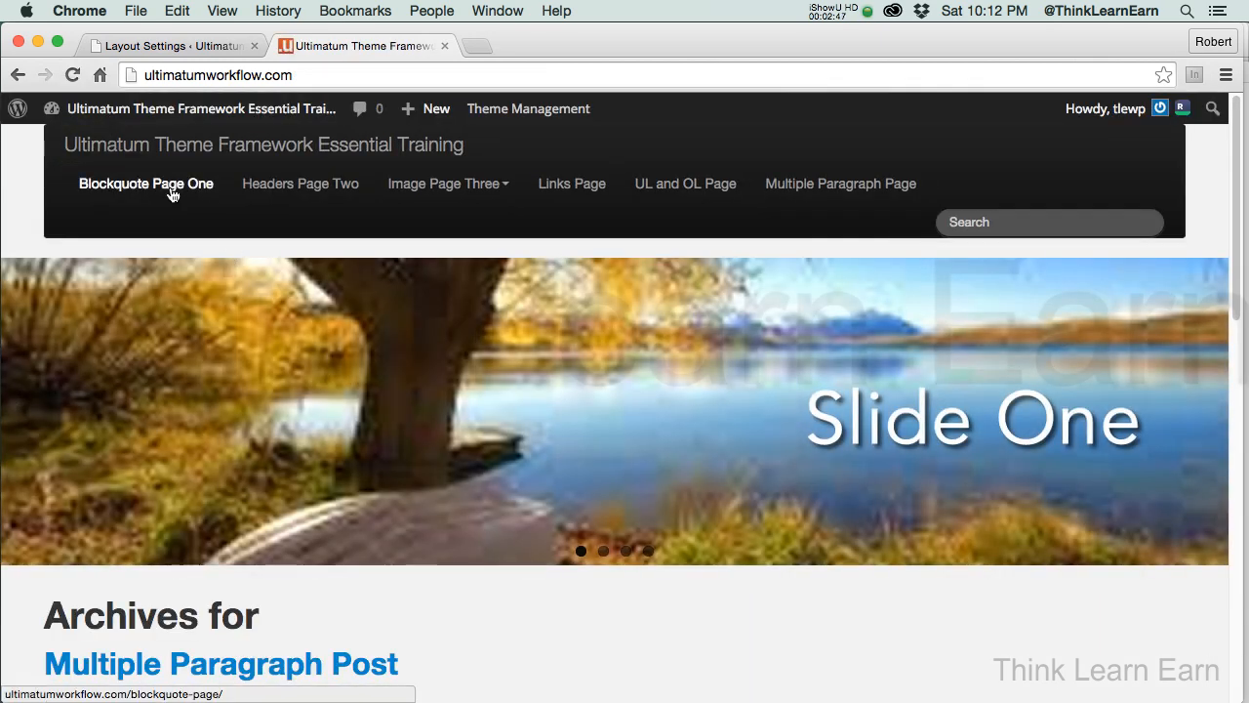
mouse_move(625, 214)
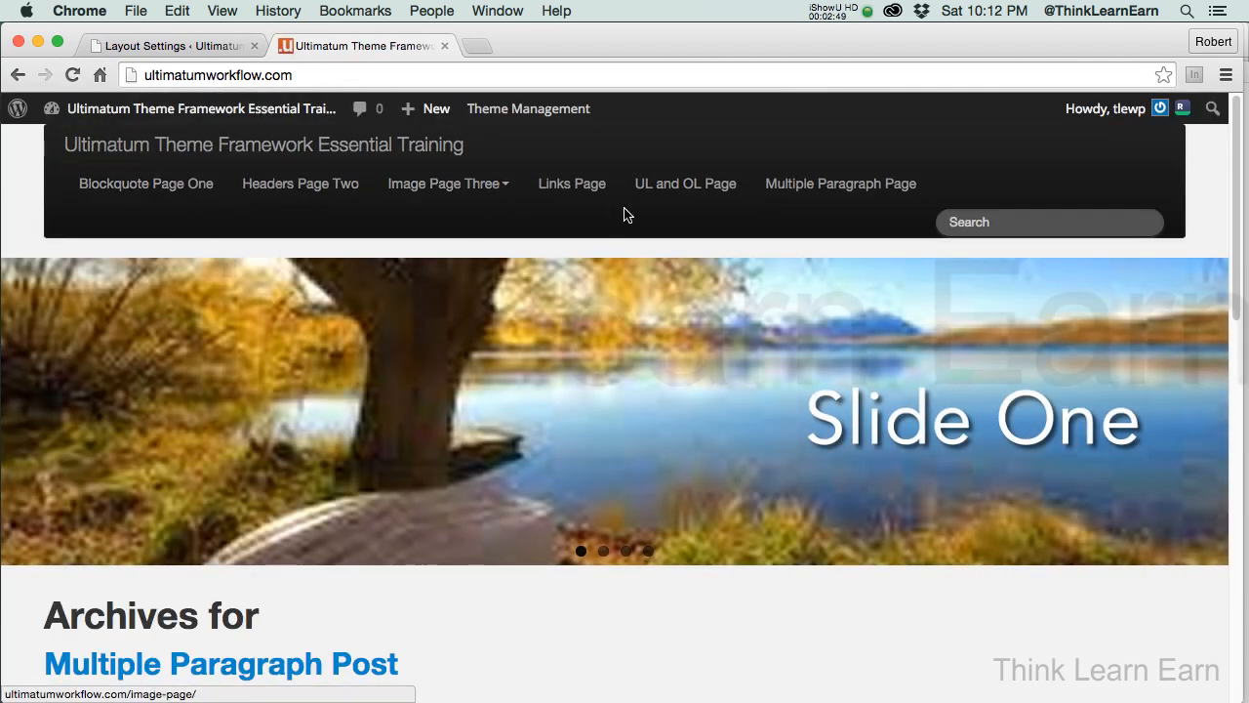
mouse_move(840, 184)
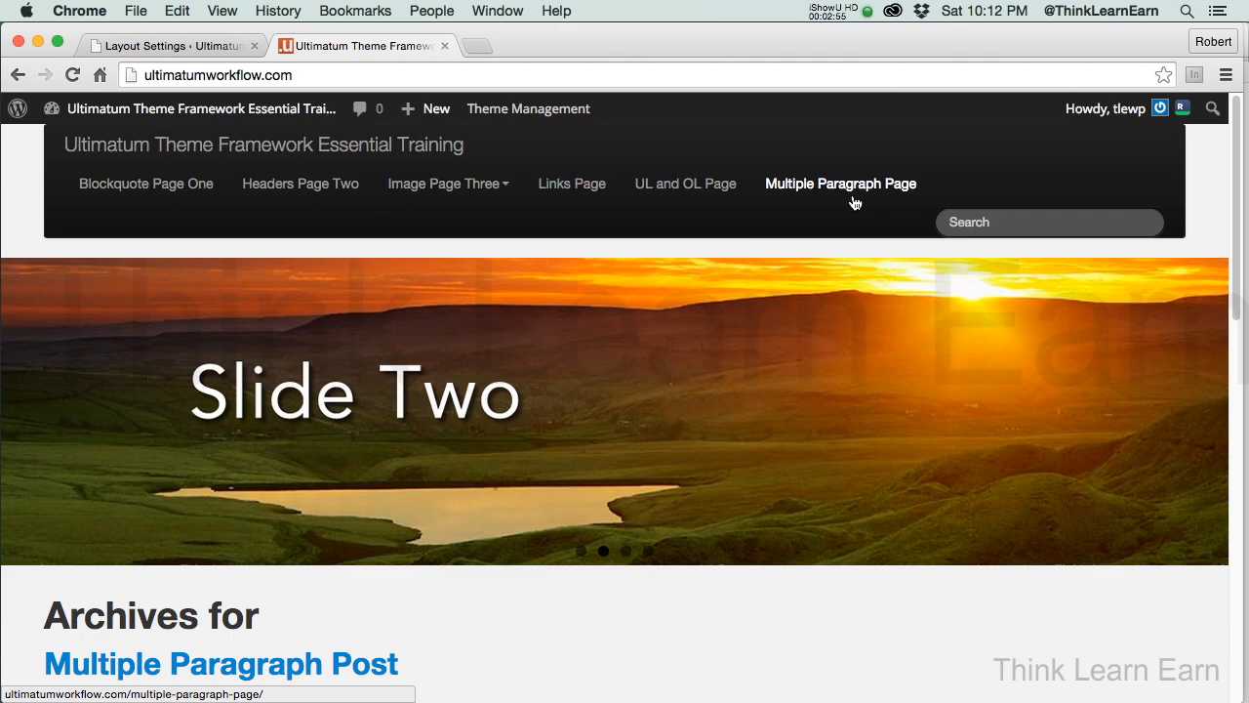
mouse_move(830, 203)
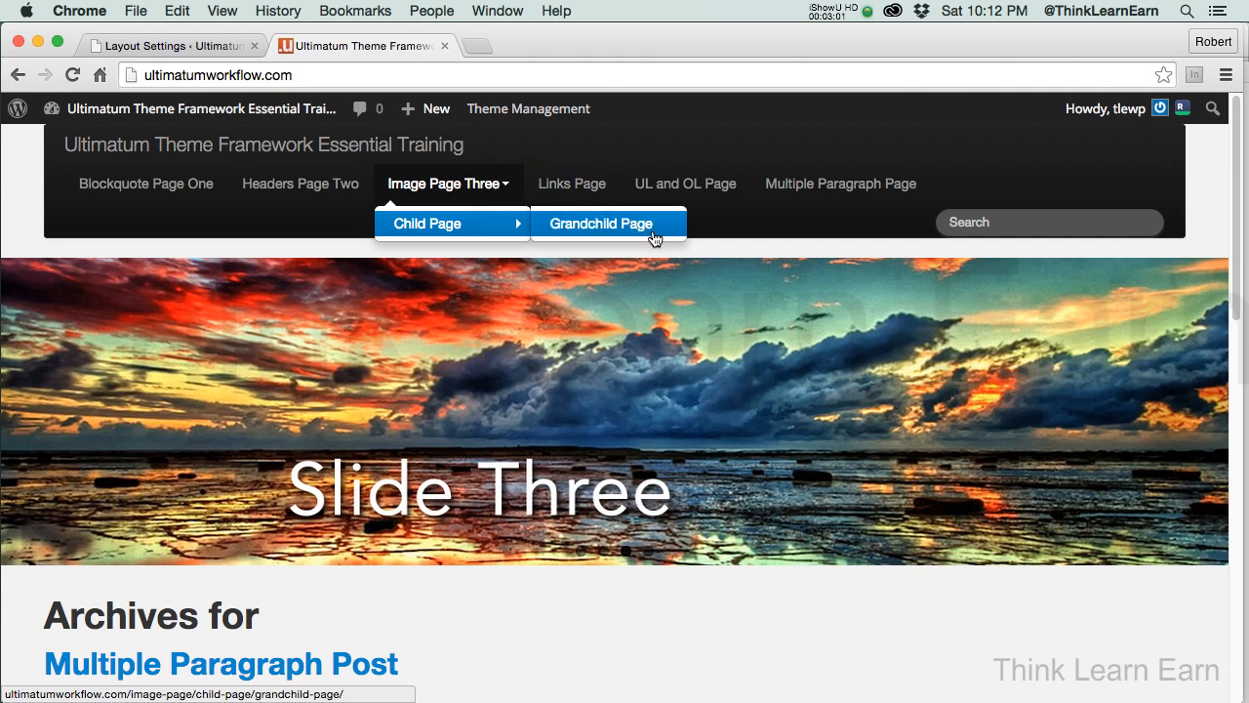
click(601, 223)
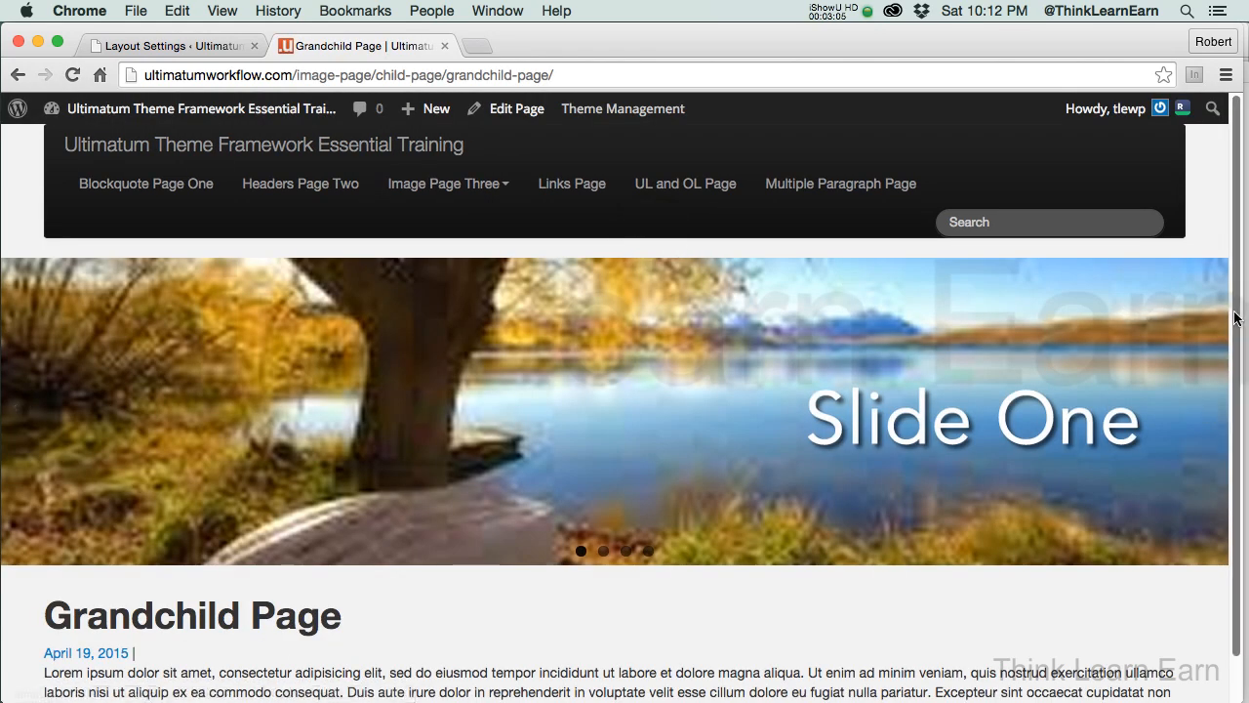
mouse_move(380, 181)
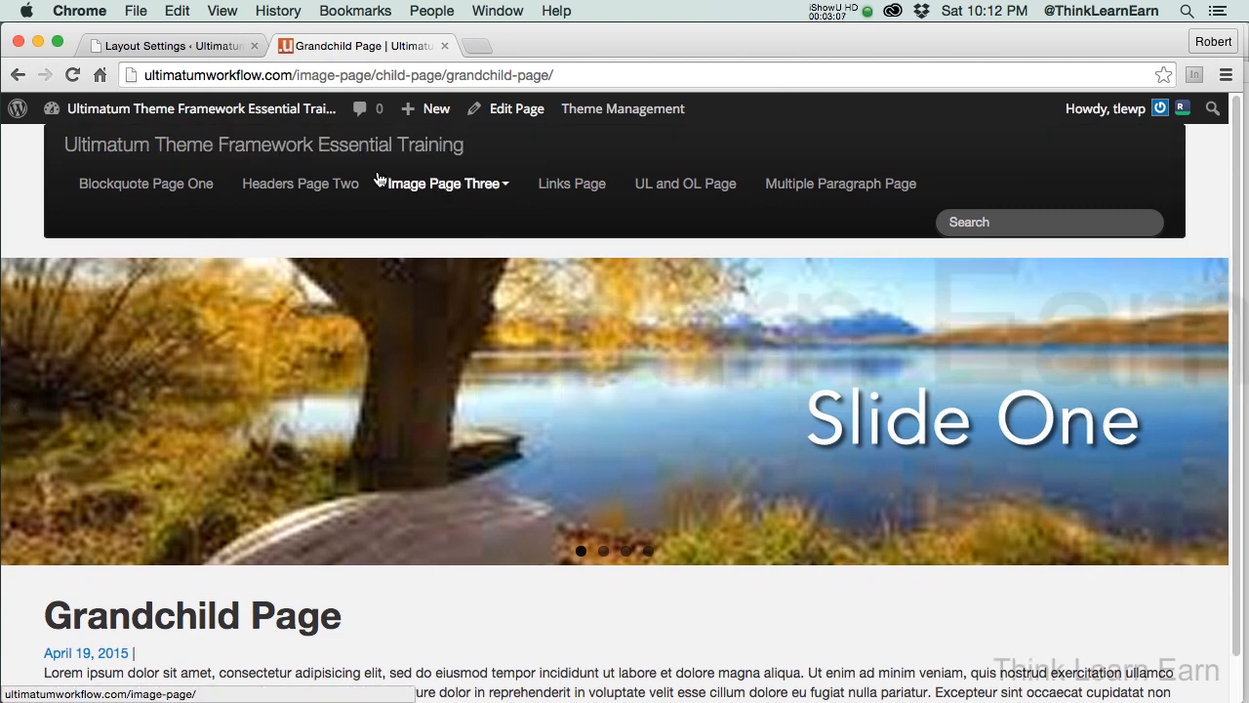
mouse_move(685, 184)
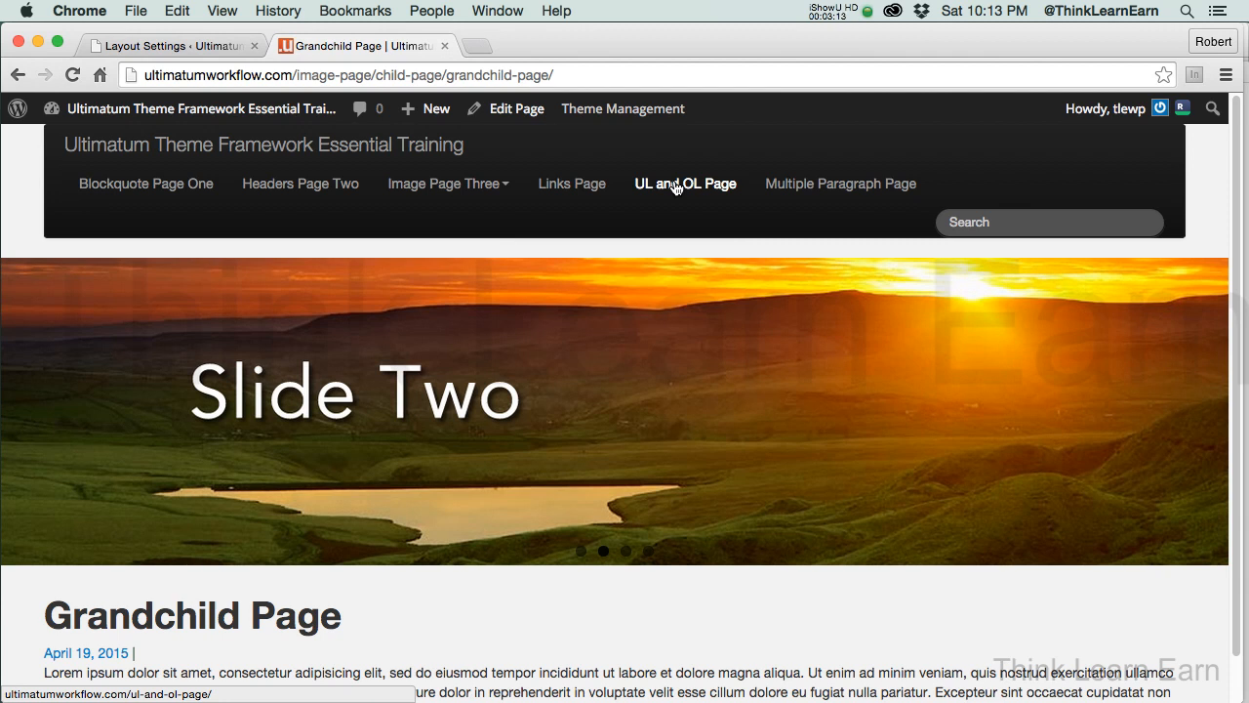
mouse_move(651, 188)
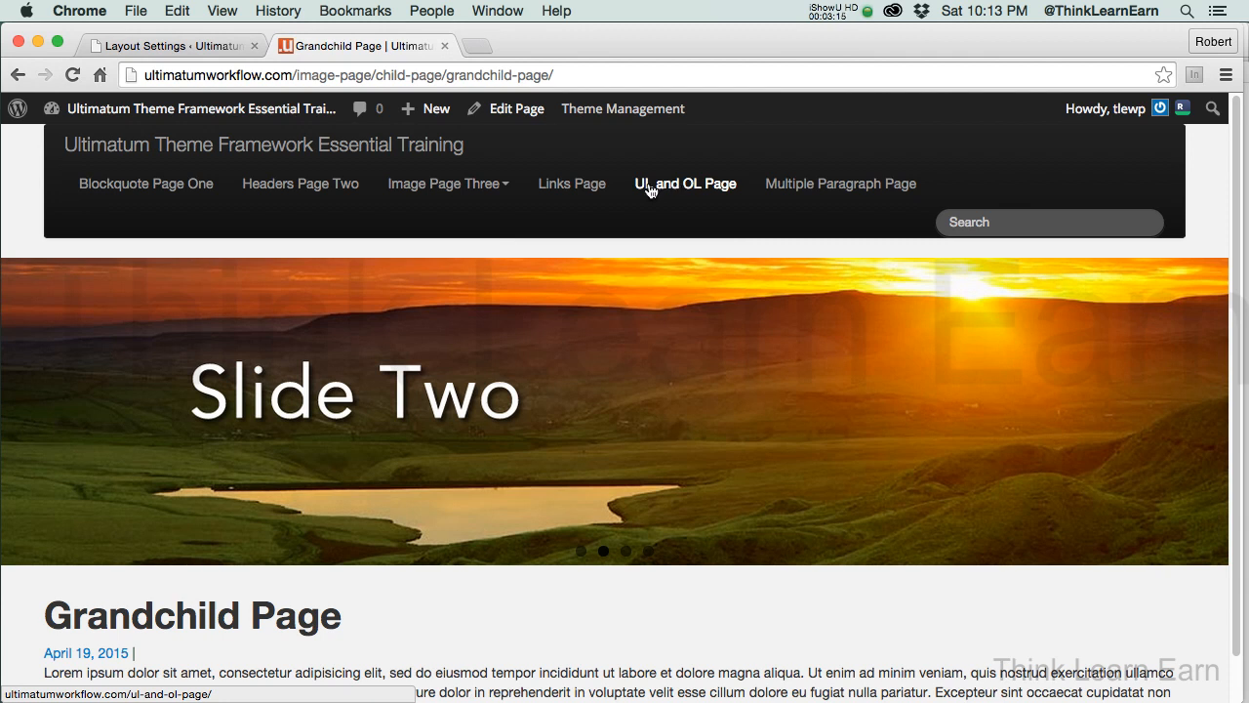
mouse_move(799, 195)
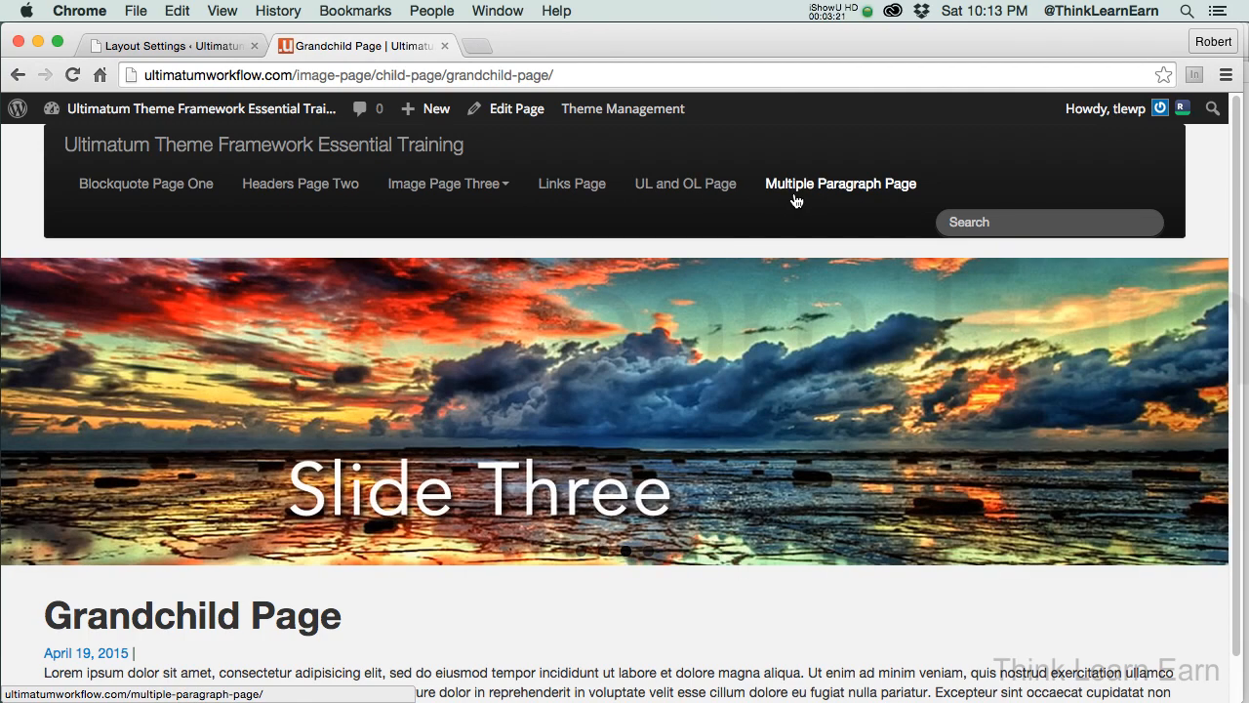
click(623, 109)
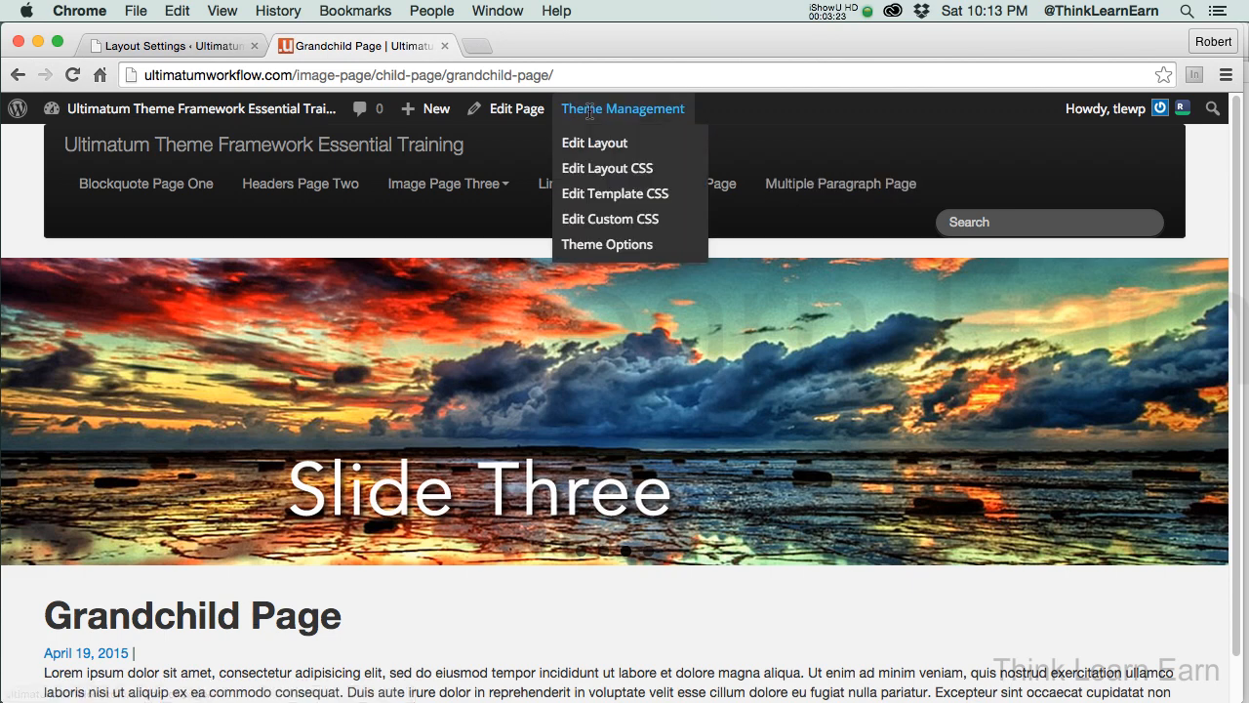
Check the Header layout's Ultimatum Menu: main-menu with Bootstrap Menu script
click(594, 142)
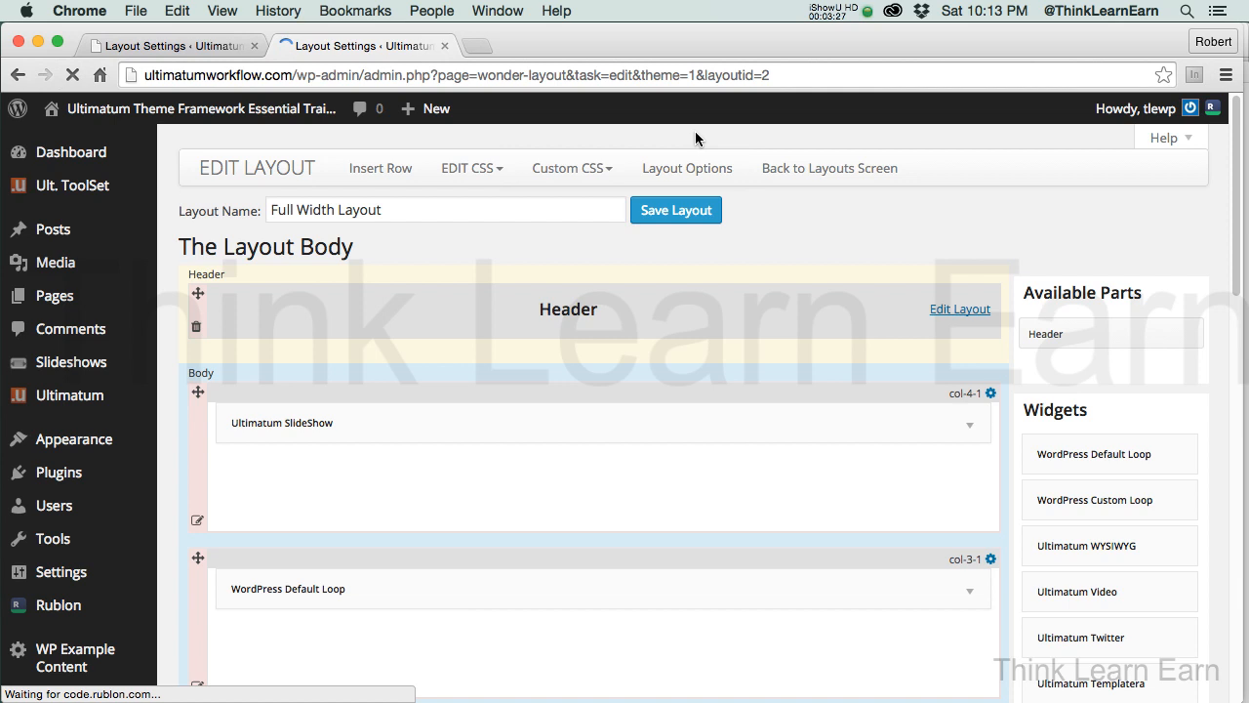
mouse_move(686, 332)
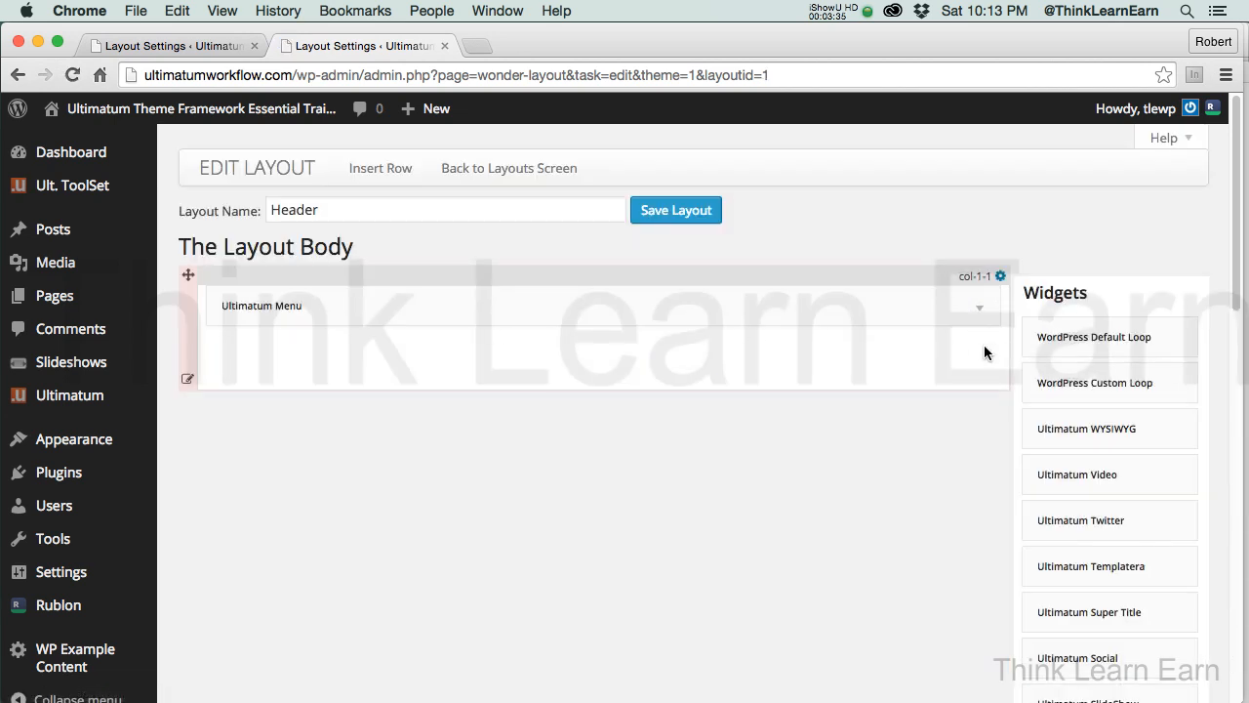
click(979, 306)
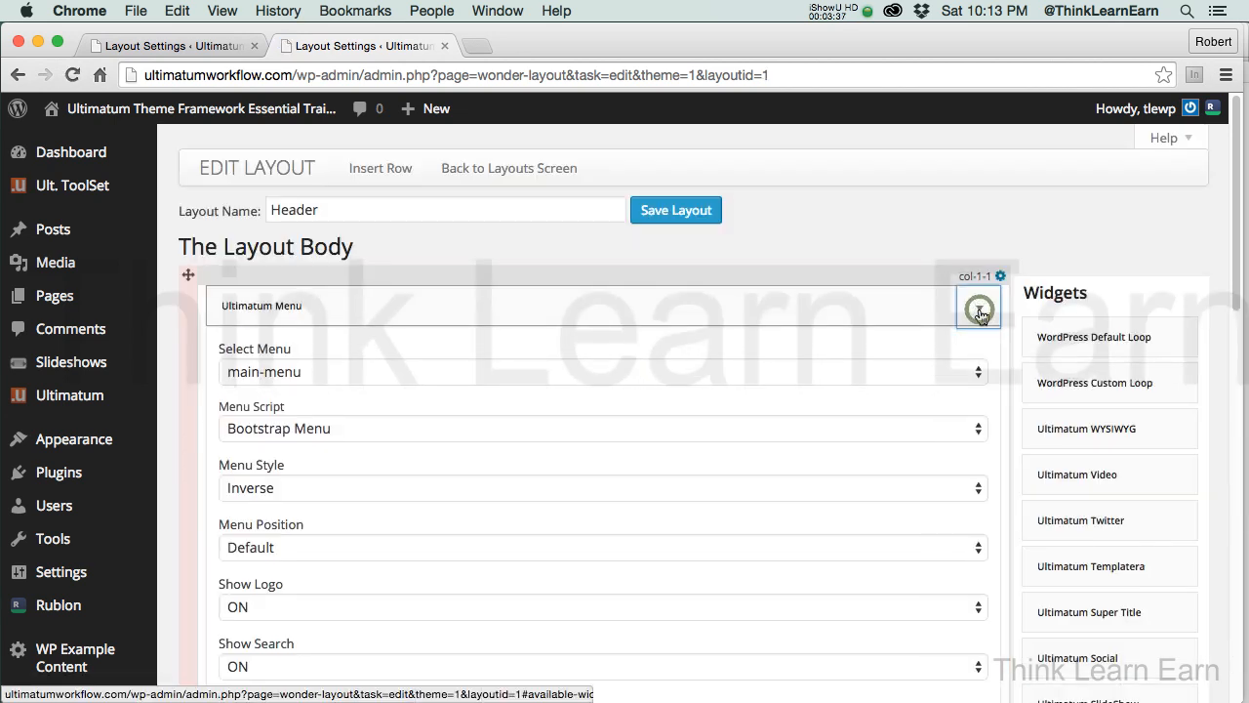
scroll(down, 3)
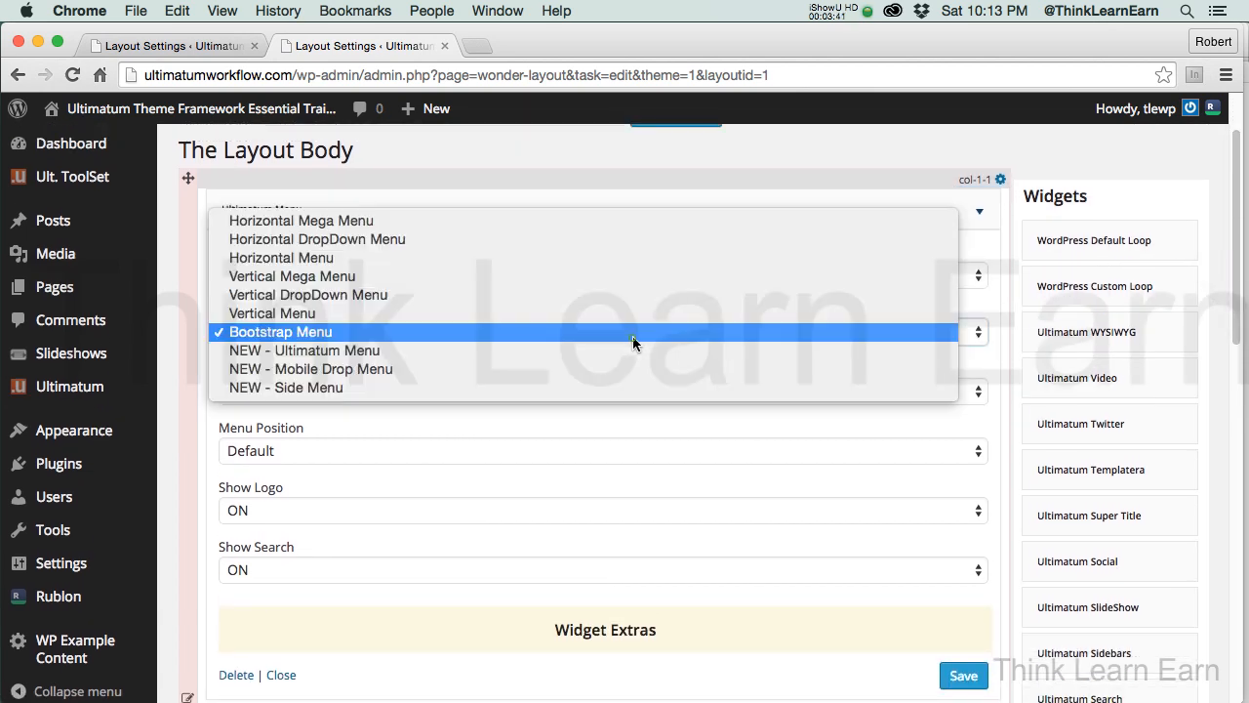
mouse_move(619, 350)
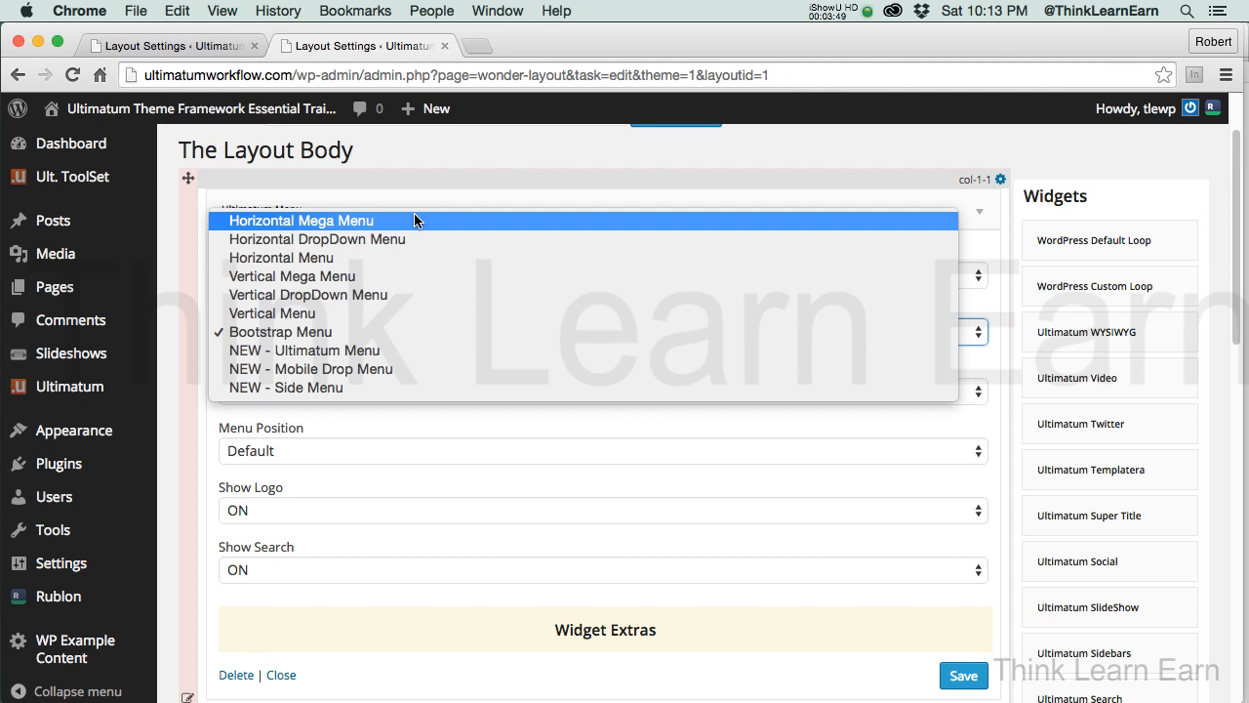
mouse_move(395, 313)
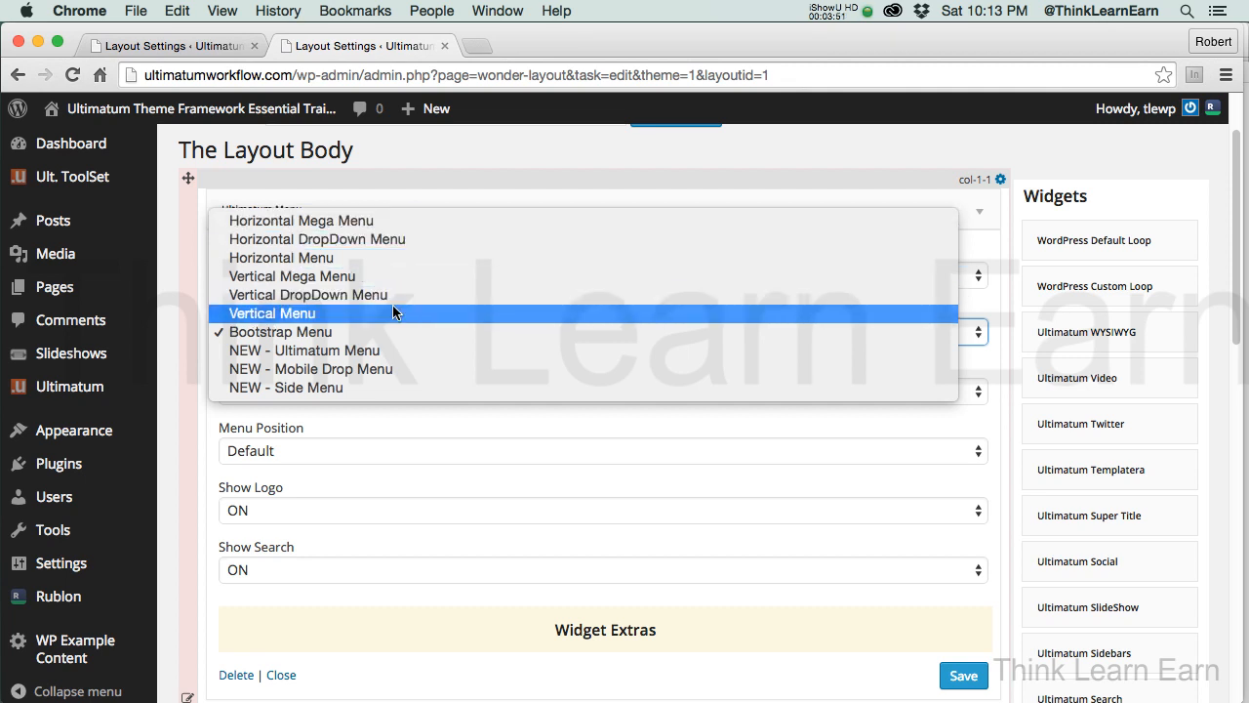
click(280, 331)
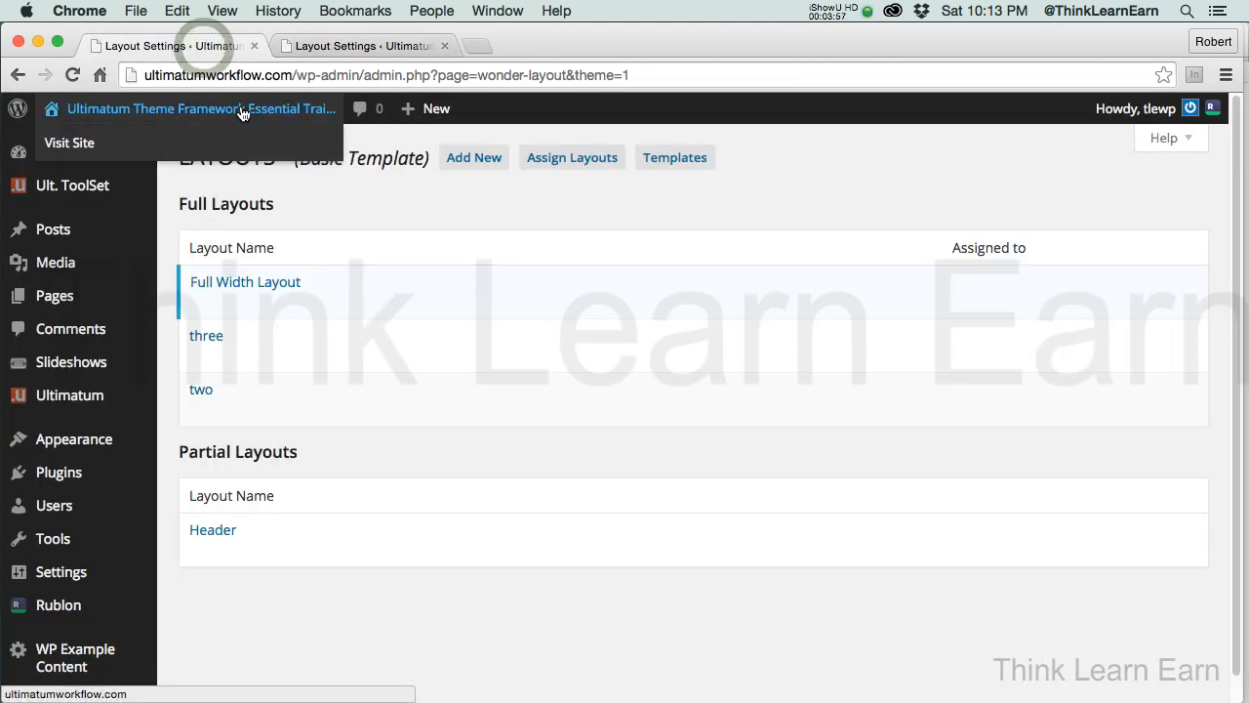
Set the Header layout's Ultimatum Menu style from Inverse to Default
click(69, 142)
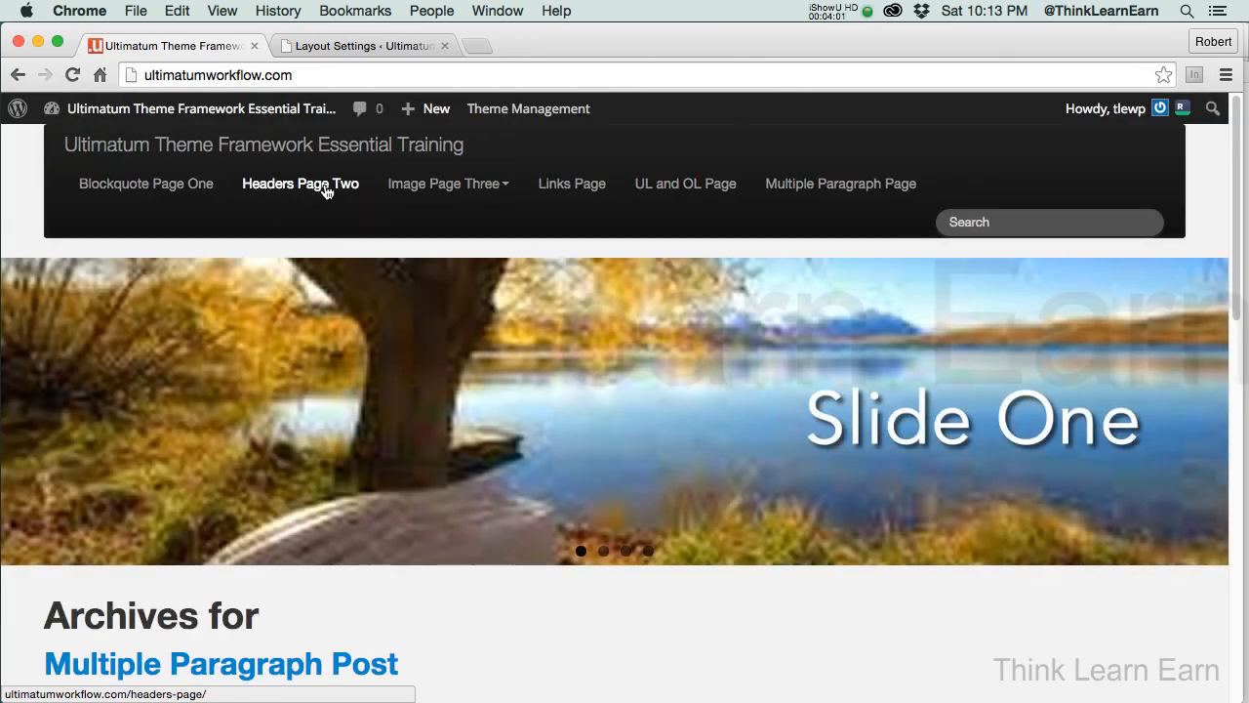
mouse_move(339, 206)
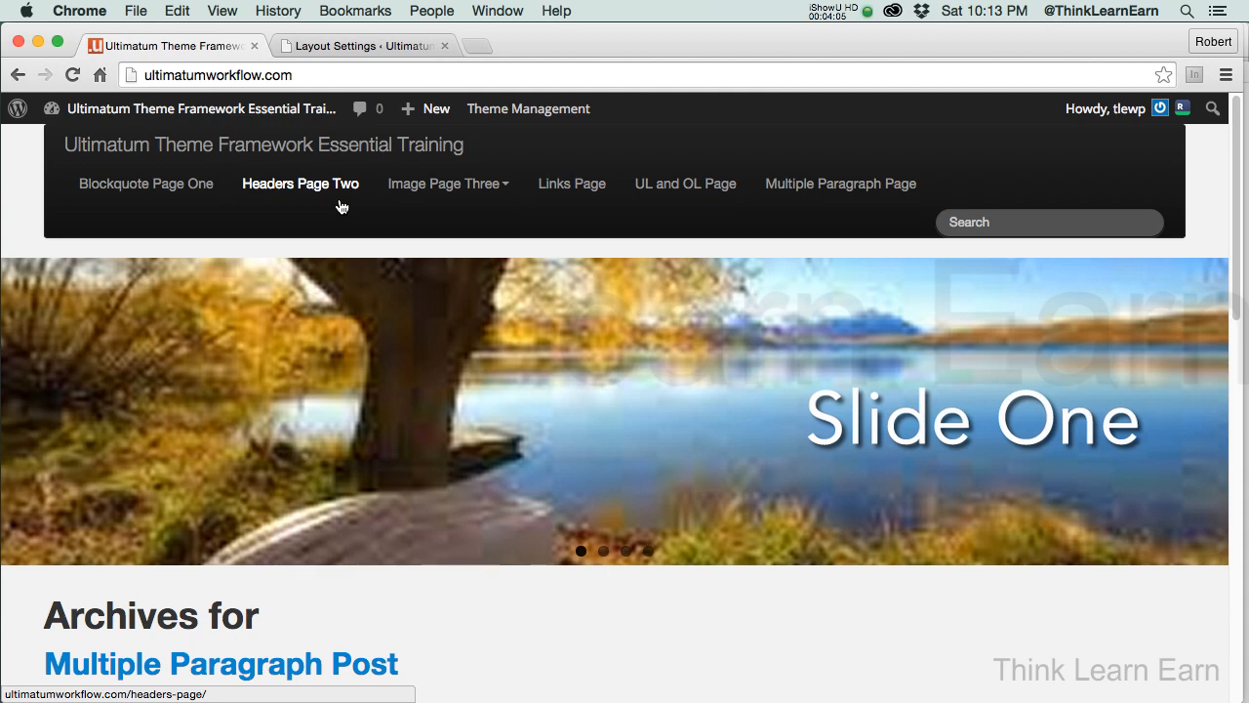
click(361, 45)
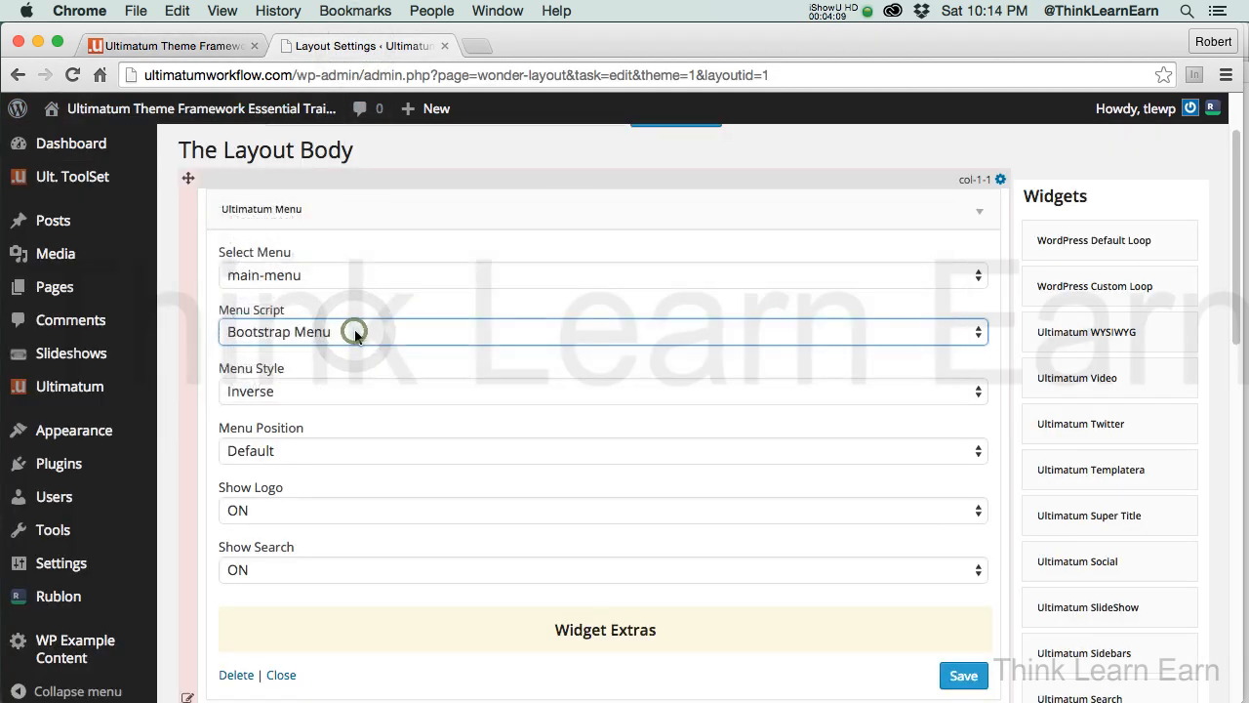
click(603, 392)
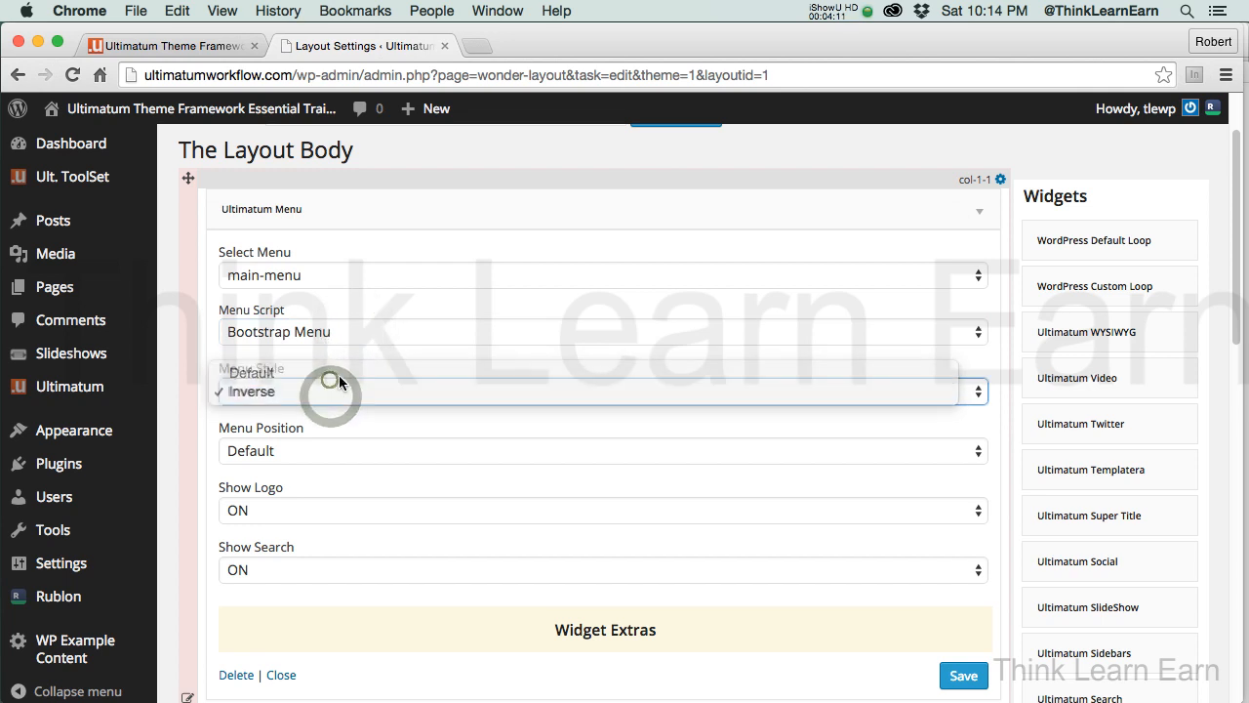
click(252, 373)
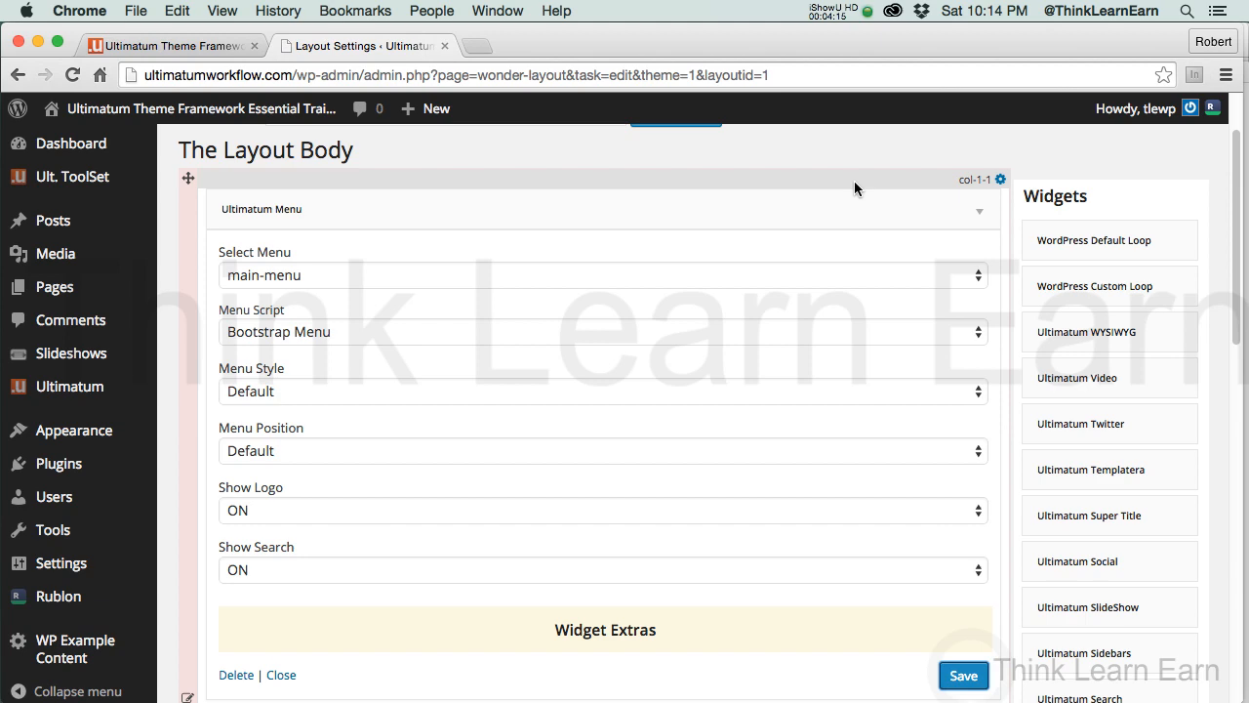
scroll(up, 3)
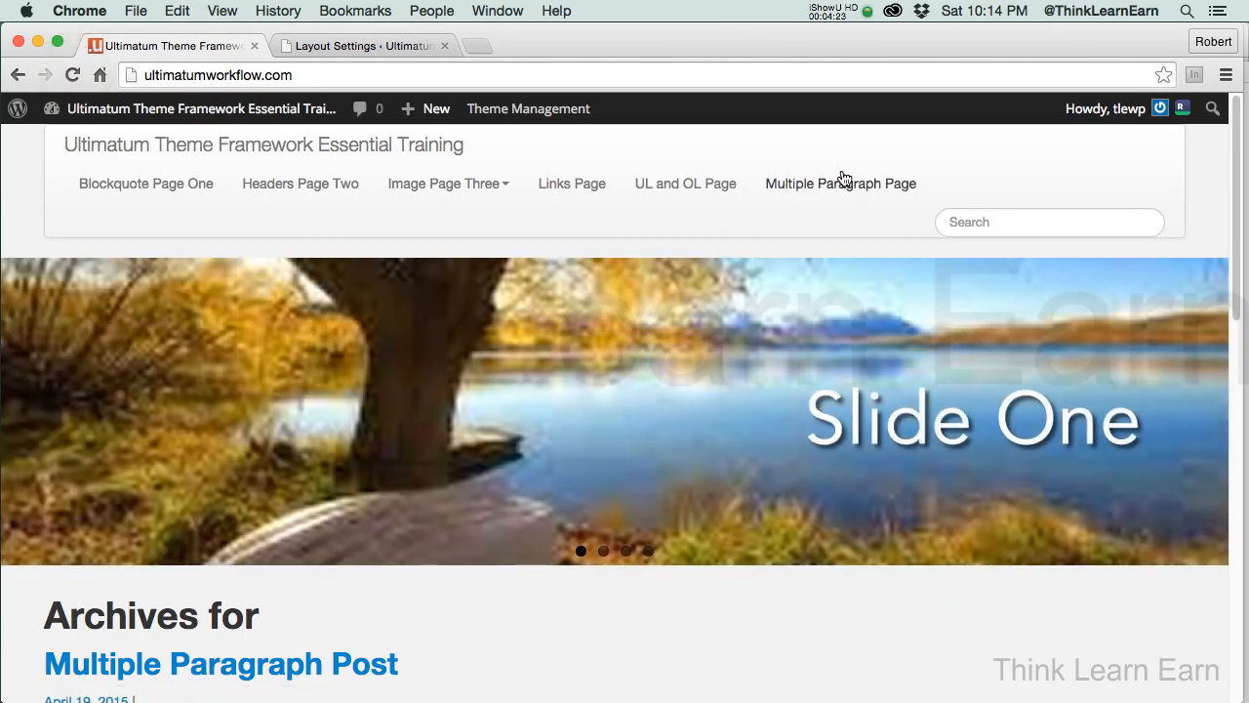
mouse_move(300, 183)
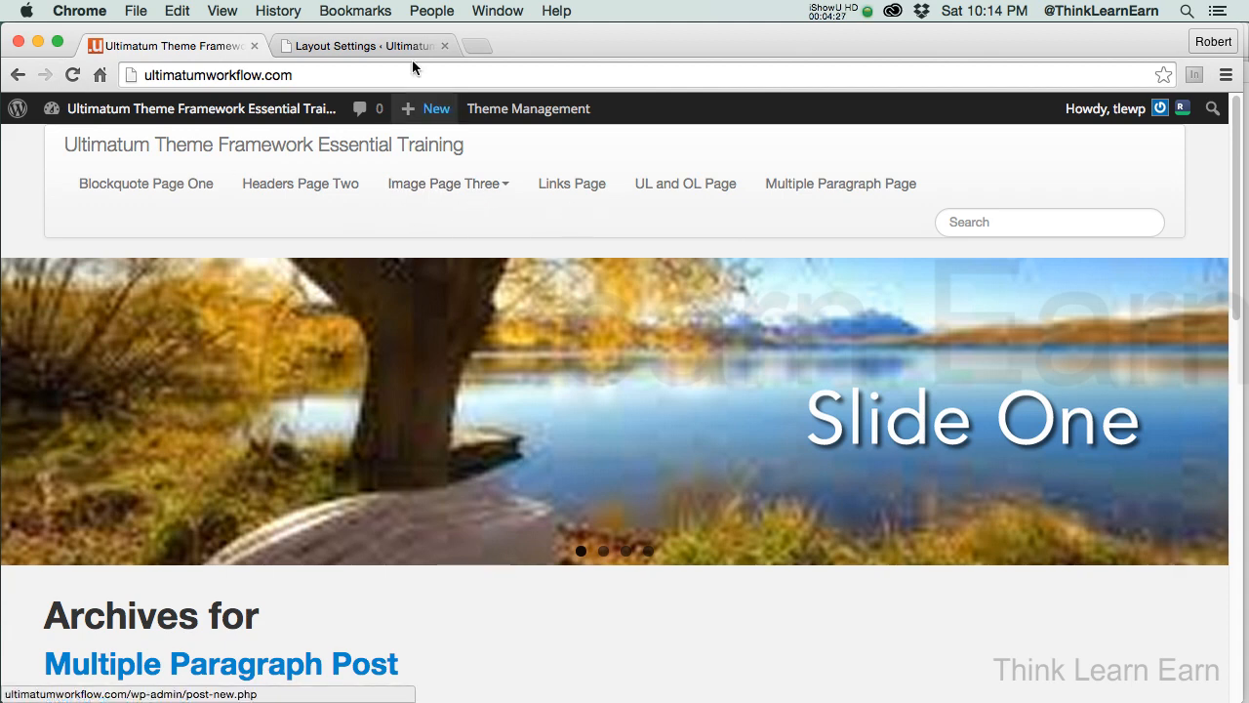
Leave the layout editor and reload ultimatumworkflow.com's front page
click(366, 45)
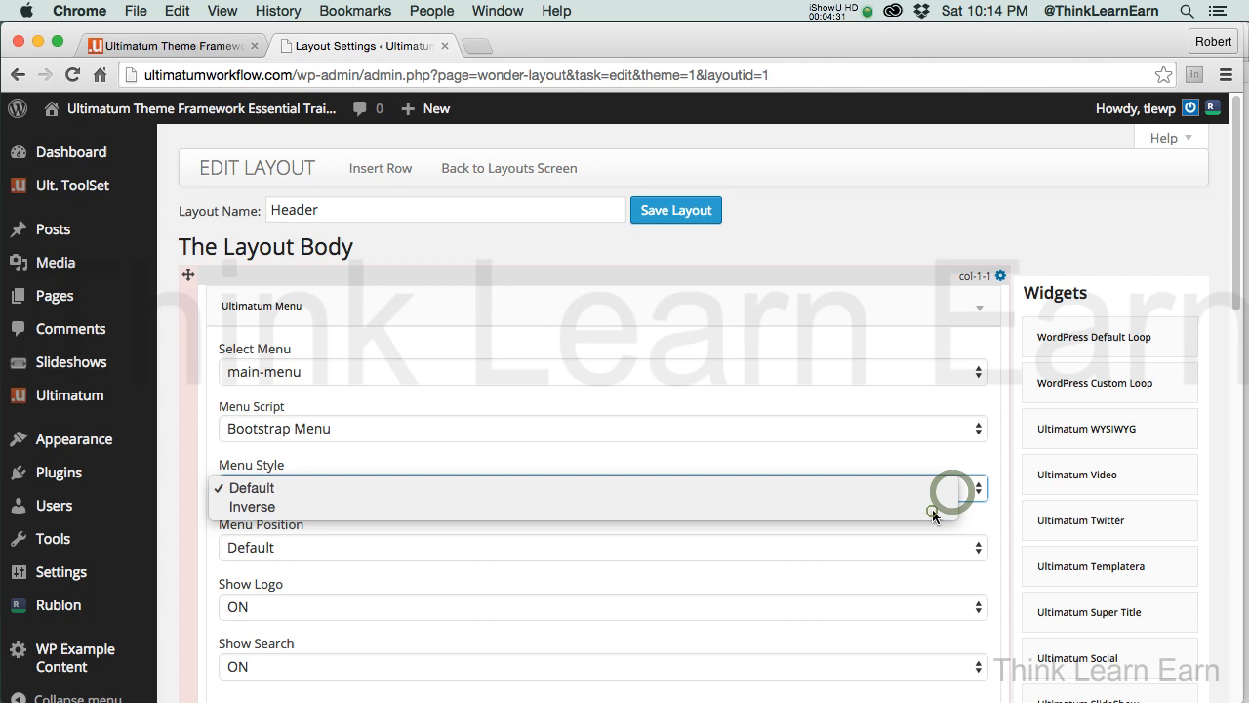
scroll(down, 3)
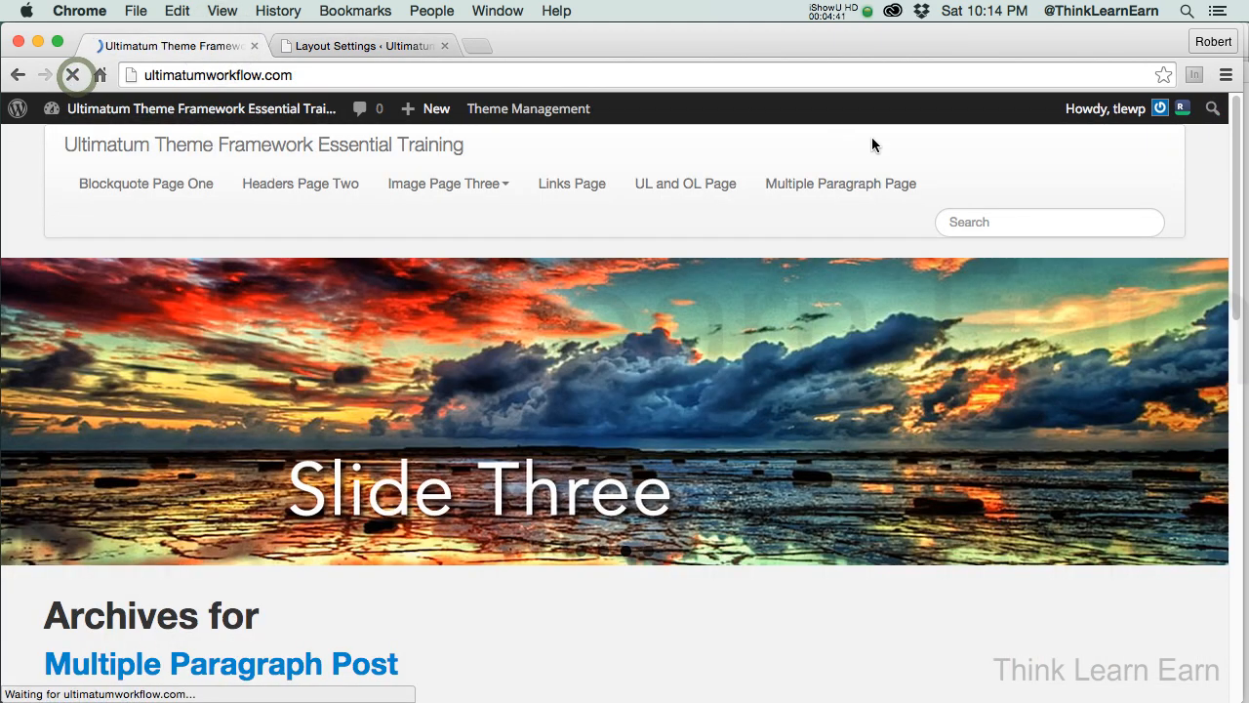
click(72, 75)
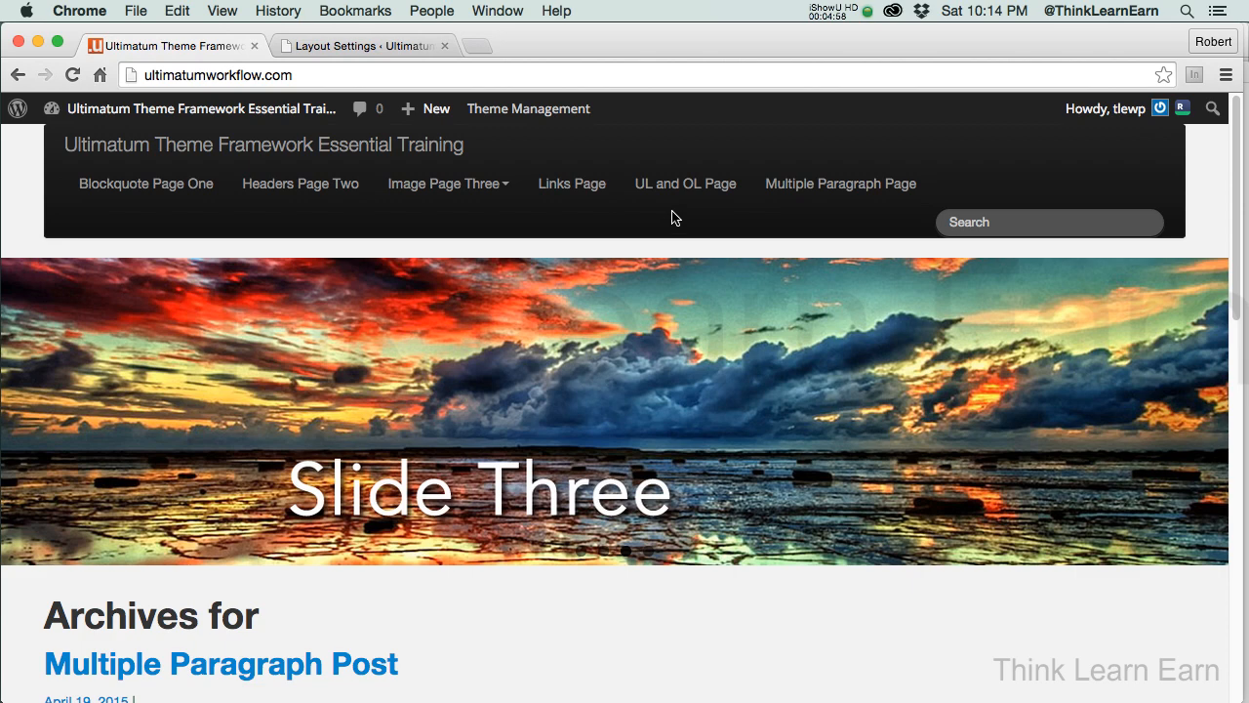
mouse_move(146, 184)
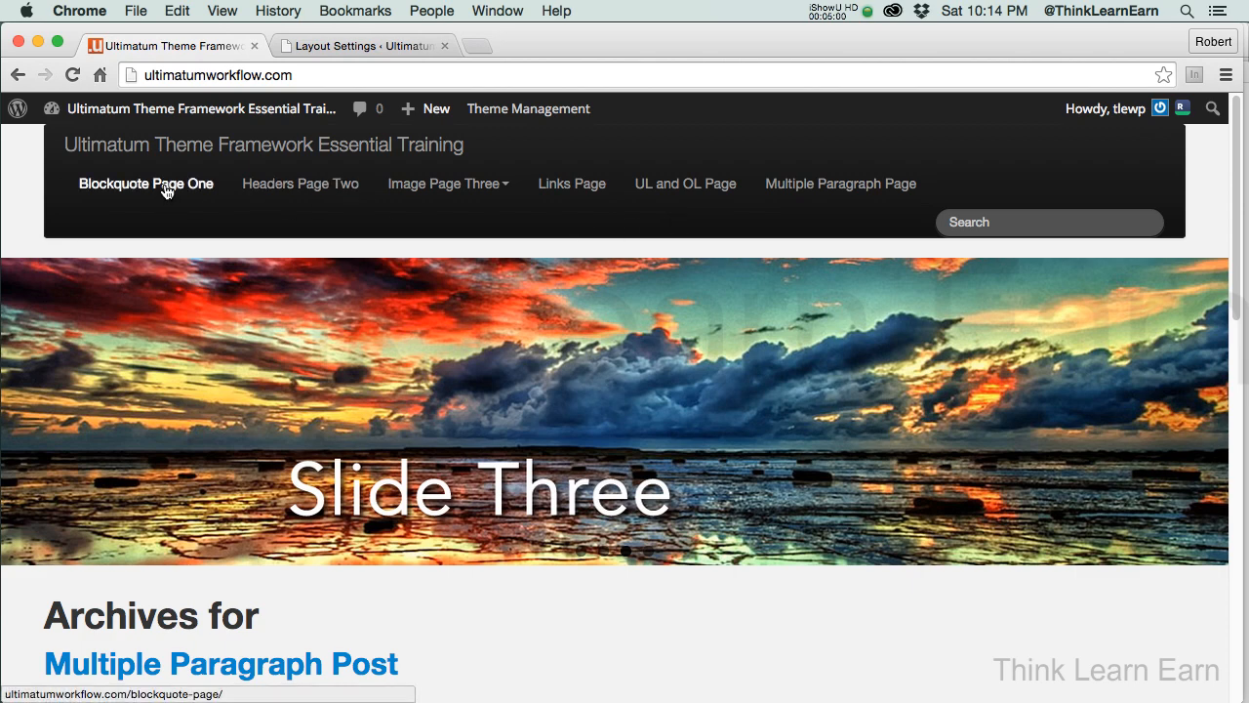
Browse Blockquote Page One and Headers Page Two on the live site
click(145, 183)
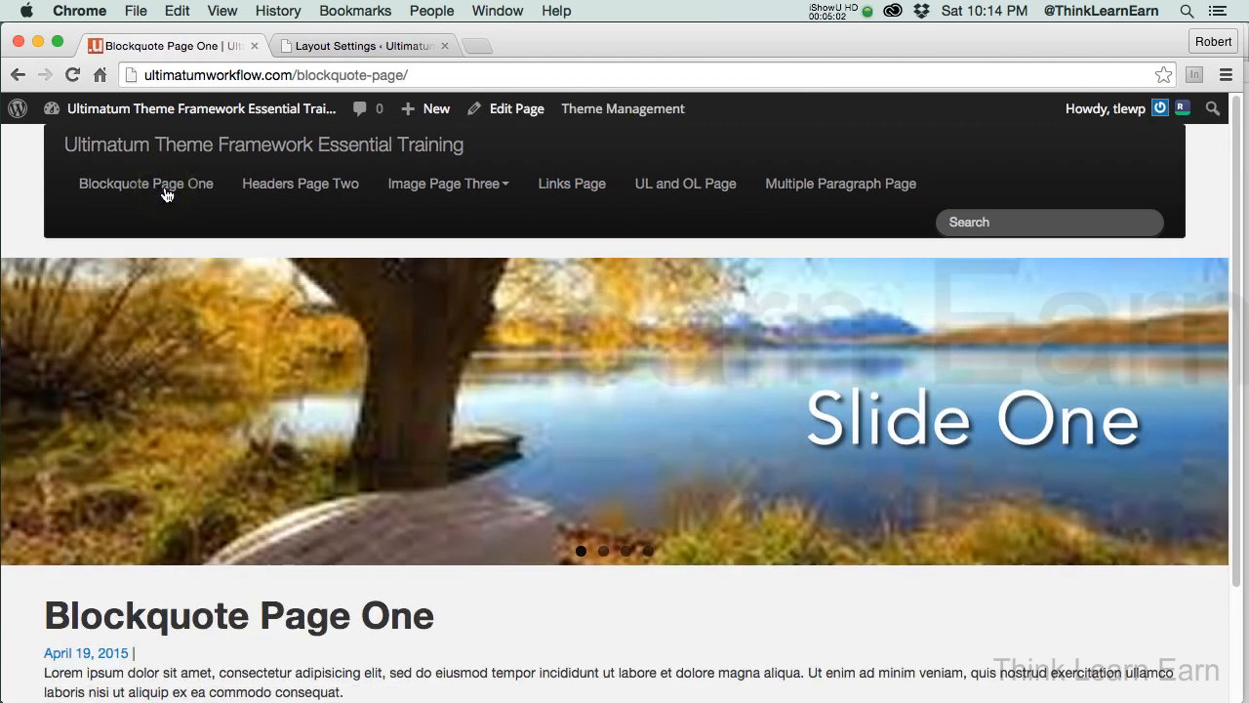
mouse_move(969, 440)
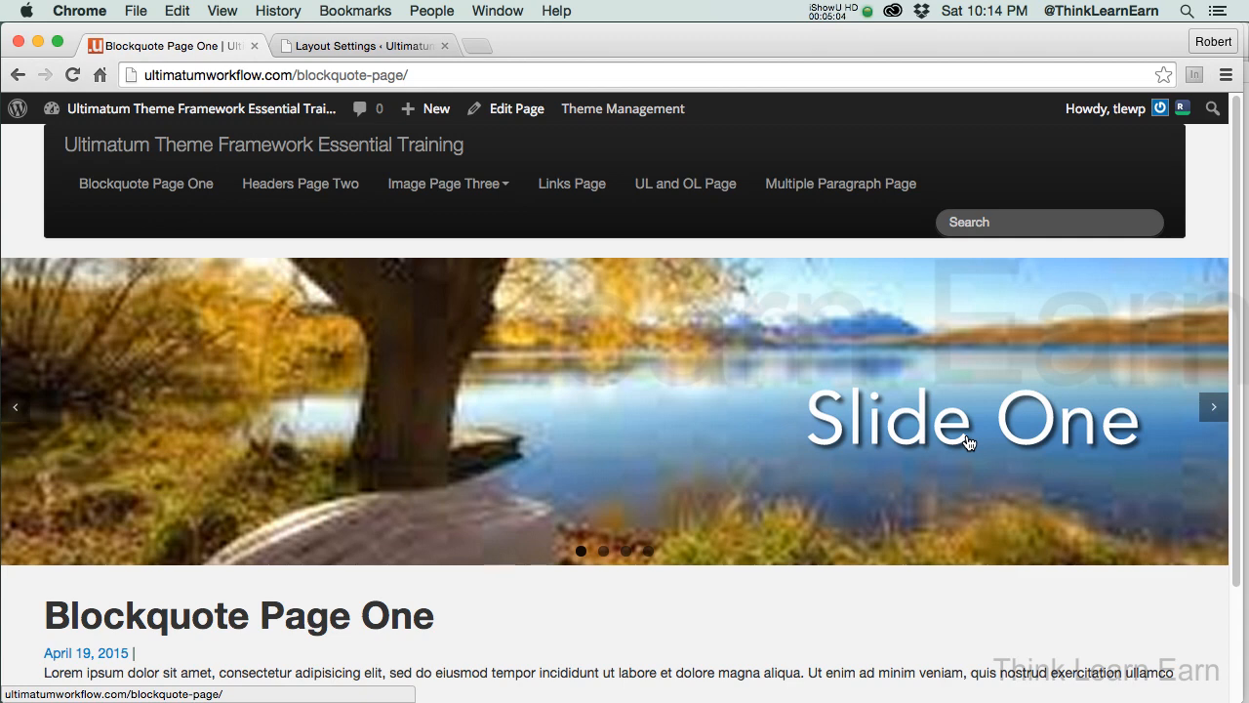
scroll(down, 3)
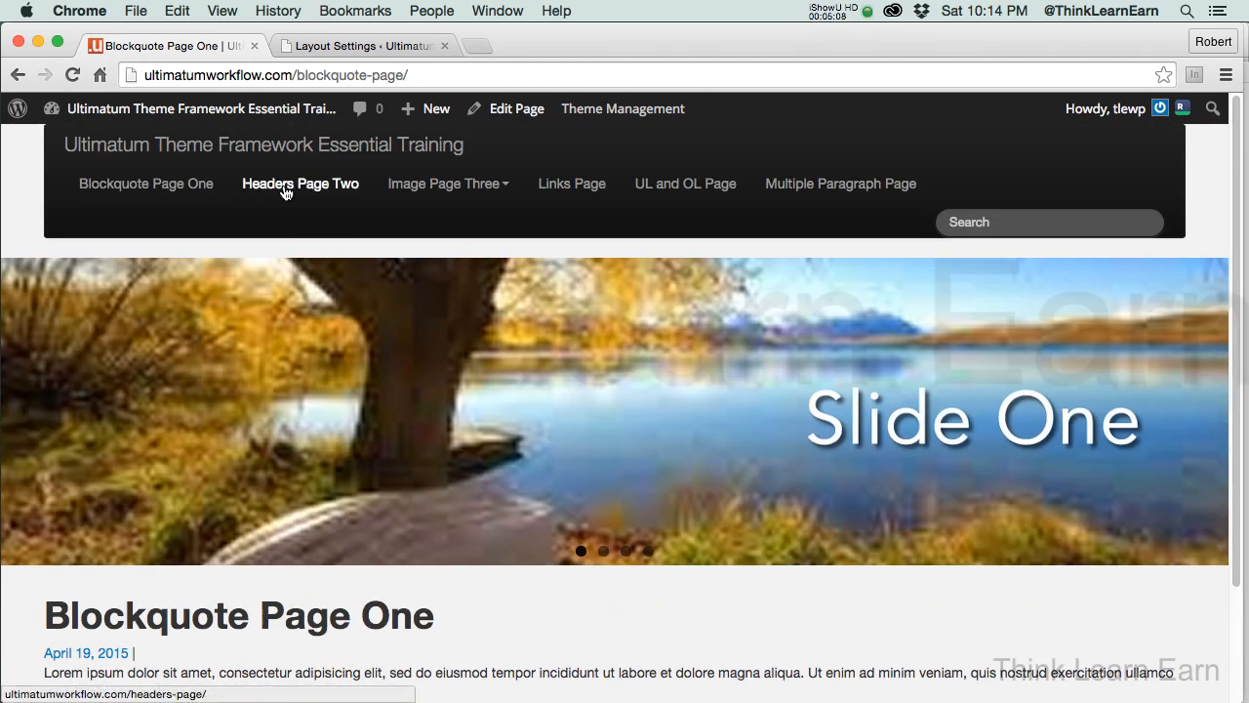
click(300, 184)
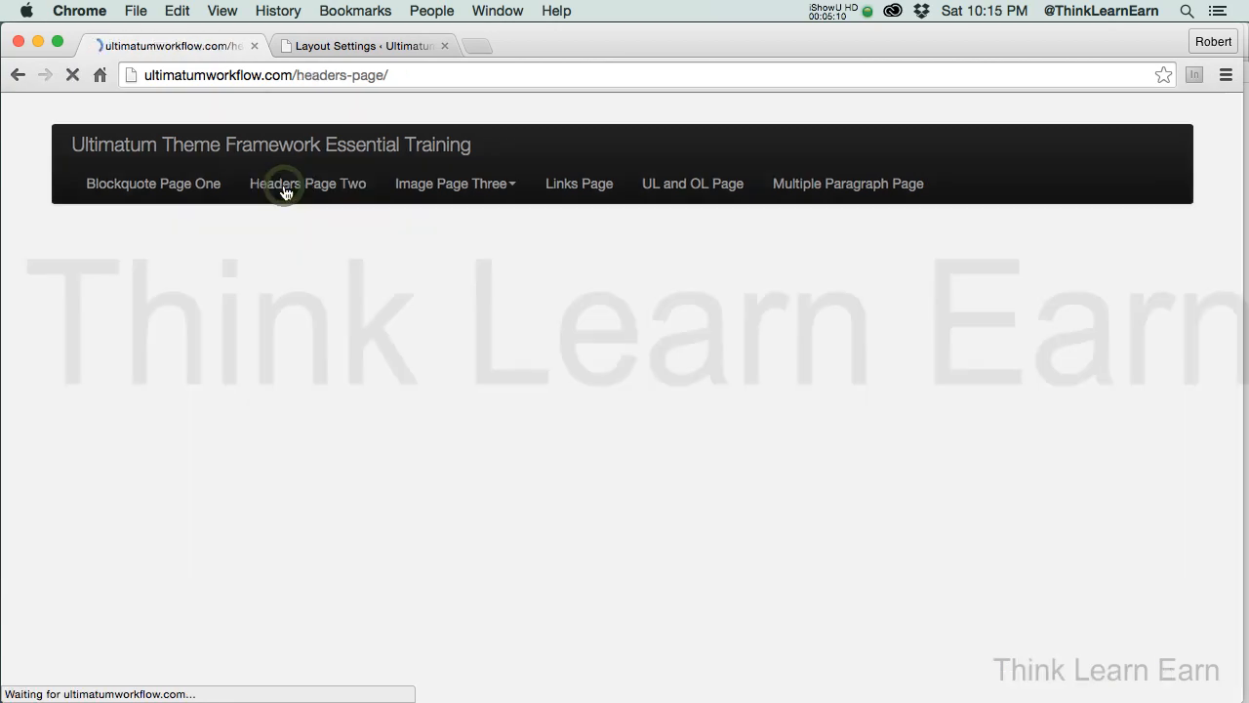
click(307, 184)
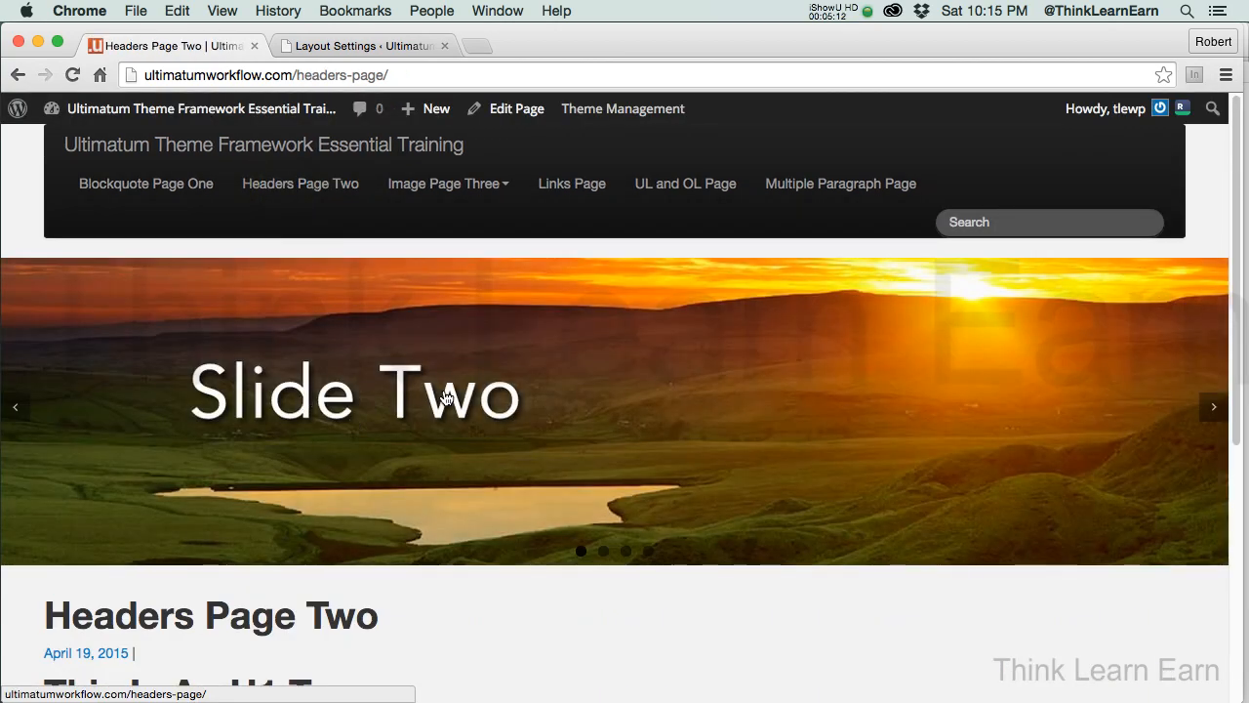
Visit Image Page Three's Child Page, then Blockquote Page One, and return to Headers Page Two
click(447, 183)
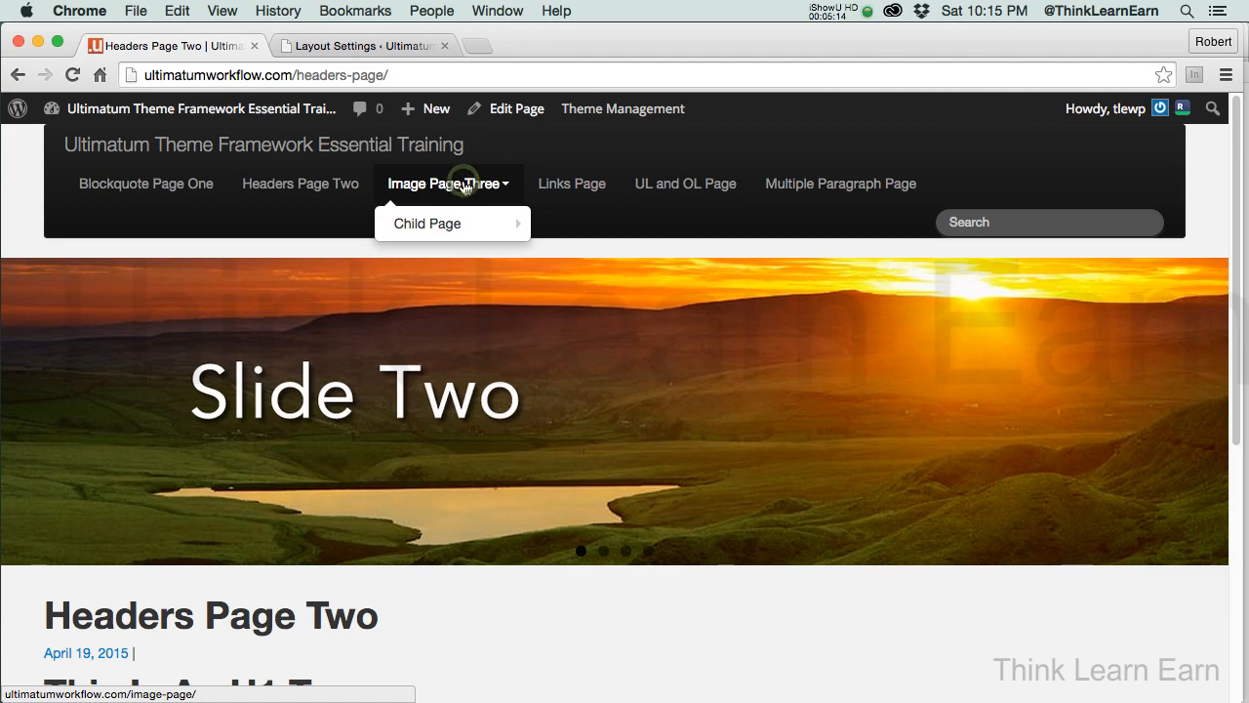
mouse_move(451, 188)
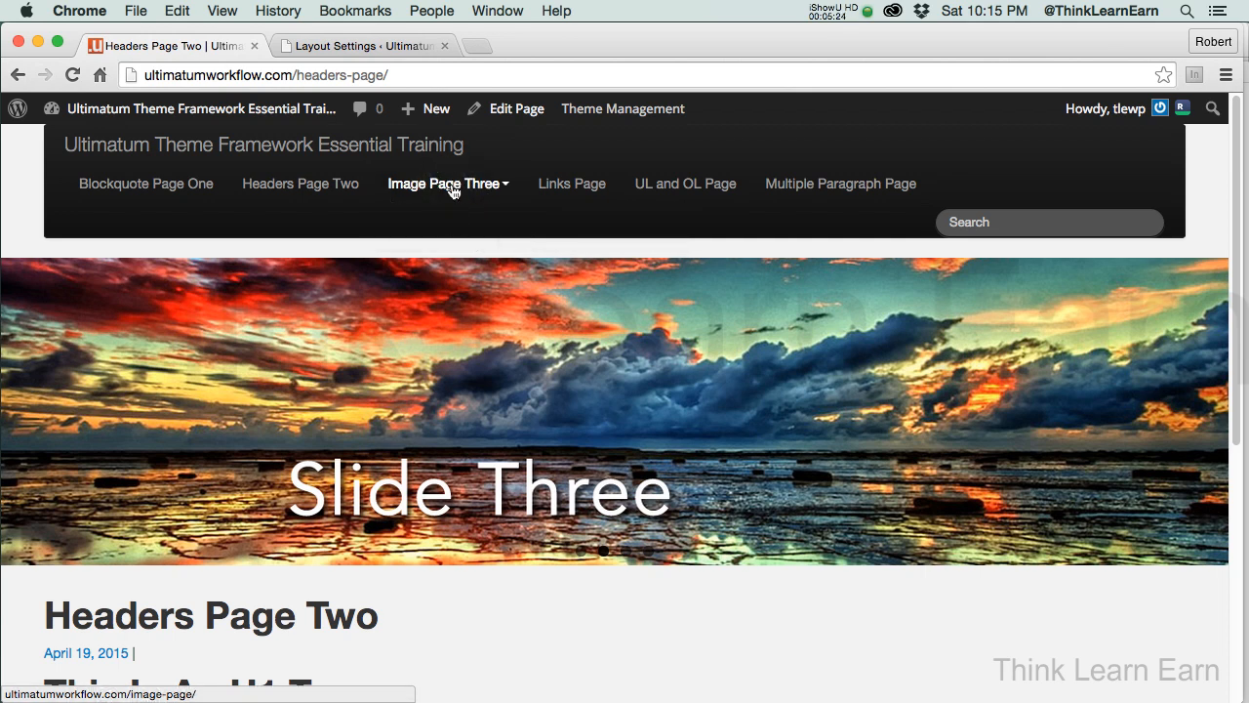
click(444, 184)
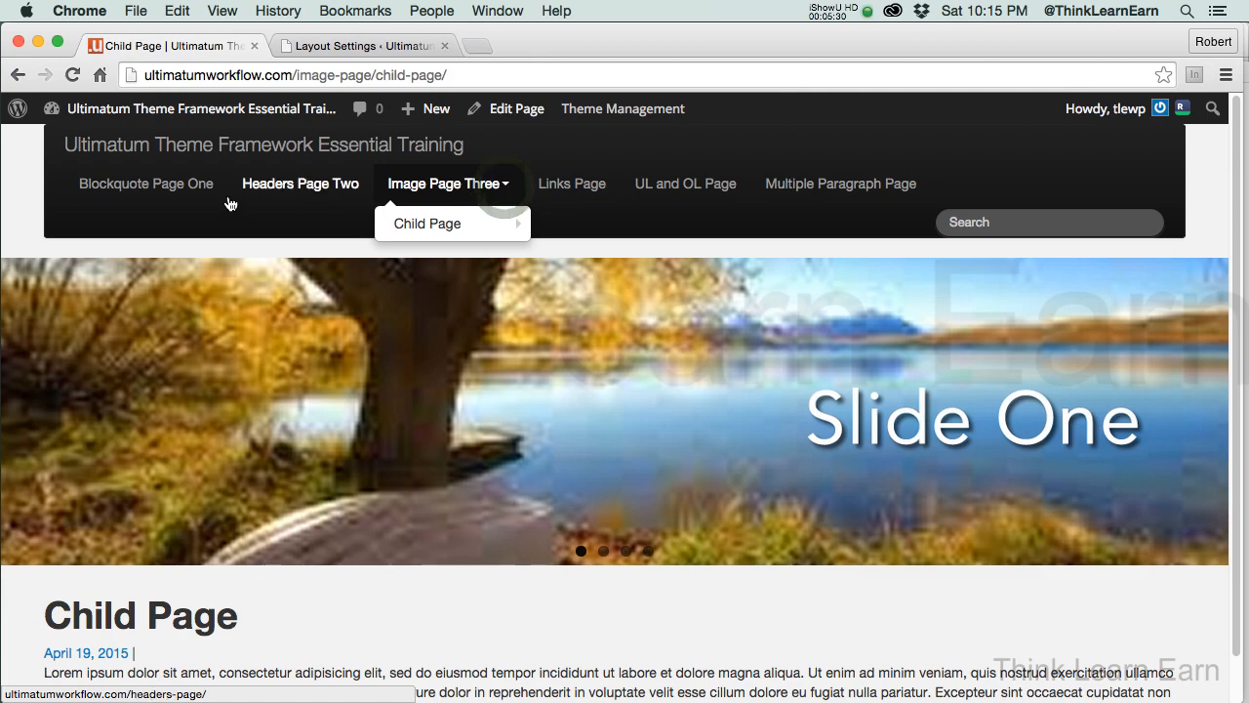
click(145, 183)
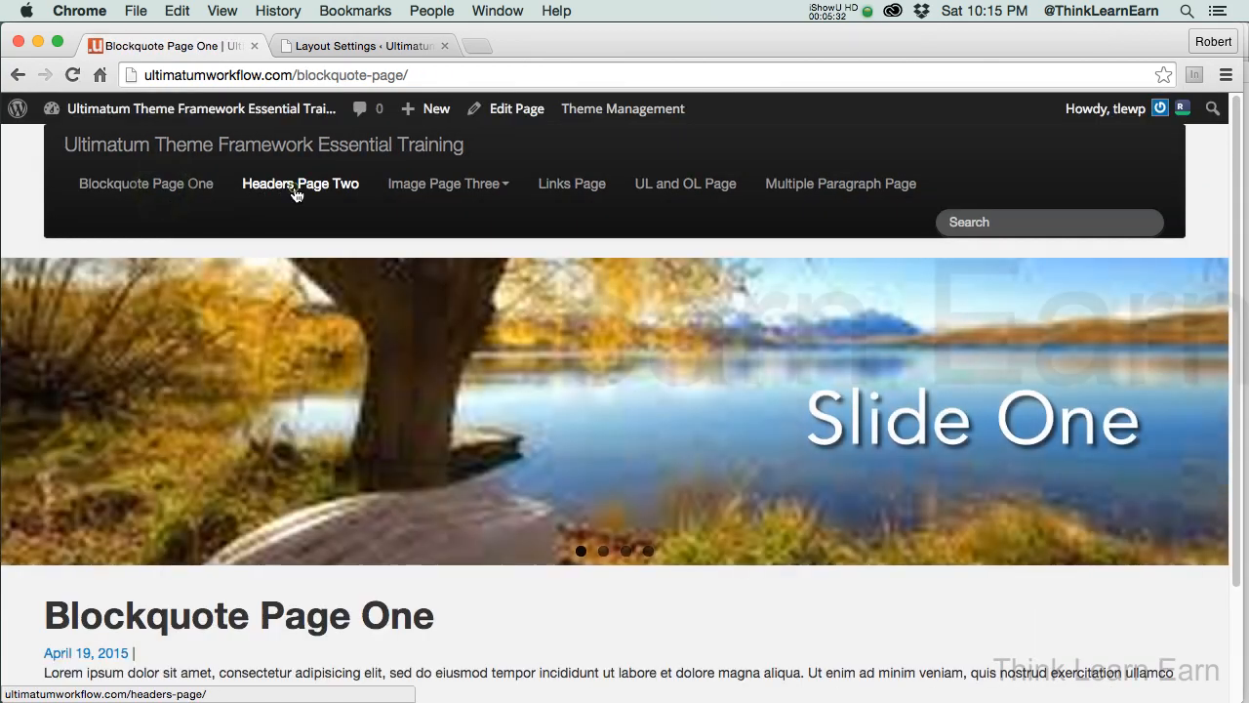
click(301, 183)
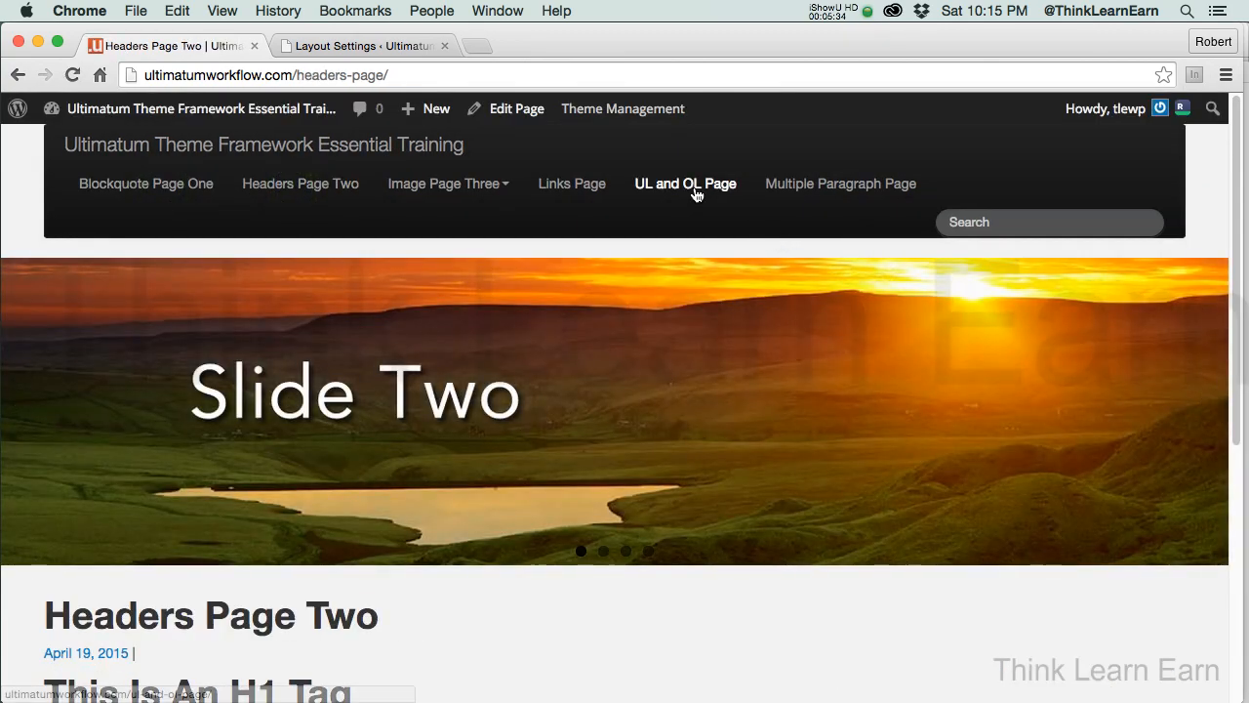
mouse_move(431, 221)
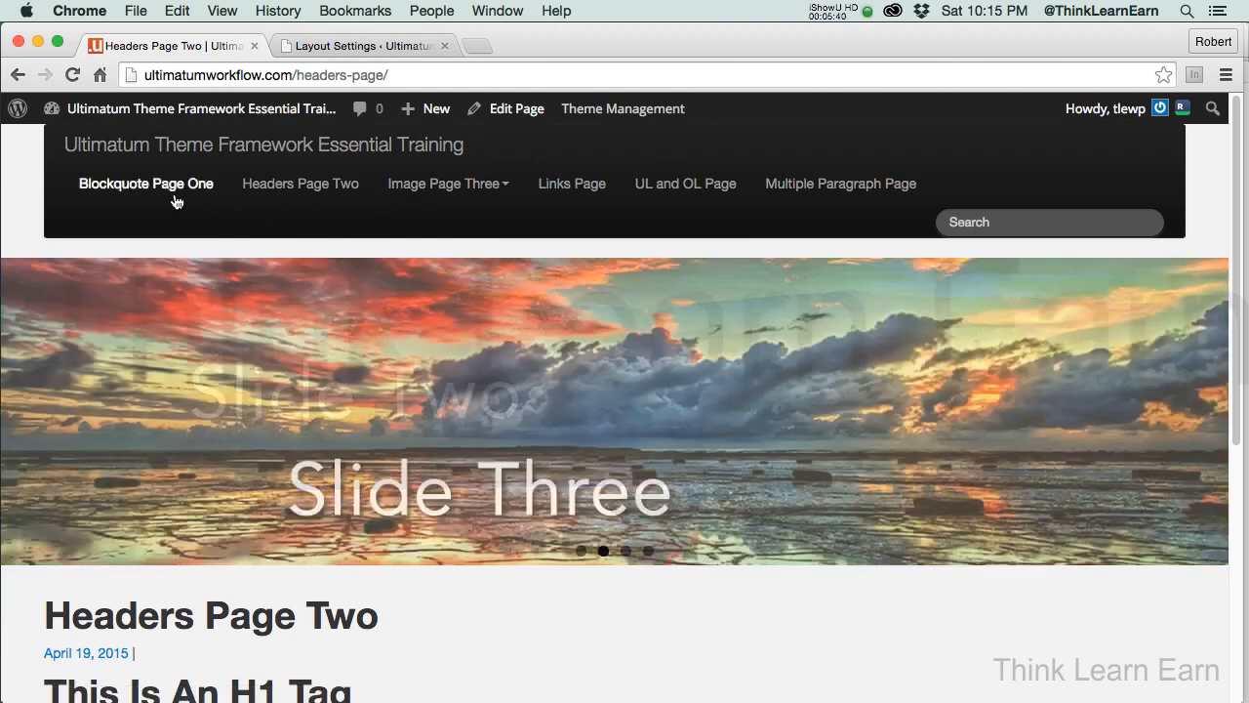
Open Blockquote Page One's editor and check its layout dropdown shows The Default
click(145, 184)
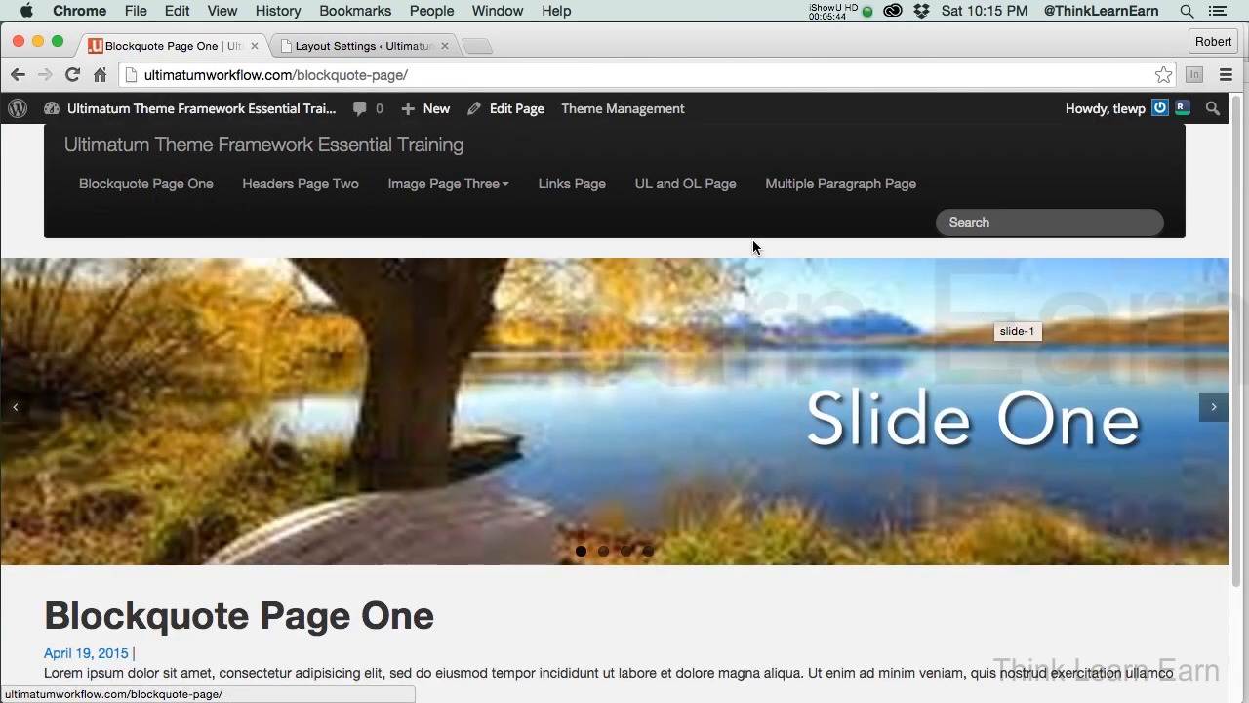
mouse_move(162, 319)
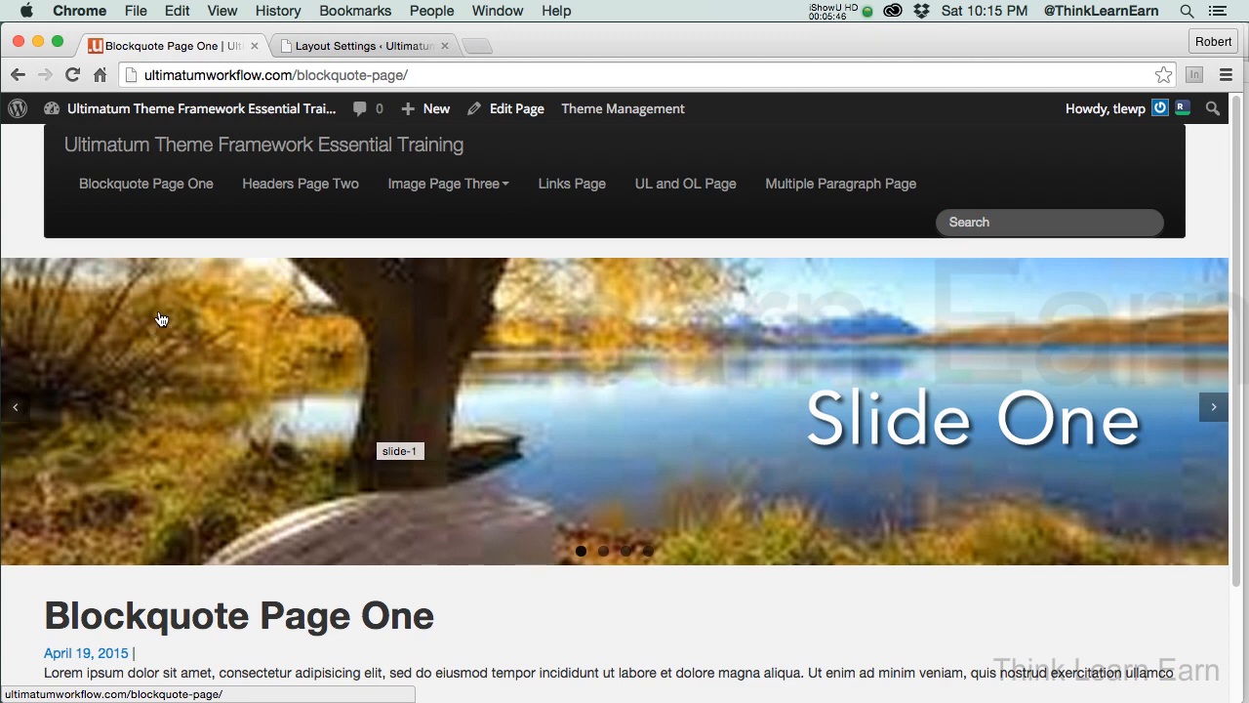
mouse_move(377, 307)
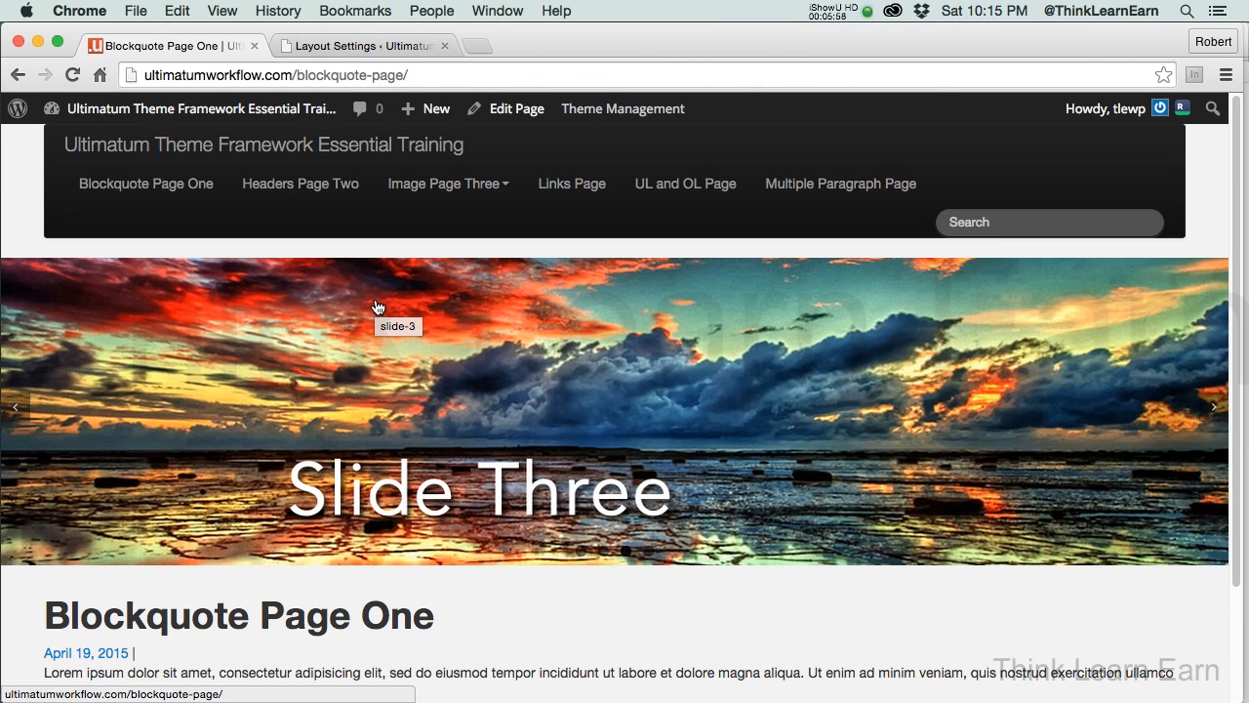
mouse_move(622, 108)
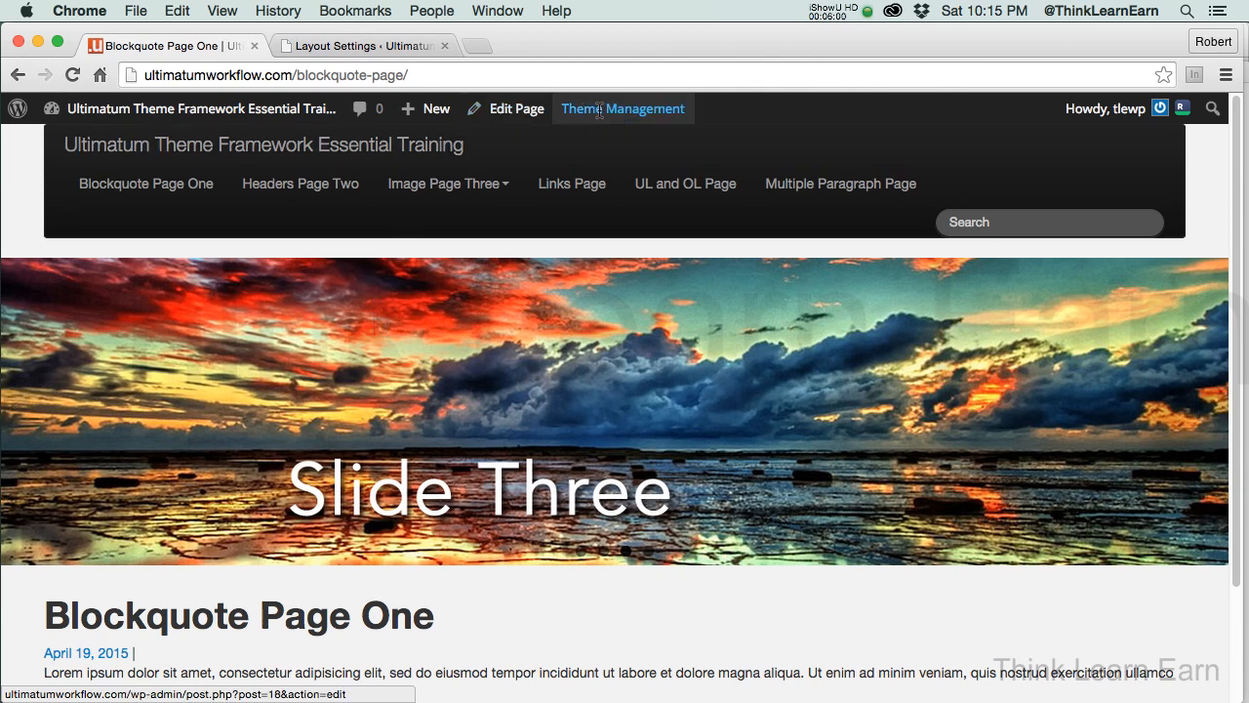
click(623, 108)
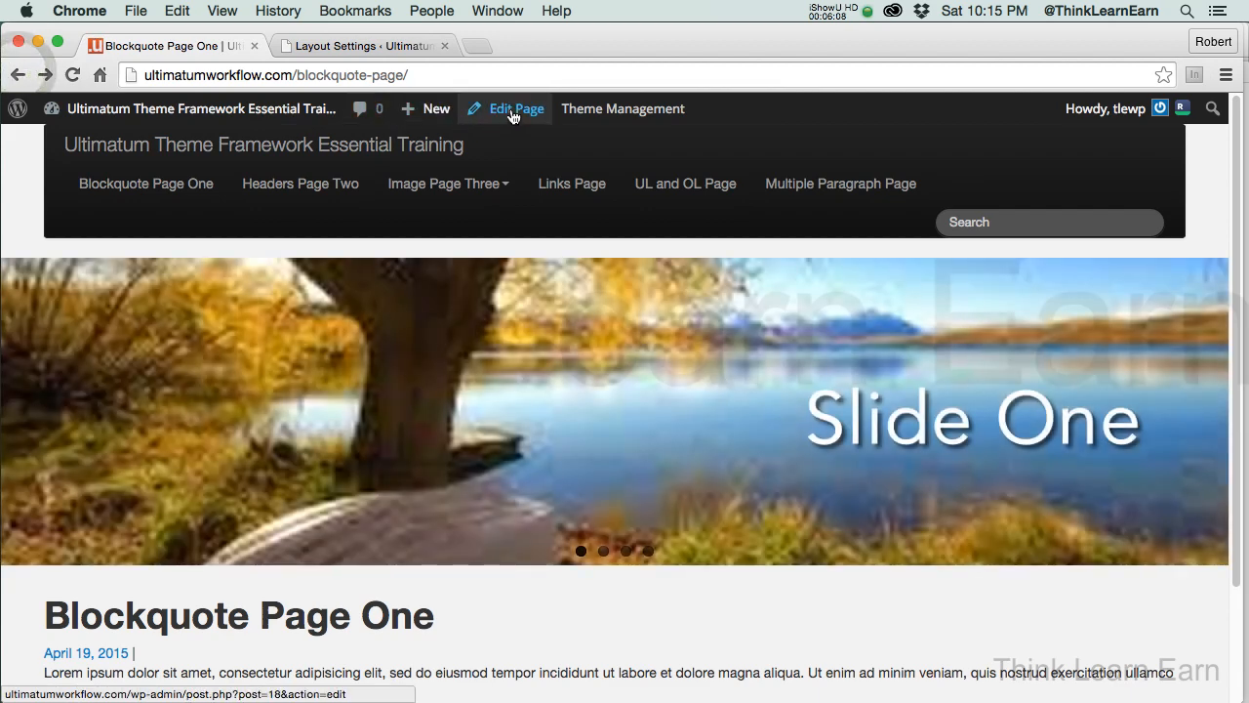
click(516, 109)
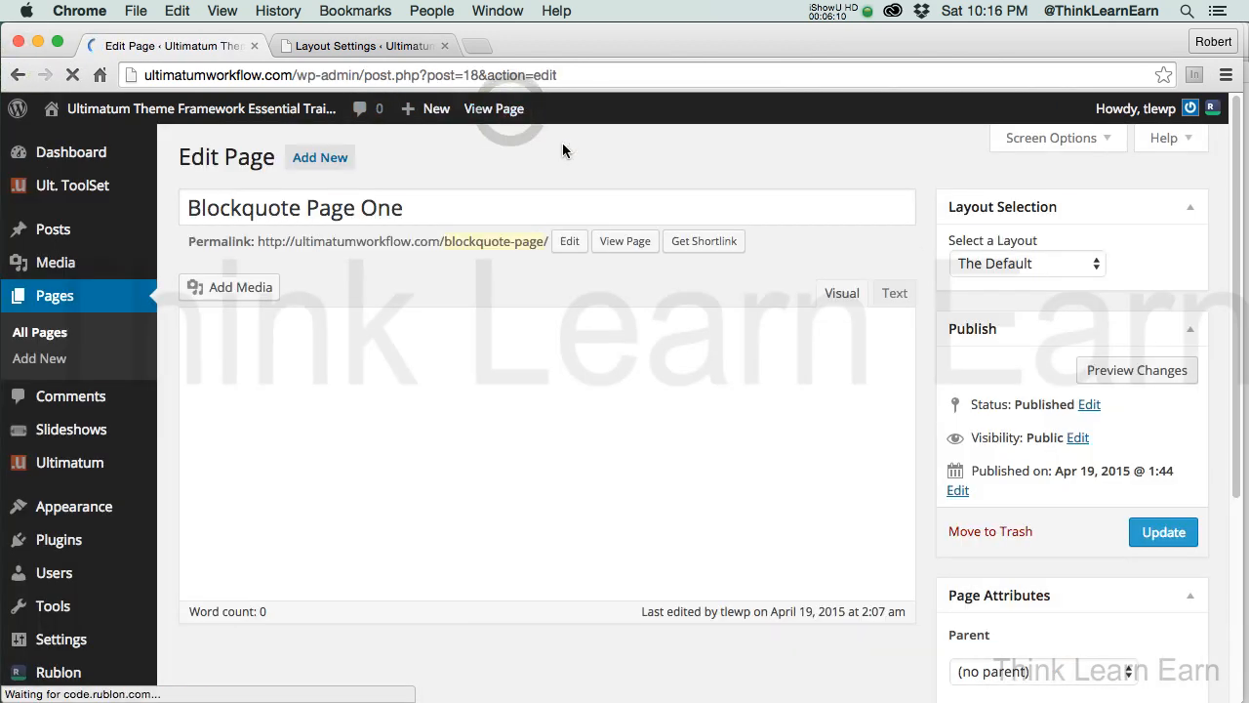
mouse_move(1049, 276)
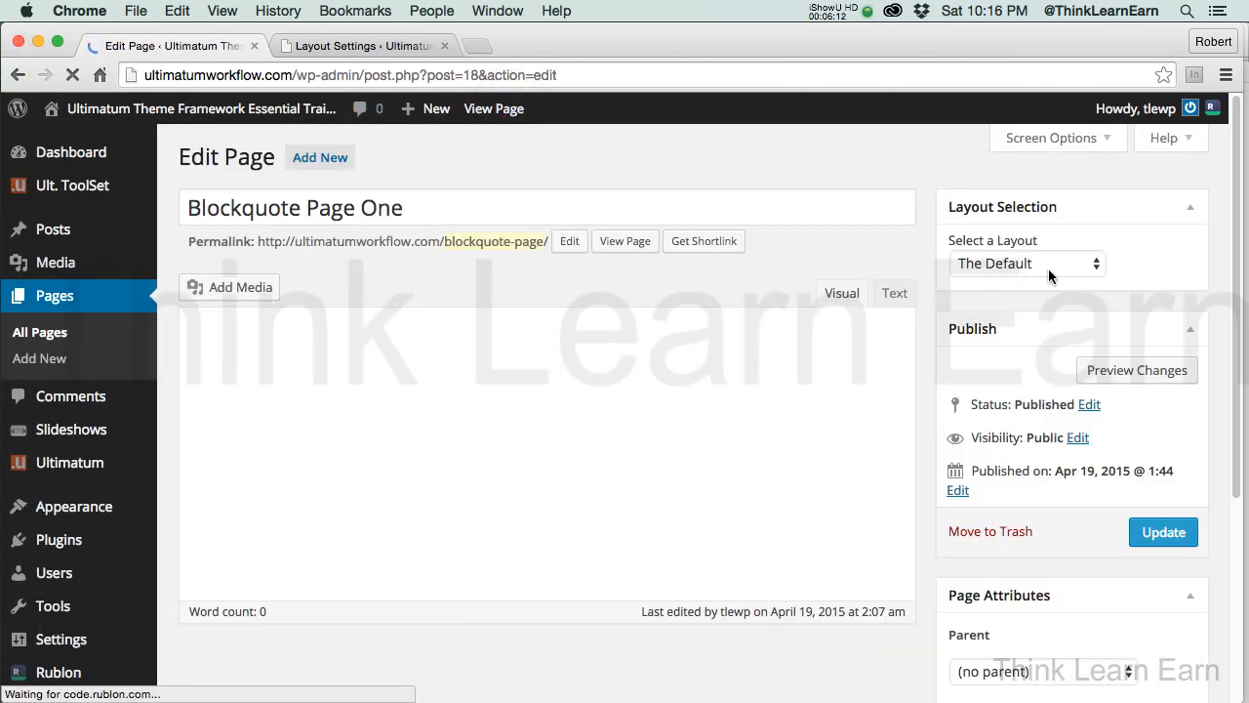
click(1028, 263)
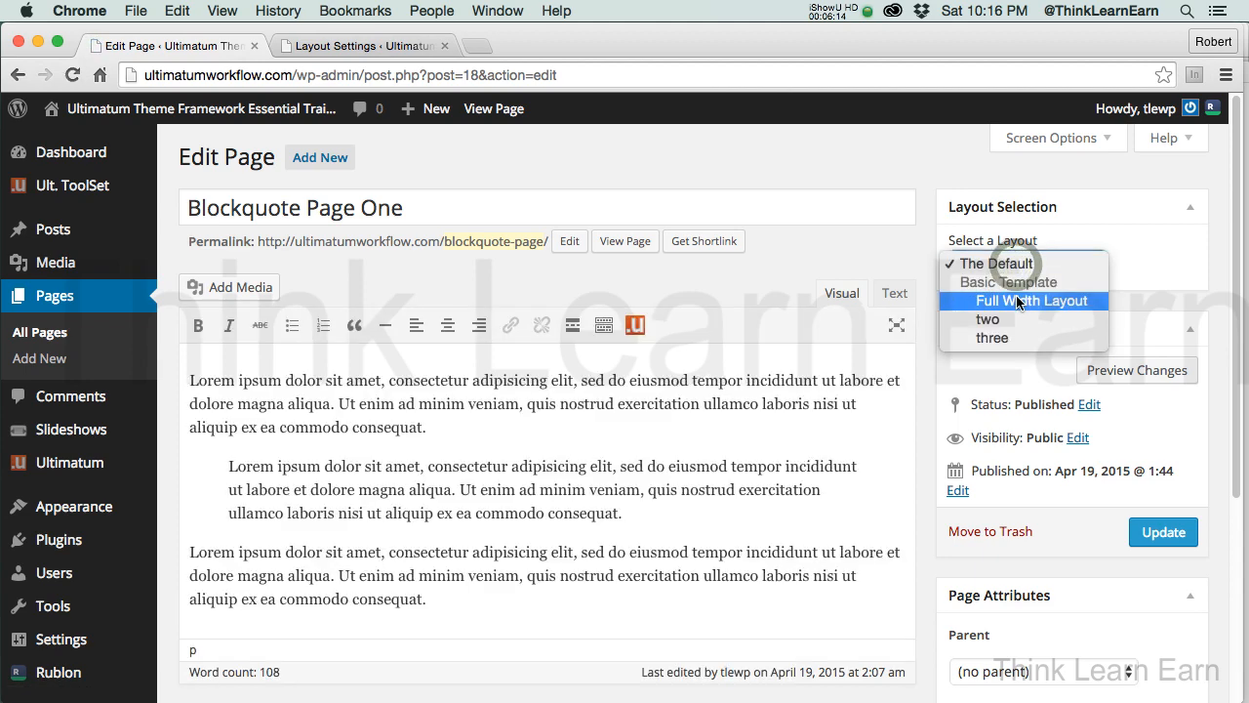
click(1023, 263)
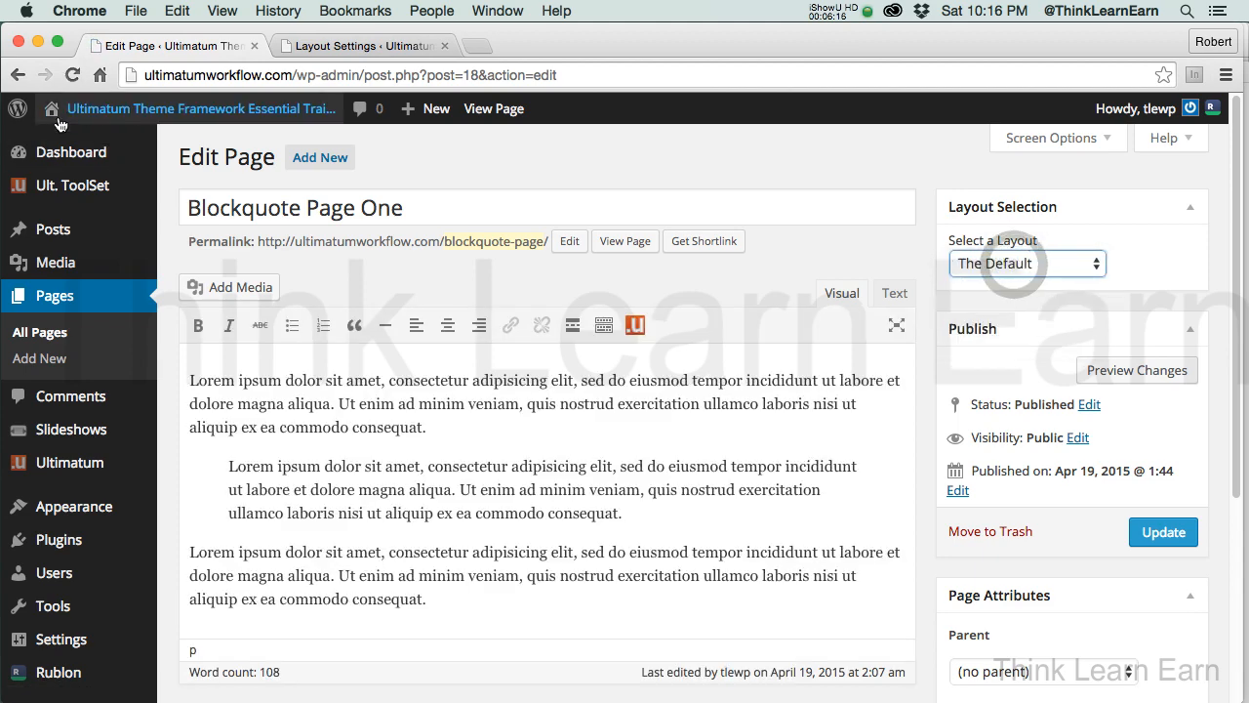
Open Headers Page Two's editor, confirm layout 'two', and return to its live page
click(625, 242)
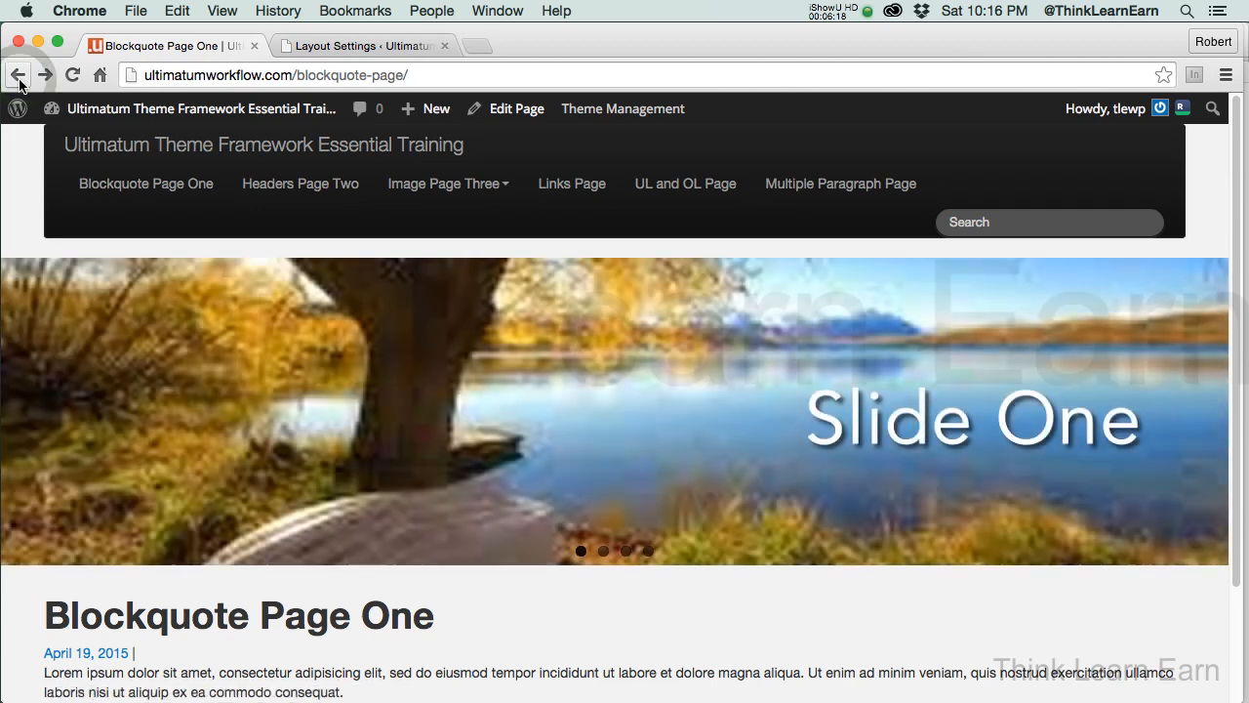
mouse_move(301, 183)
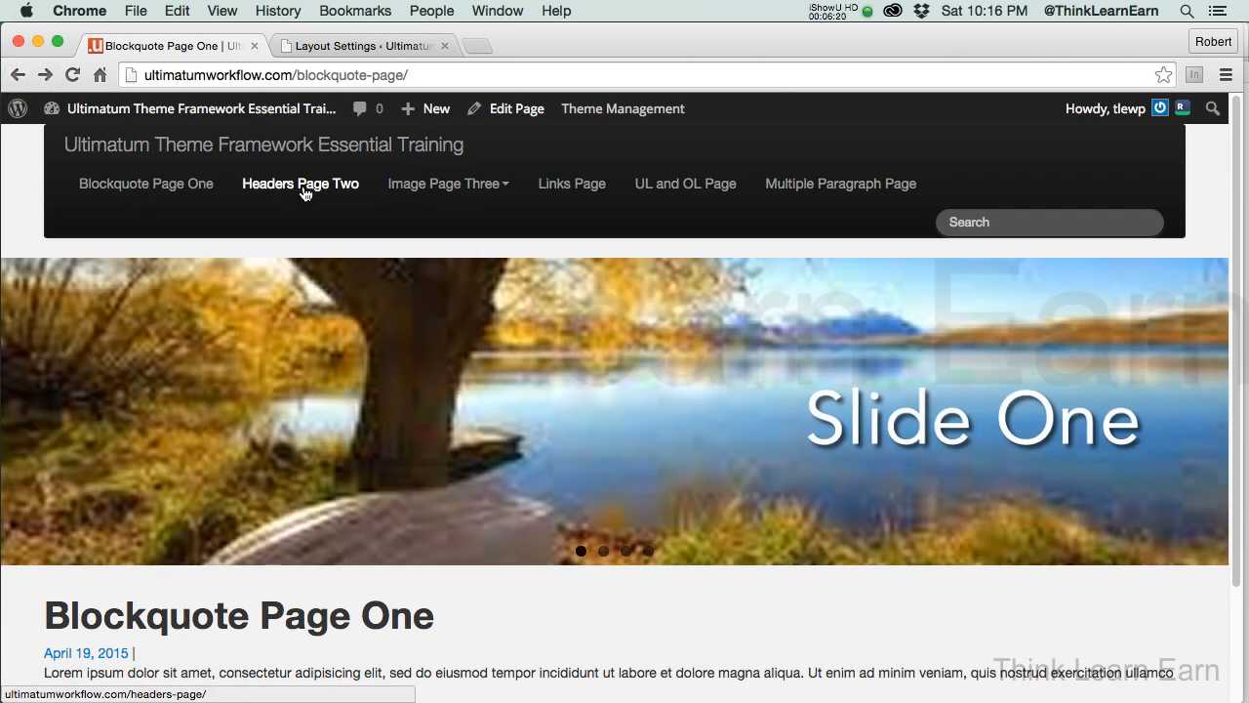
click(300, 184)
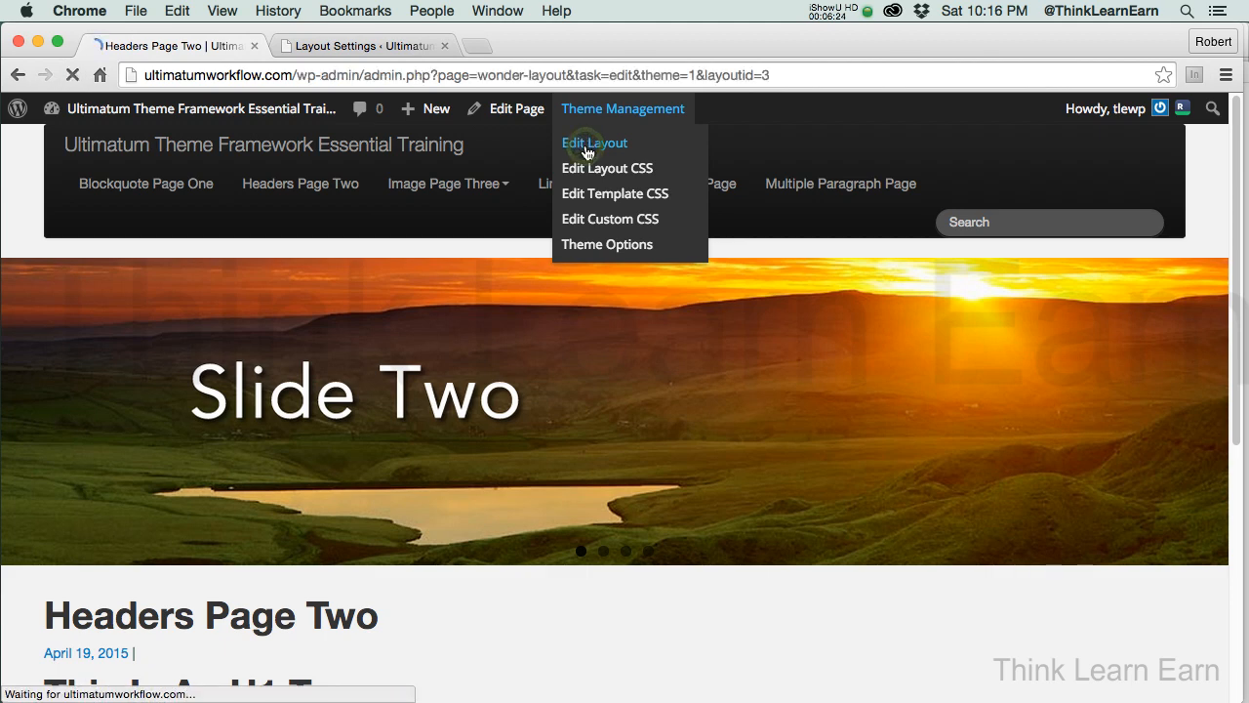
click(594, 143)
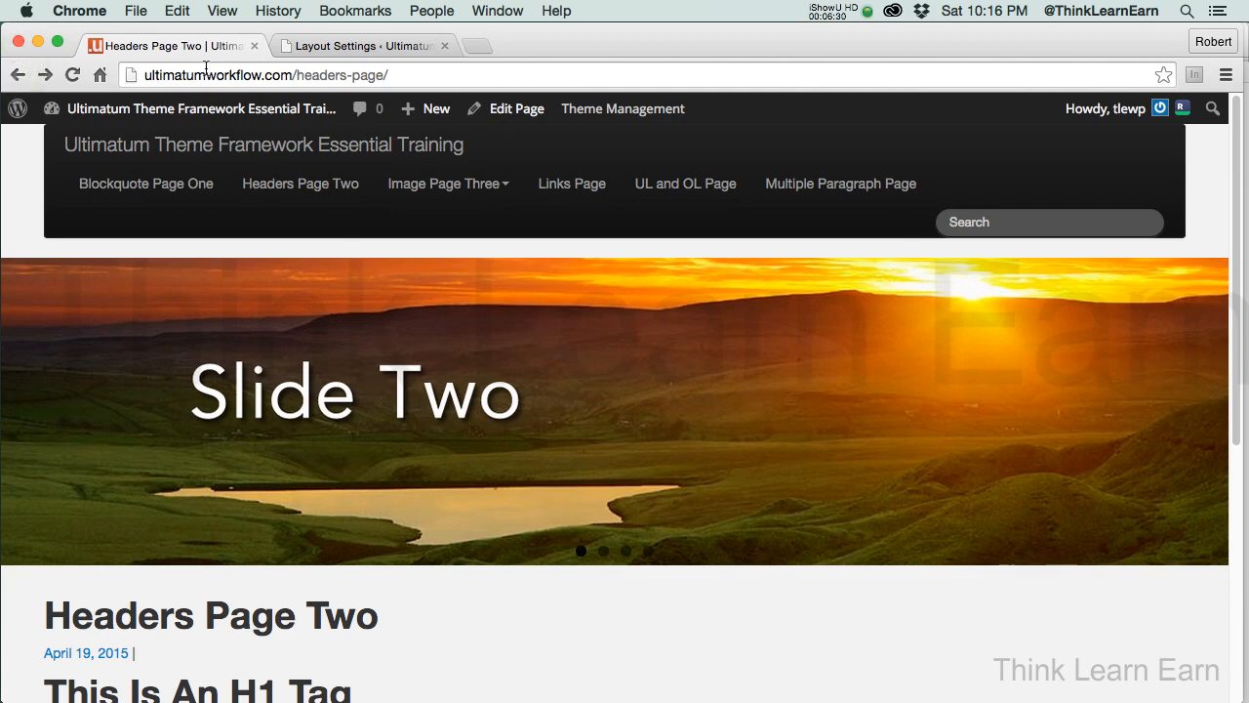
click(516, 109)
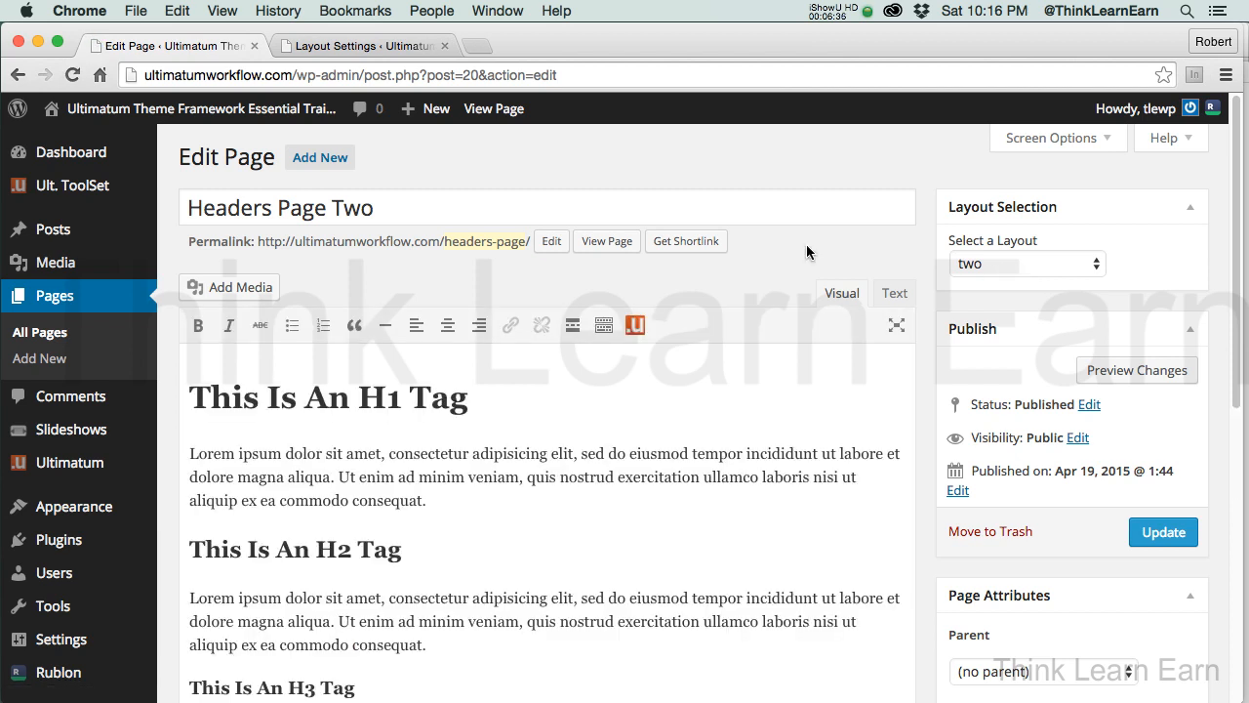
click(1026, 264)
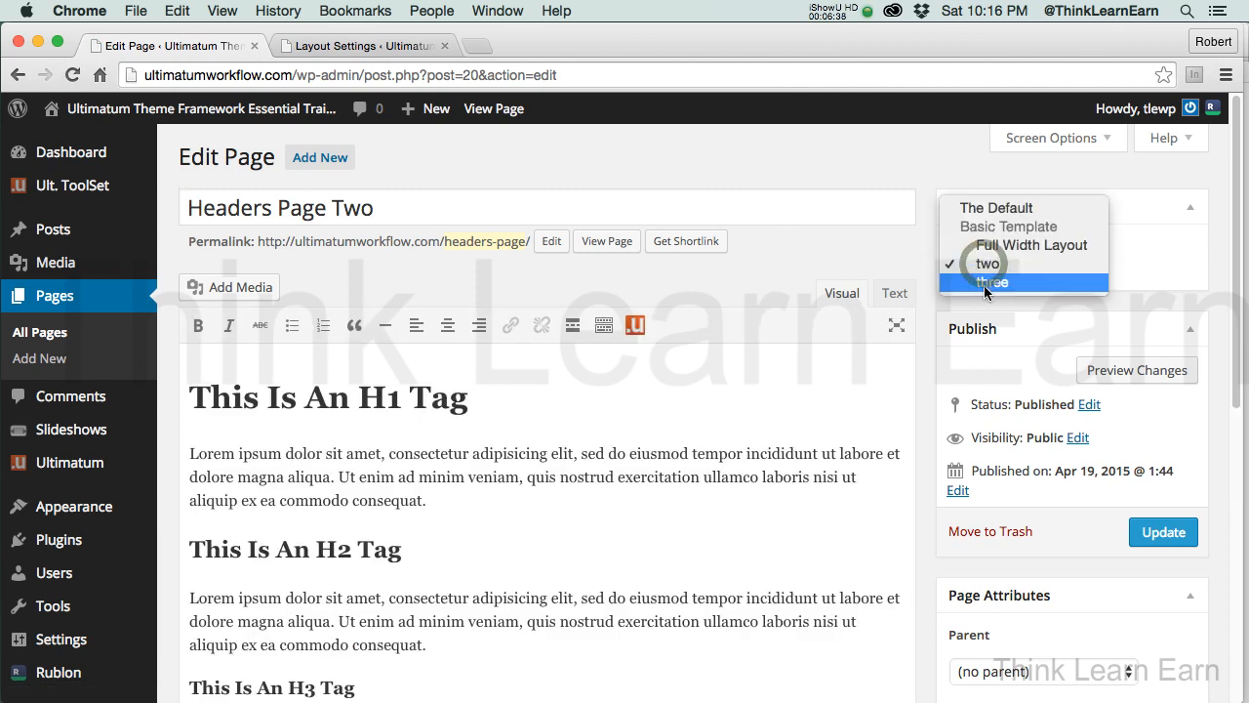
mouse_move(989, 245)
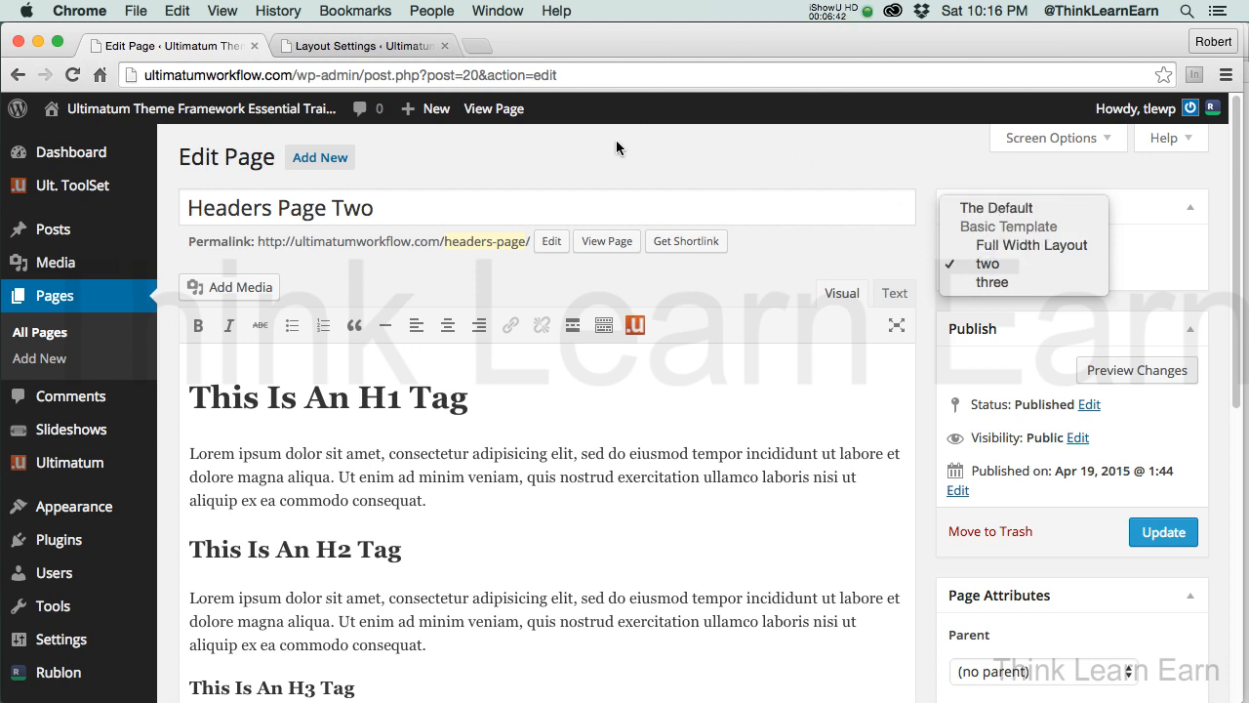
click(986, 264)
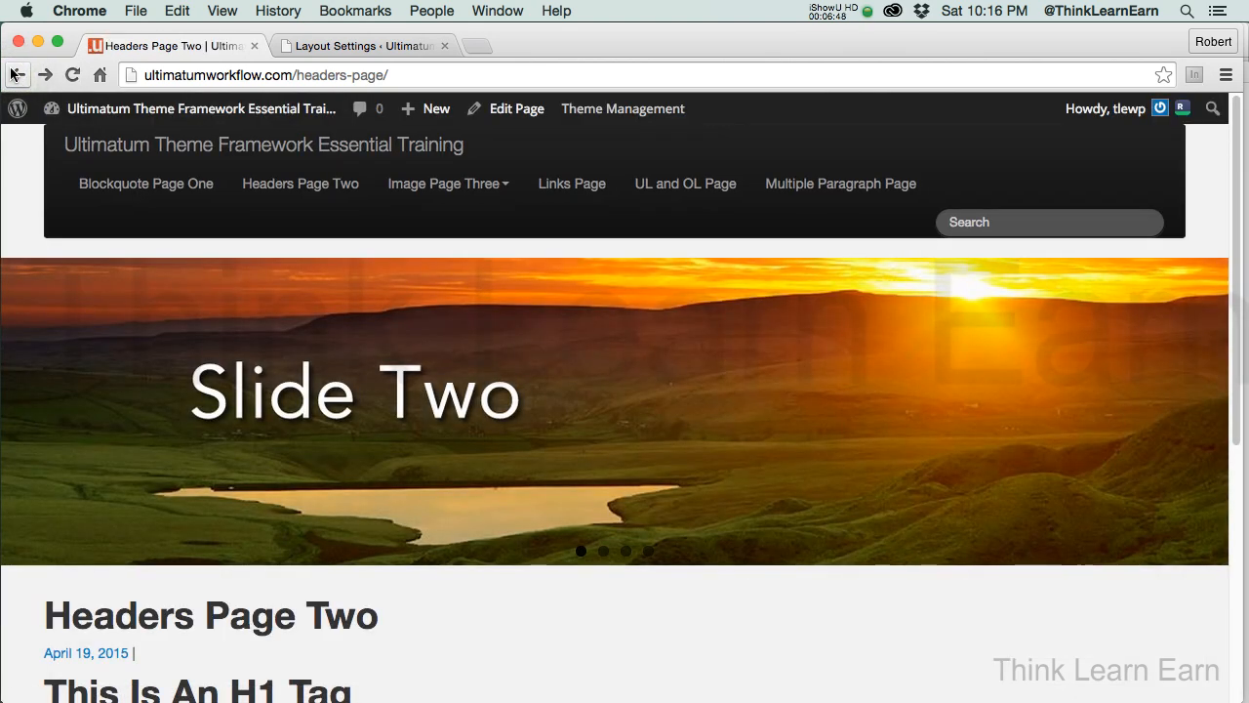
From the live Multiple Paragraph Page, open Theme Management's Edit Layout for the Full Width Layout
click(840, 183)
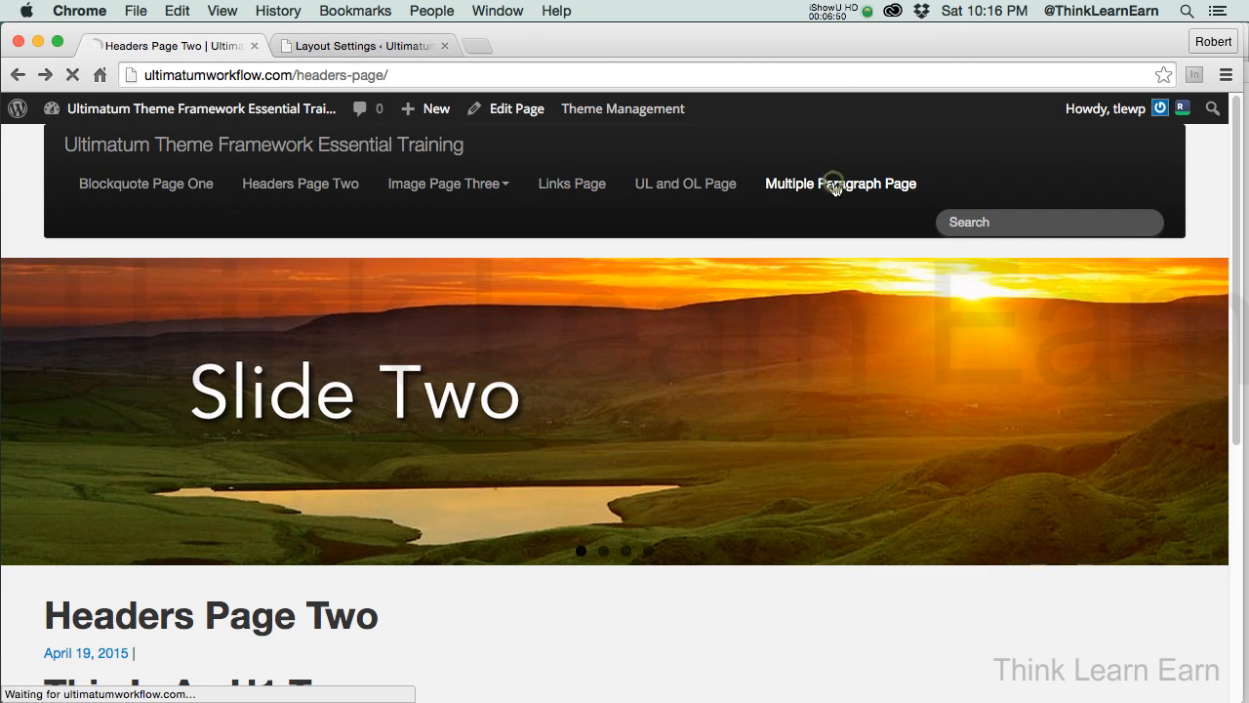
click(840, 184)
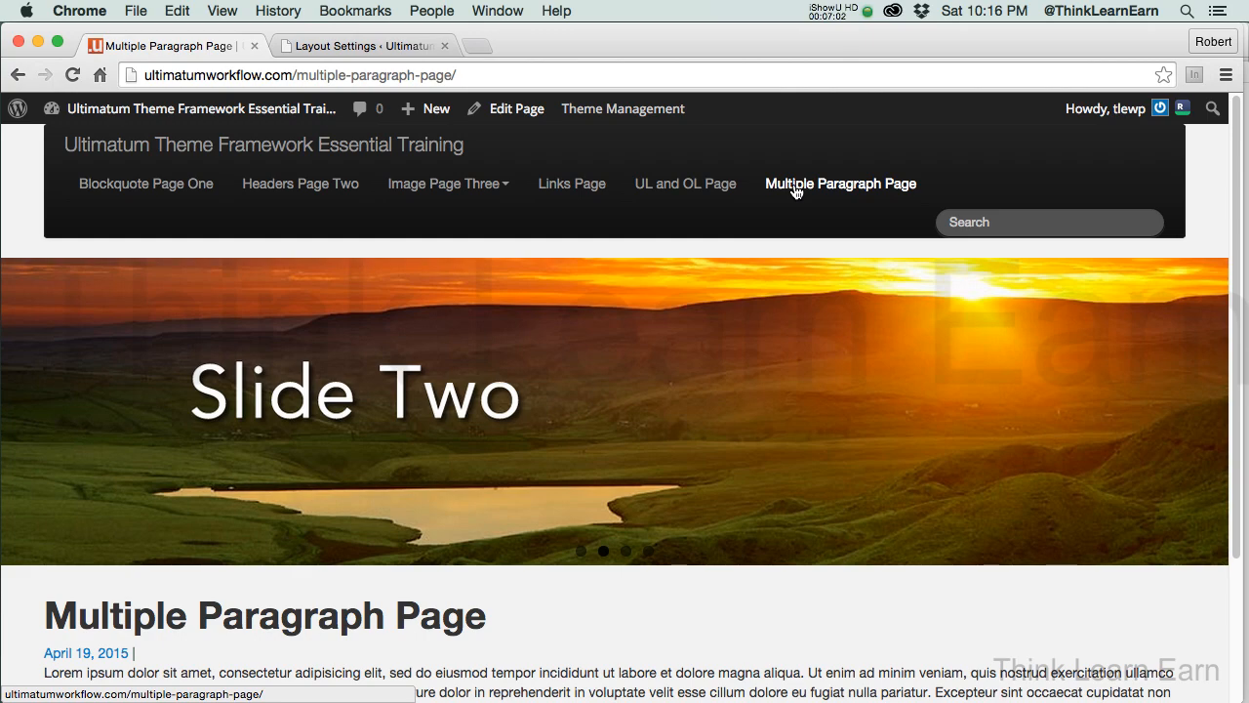
click(622, 108)
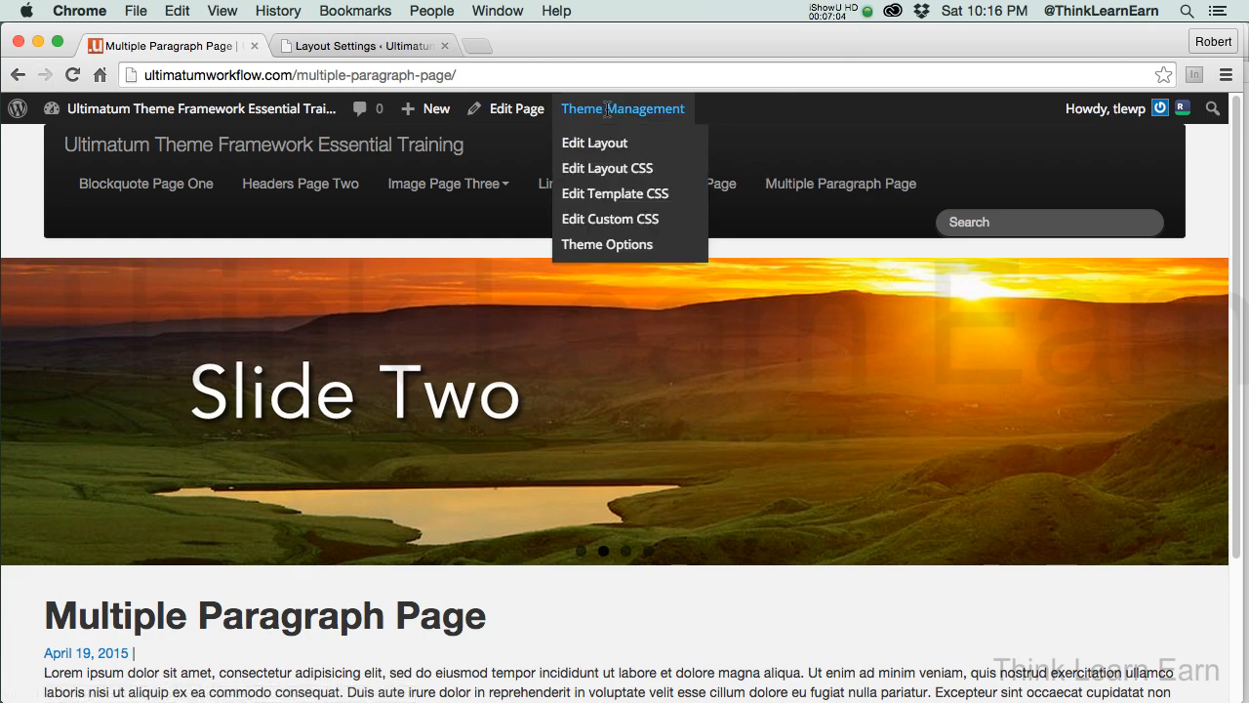
click(594, 141)
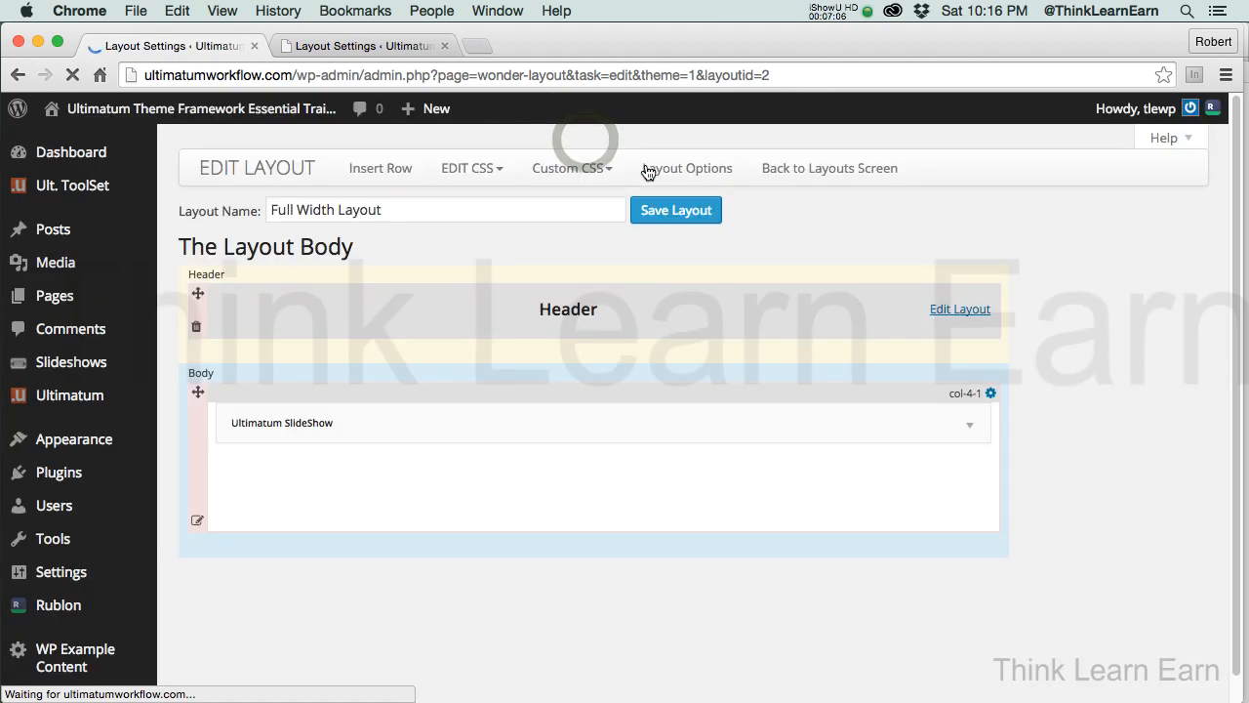
click(828, 168)
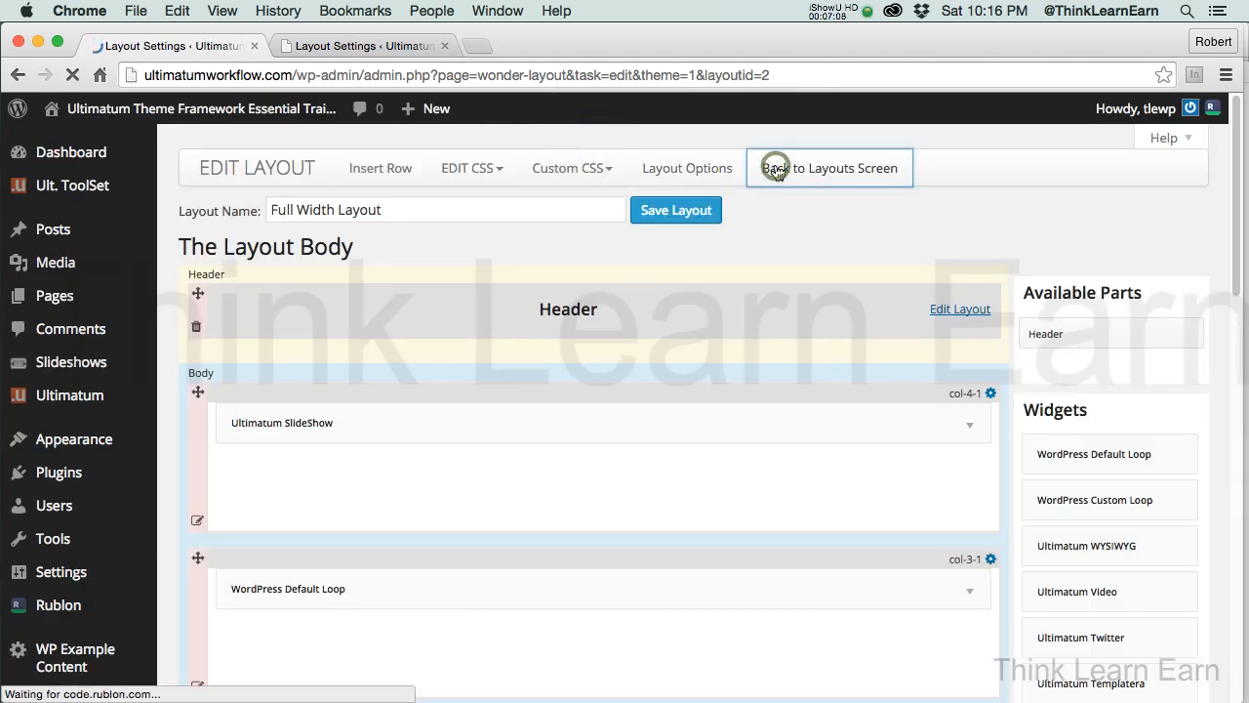
Clone layout 'two' and rename the two(copy) layout to 'no slider'
click(829, 168)
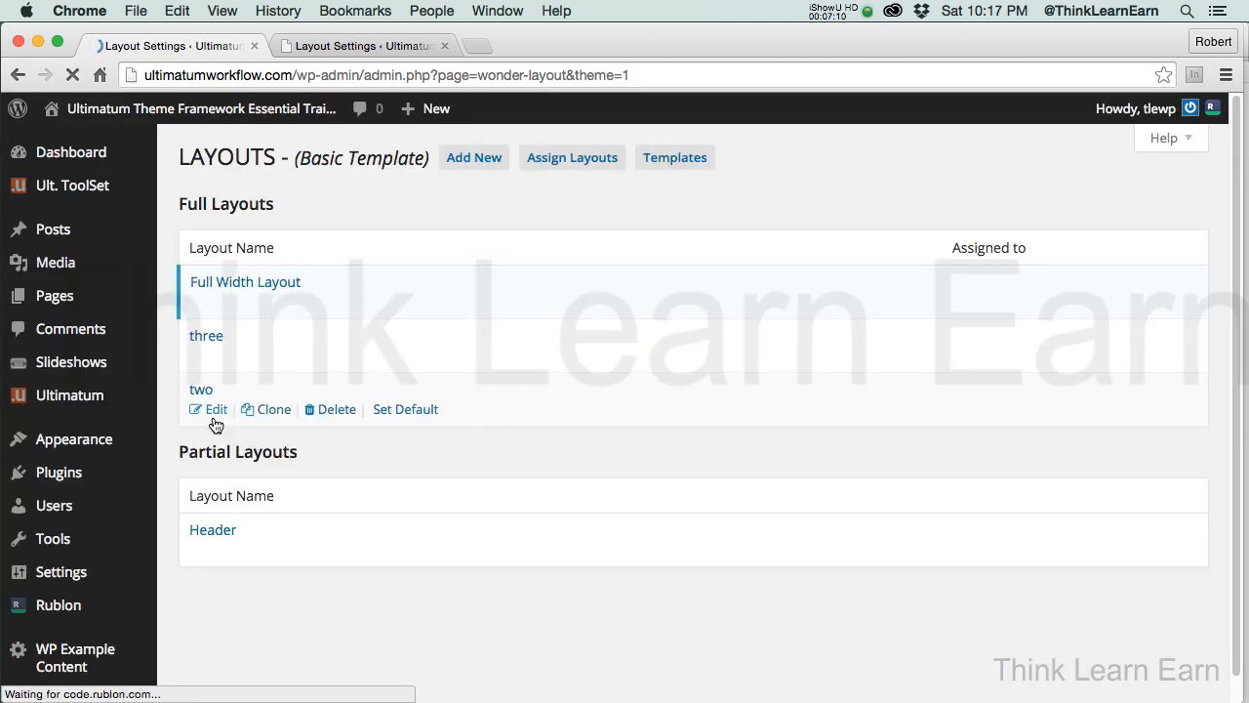
click(216, 409)
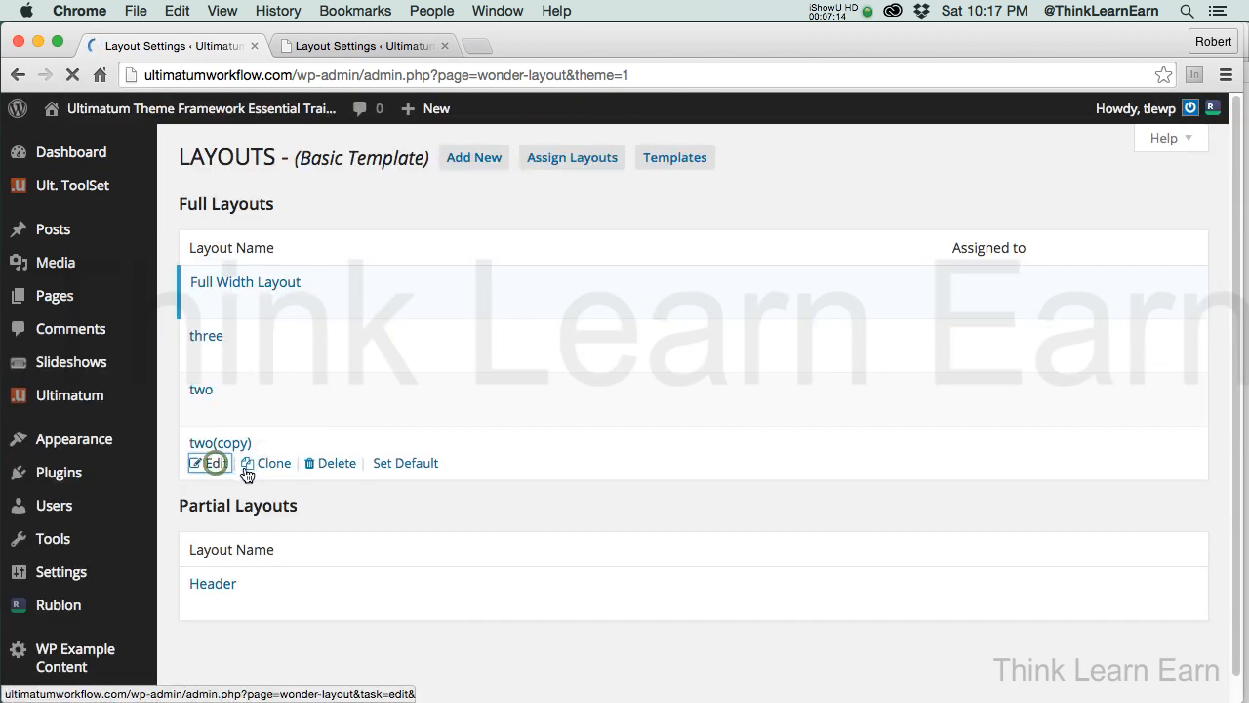
click(215, 463)
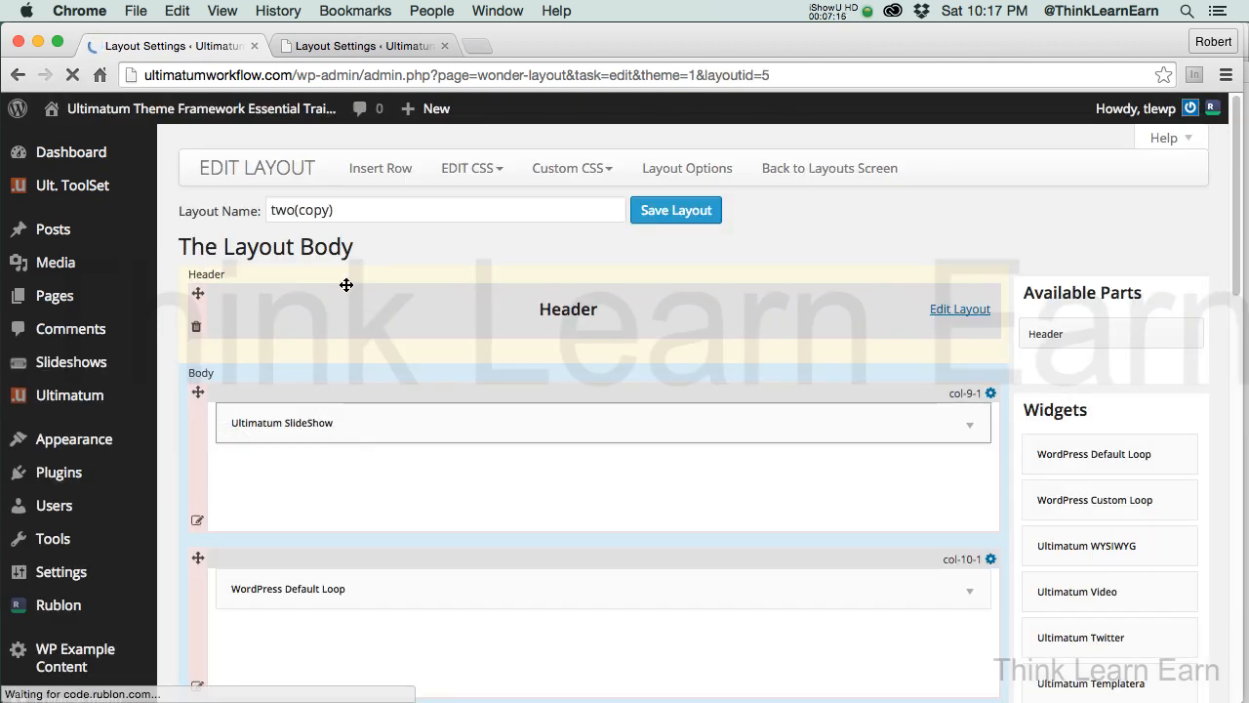
click(72, 185)
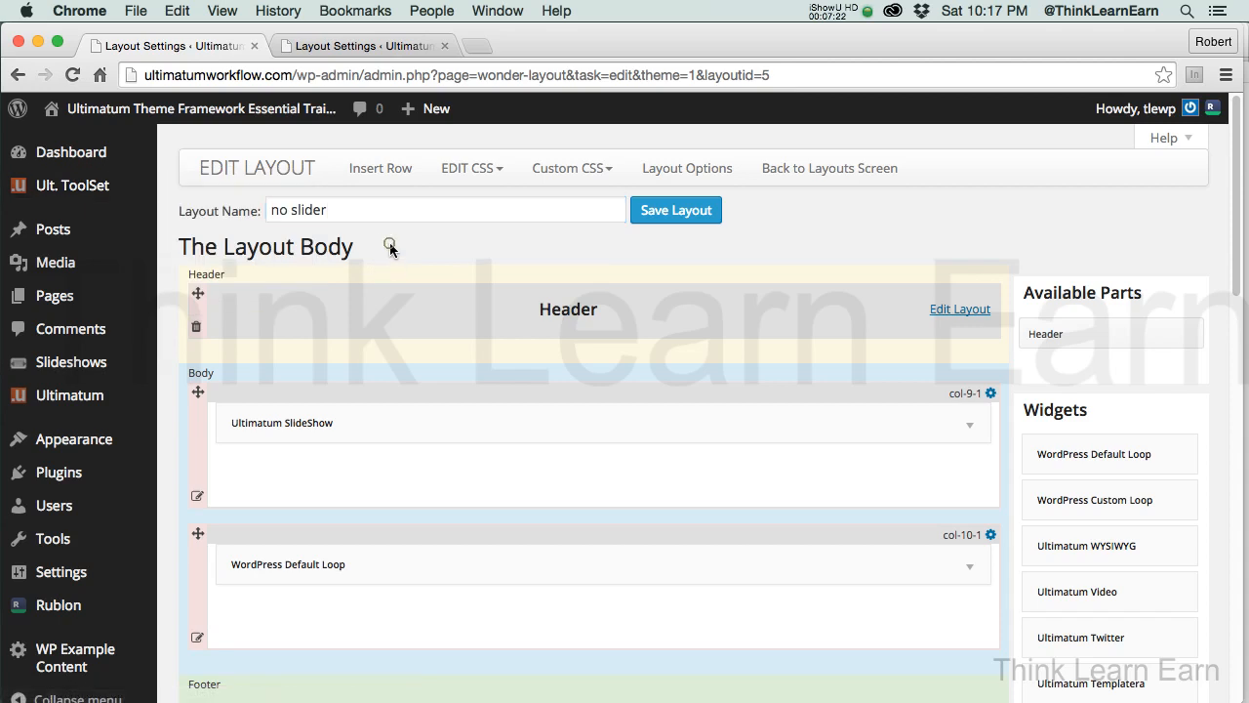
mouse_move(987, 436)
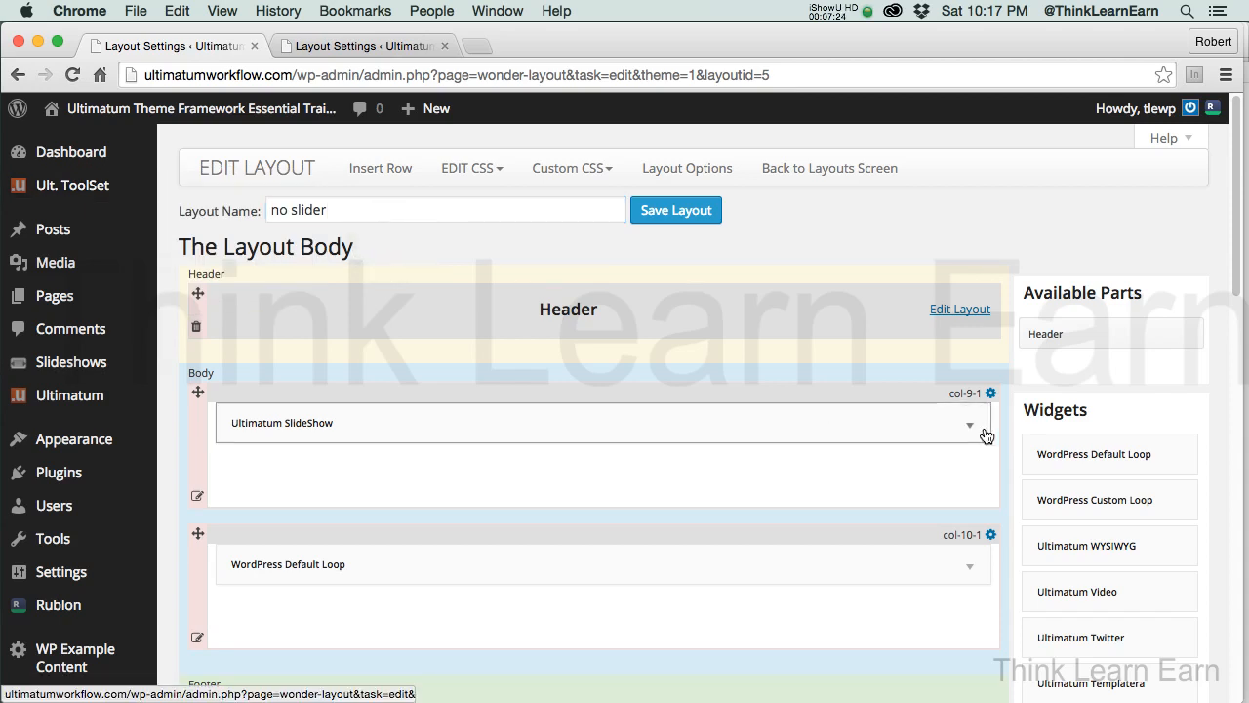
scroll(down, 3)
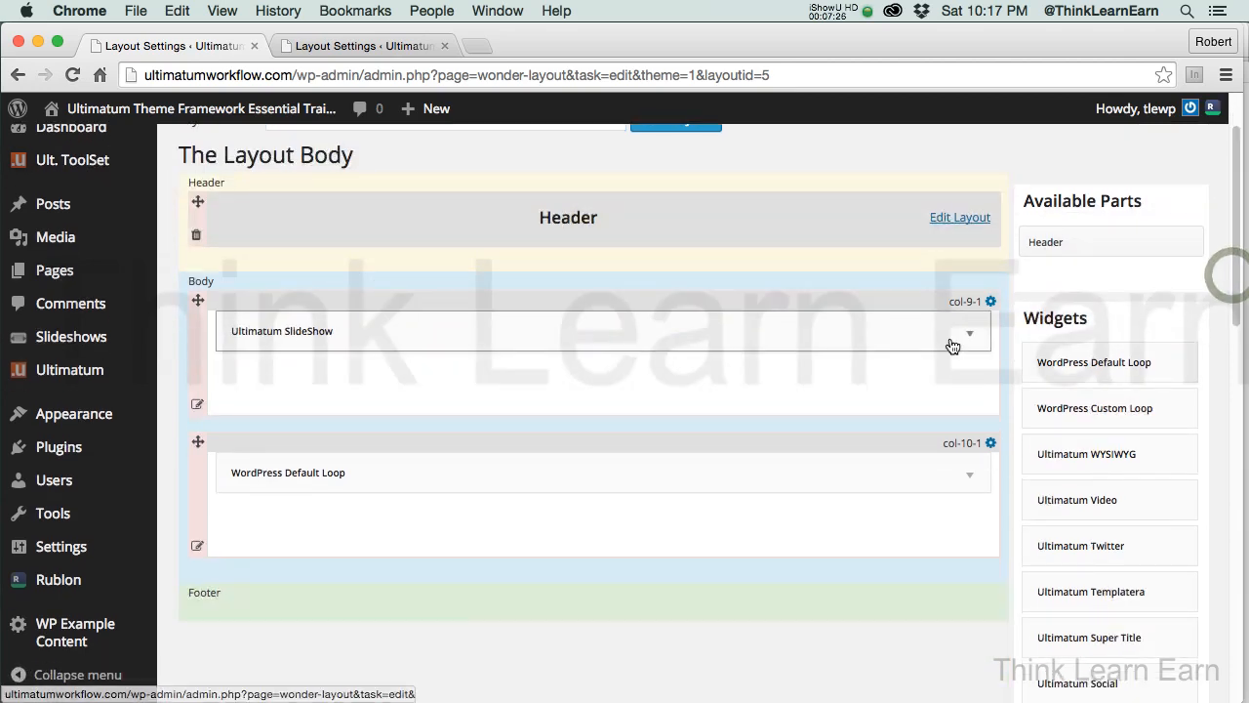
Delete the slideshow row, keeping only the Default Loop, and save the 'no slider' layout
click(197, 404)
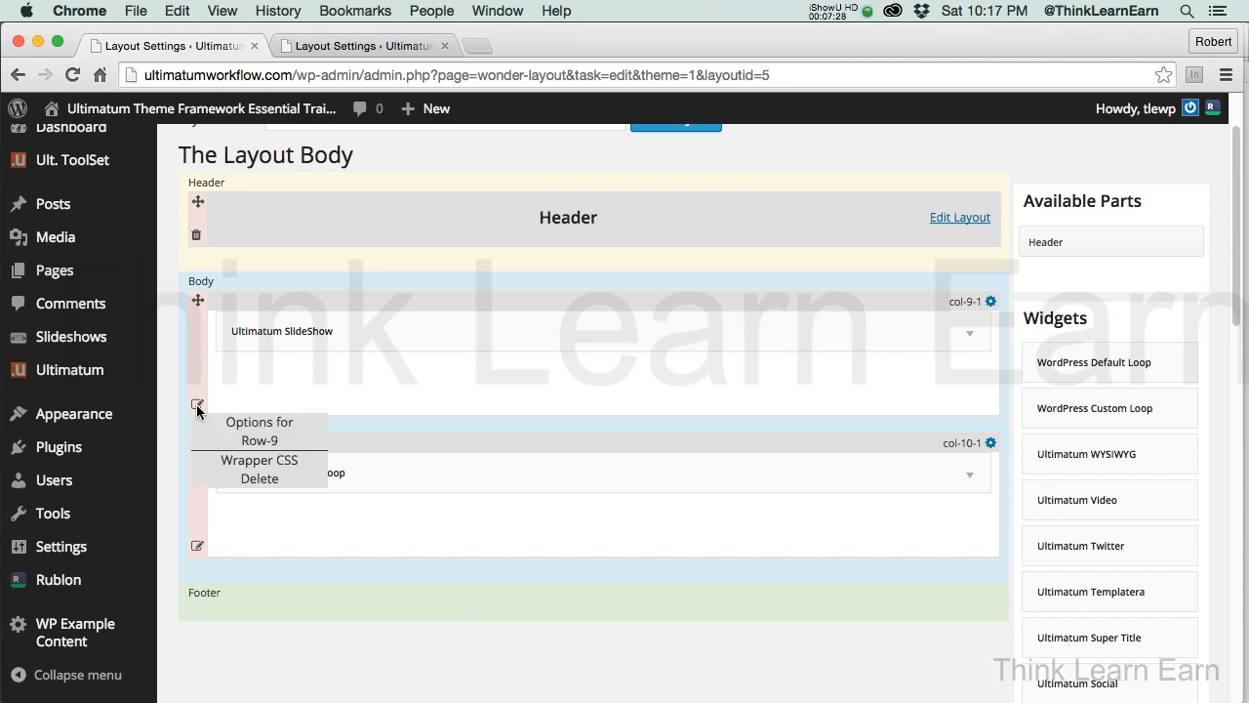
click(259, 479)
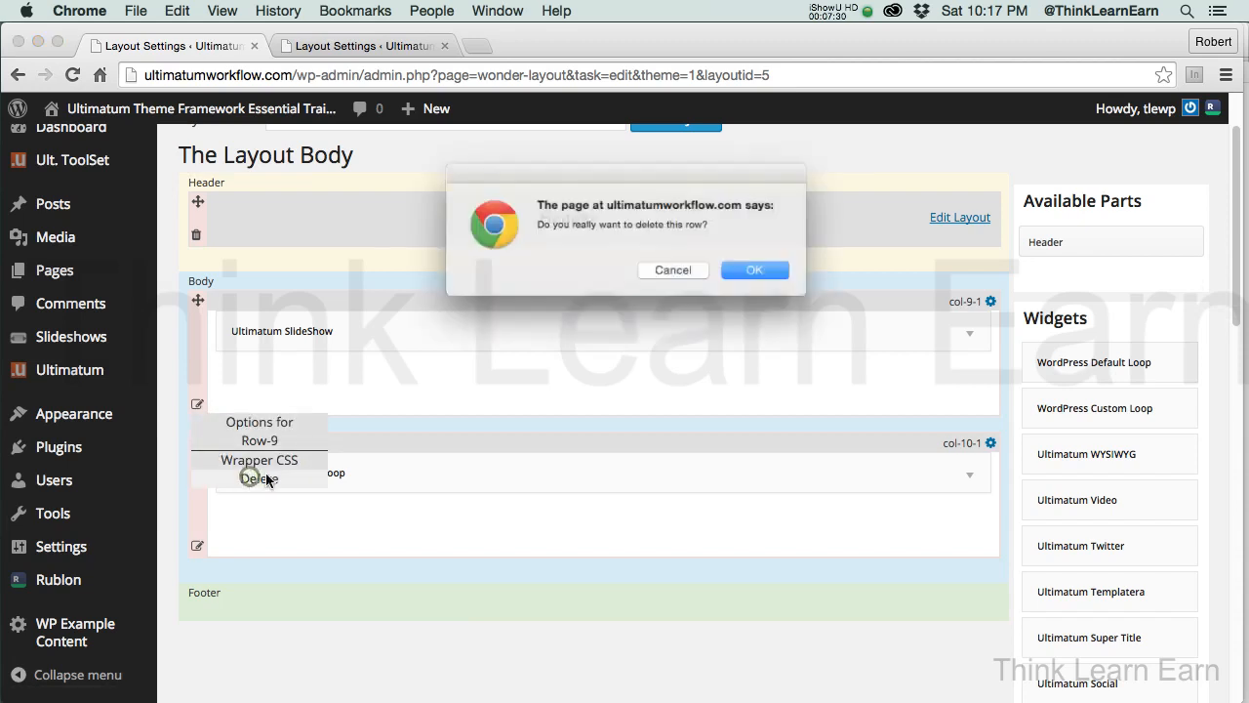
click(753, 270)
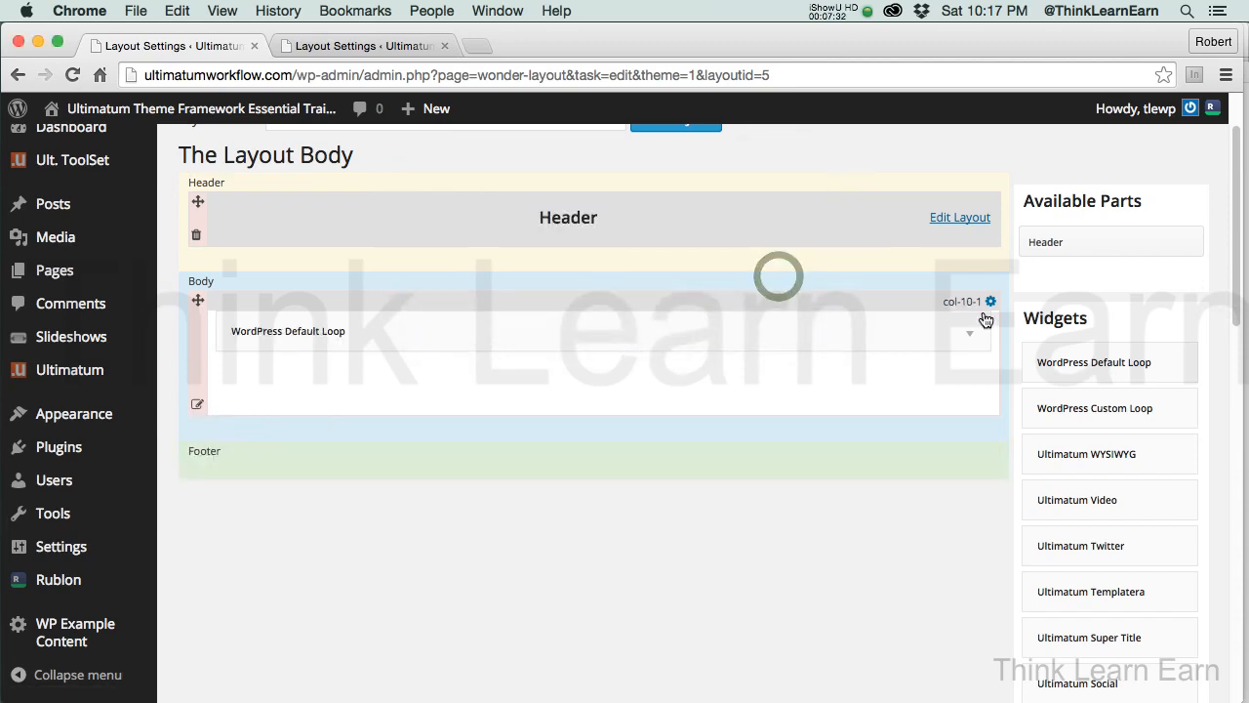
scroll(up, 3)
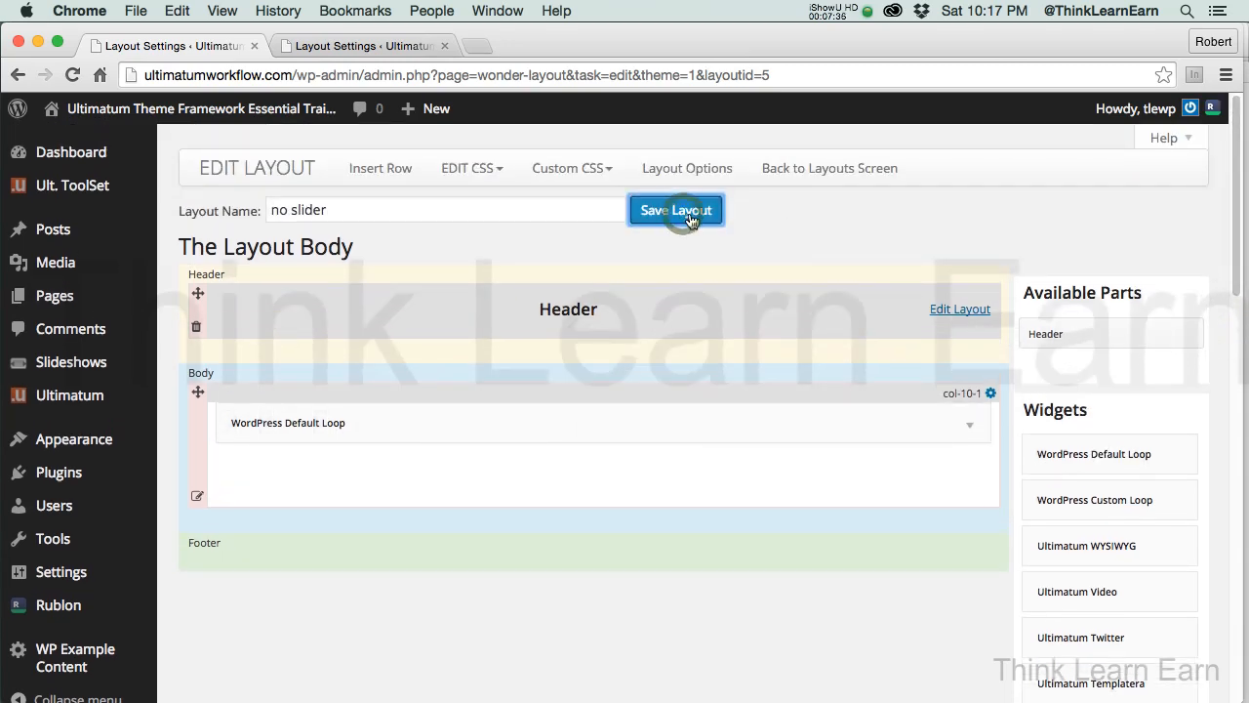
click(676, 210)
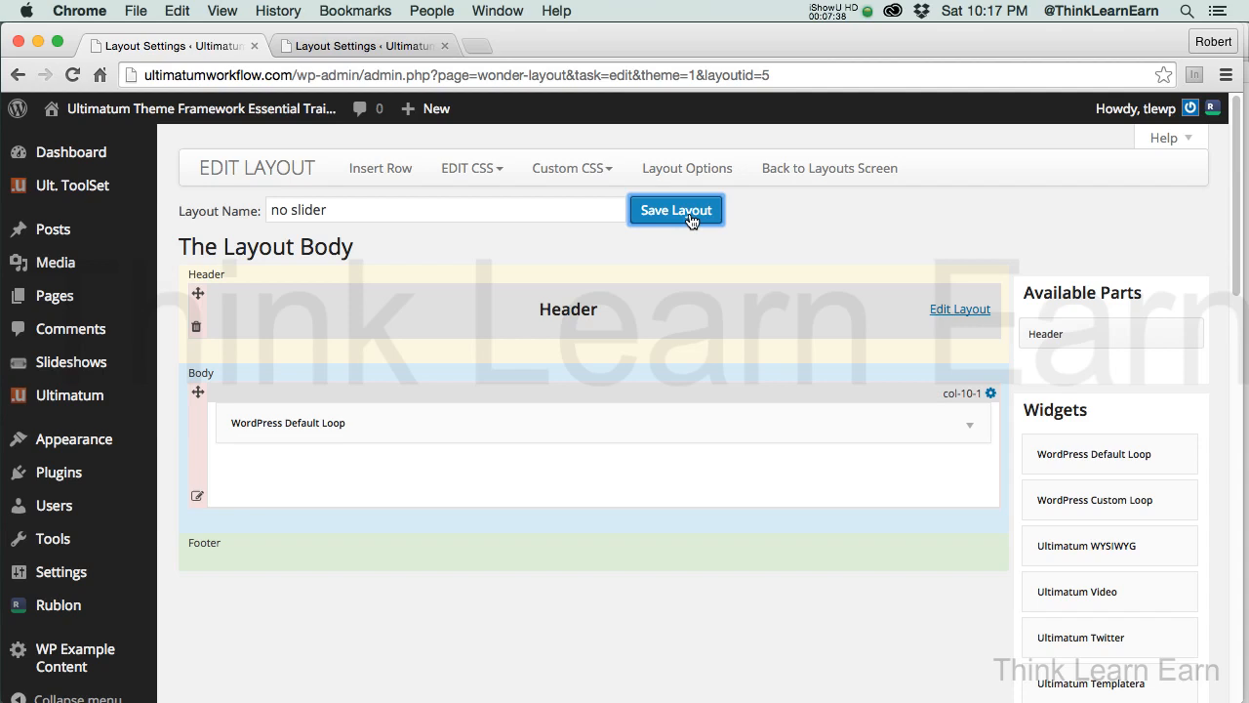
mouse_move(794, 177)
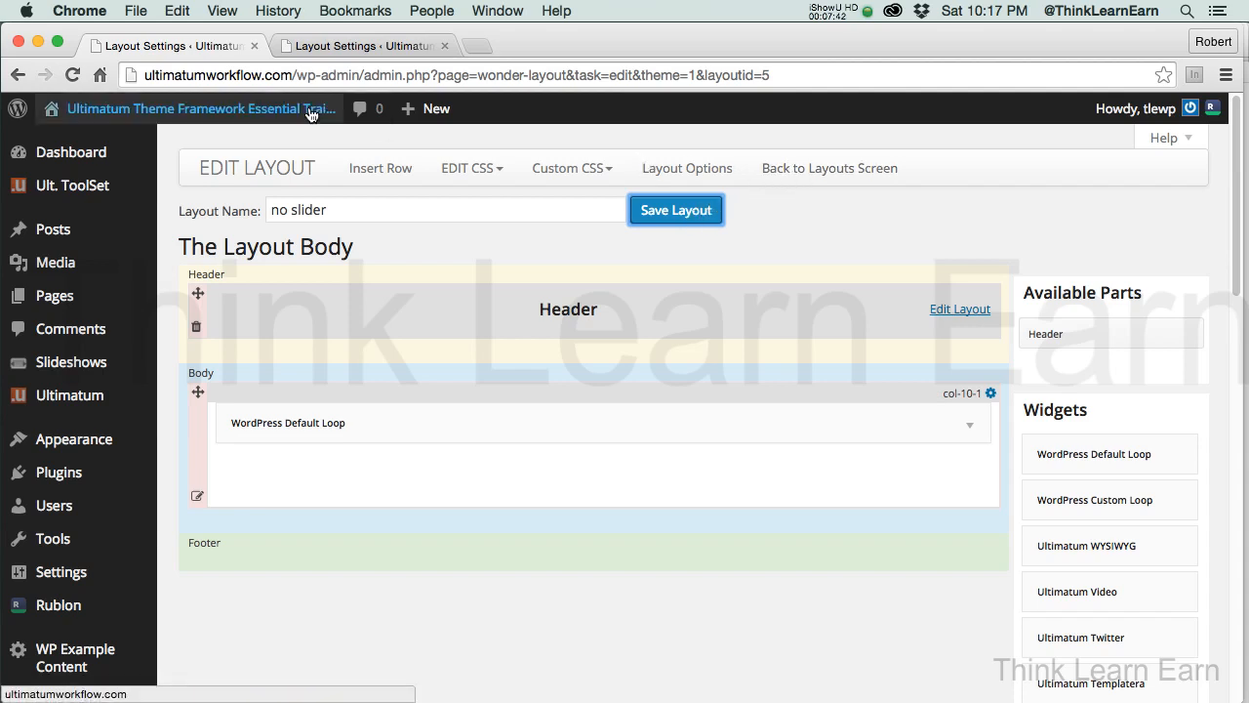
click(361, 45)
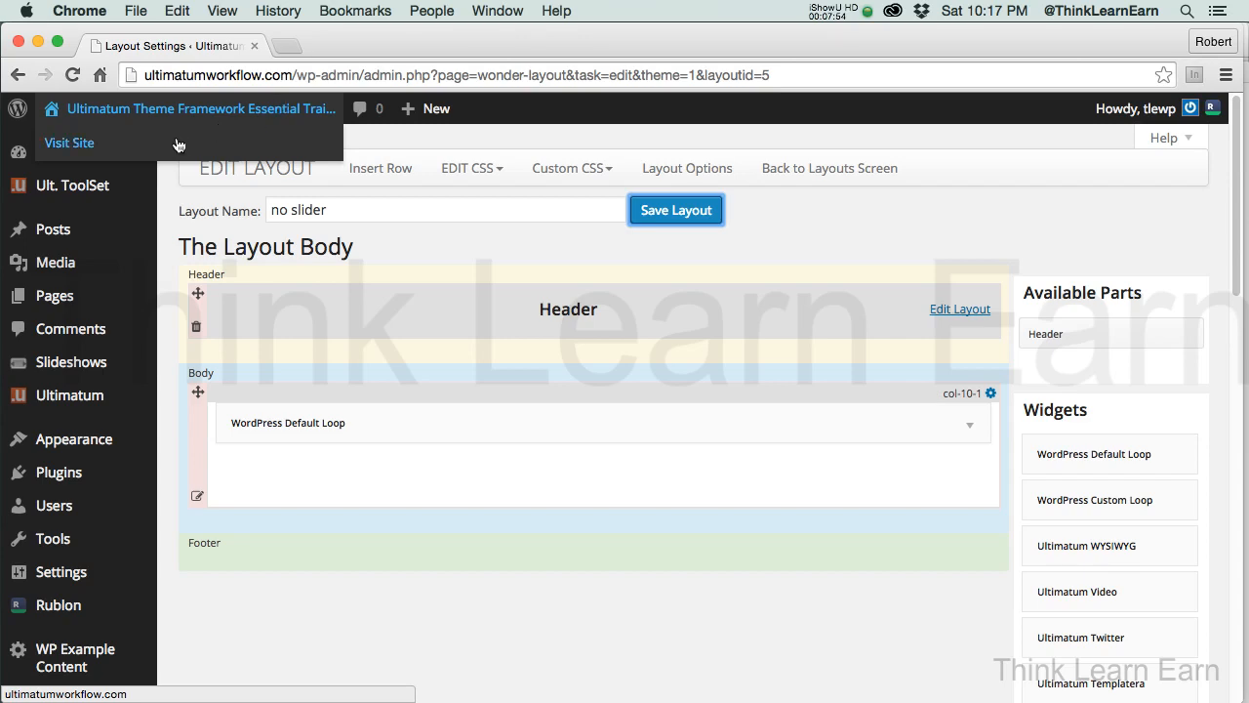
Visit the live Multiple Paragraph Page and open it in the page editor
click(70, 142)
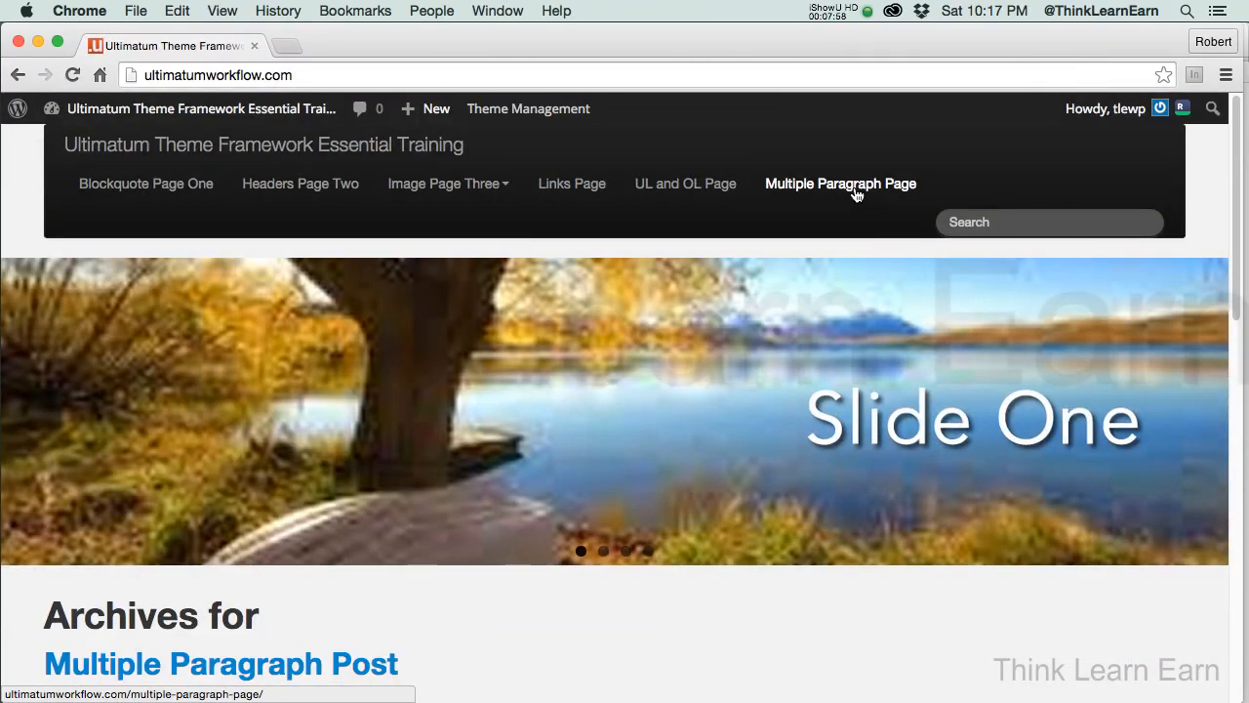
click(840, 183)
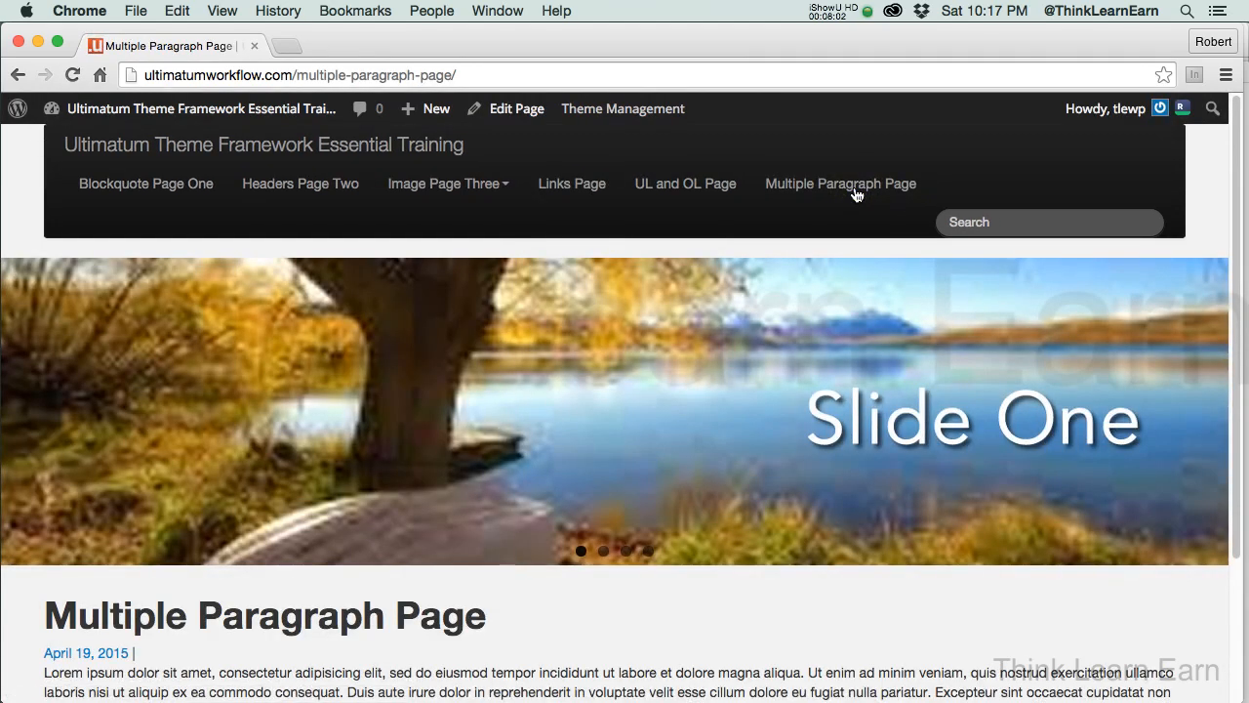
mouse_move(634, 461)
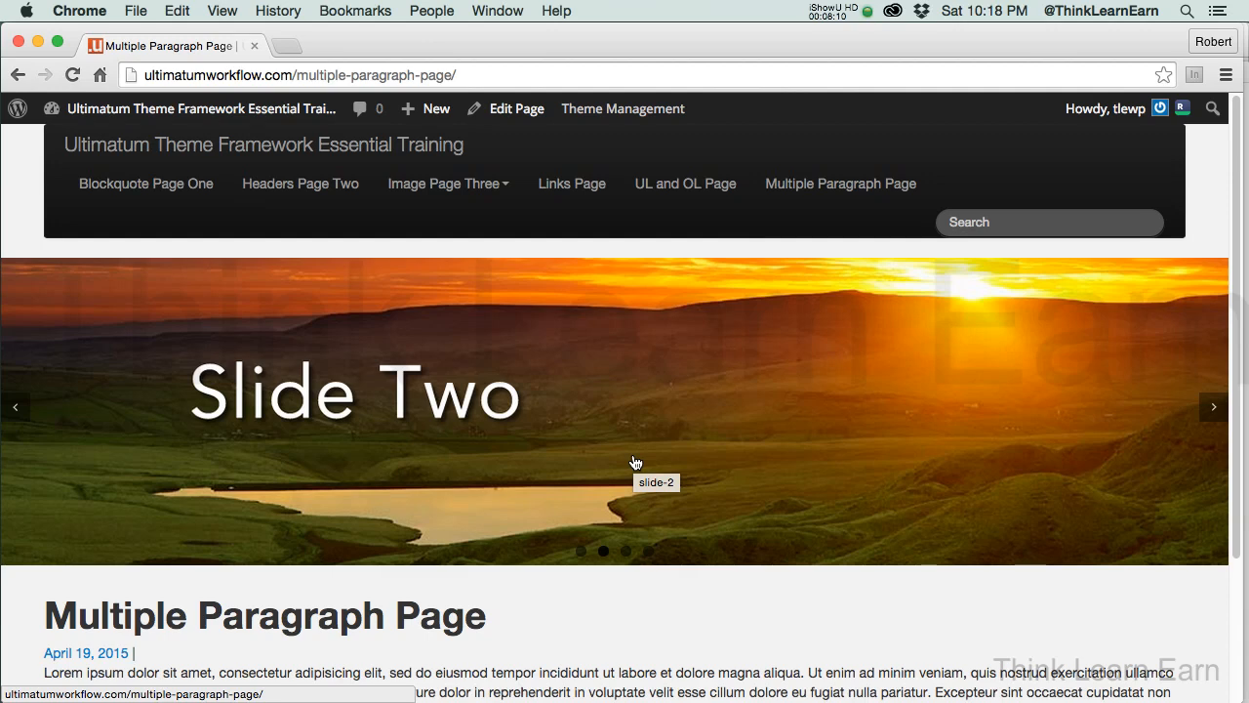
mouse_move(544, 129)
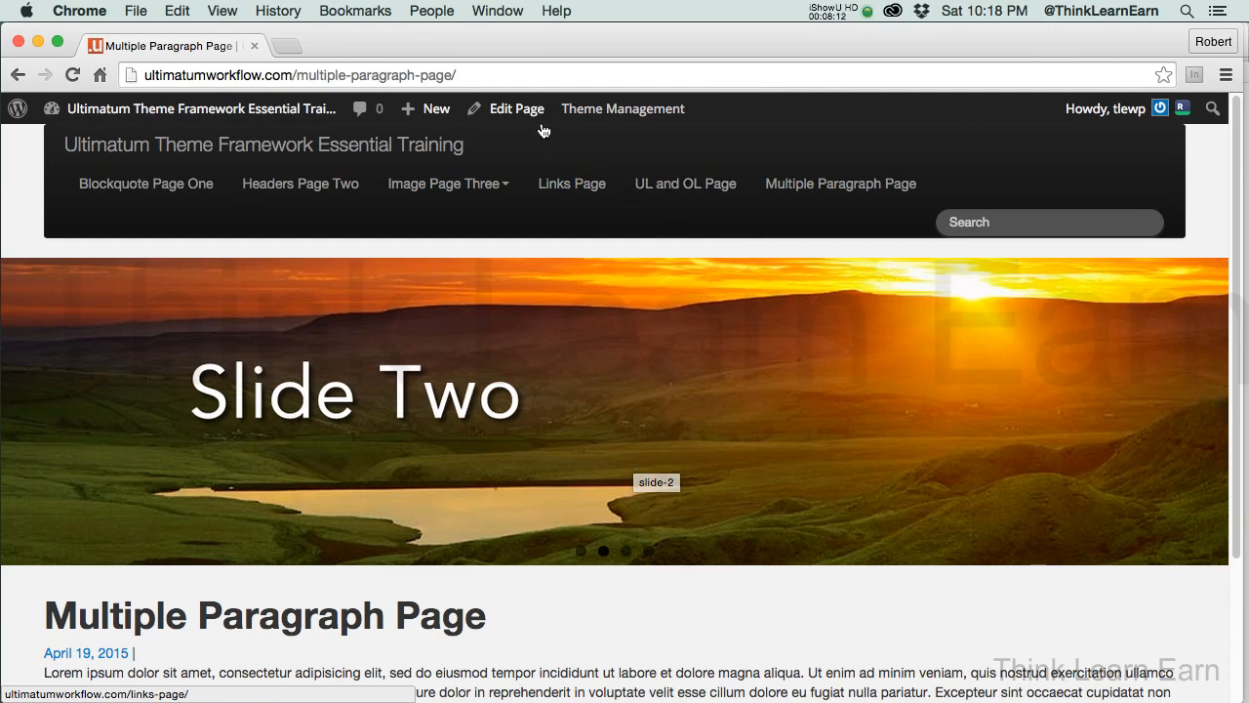
click(516, 108)
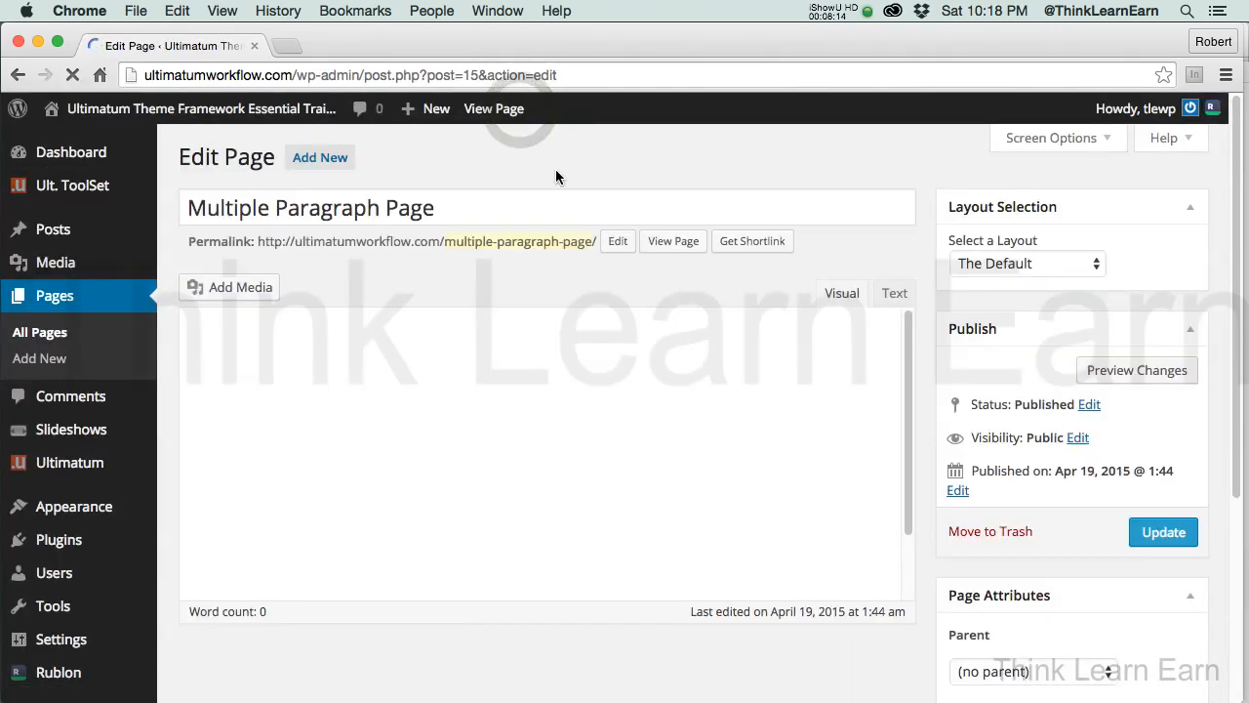
Select 'no slider' under Layout Selection and update Multiple Paragraph Page
click(1027, 264)
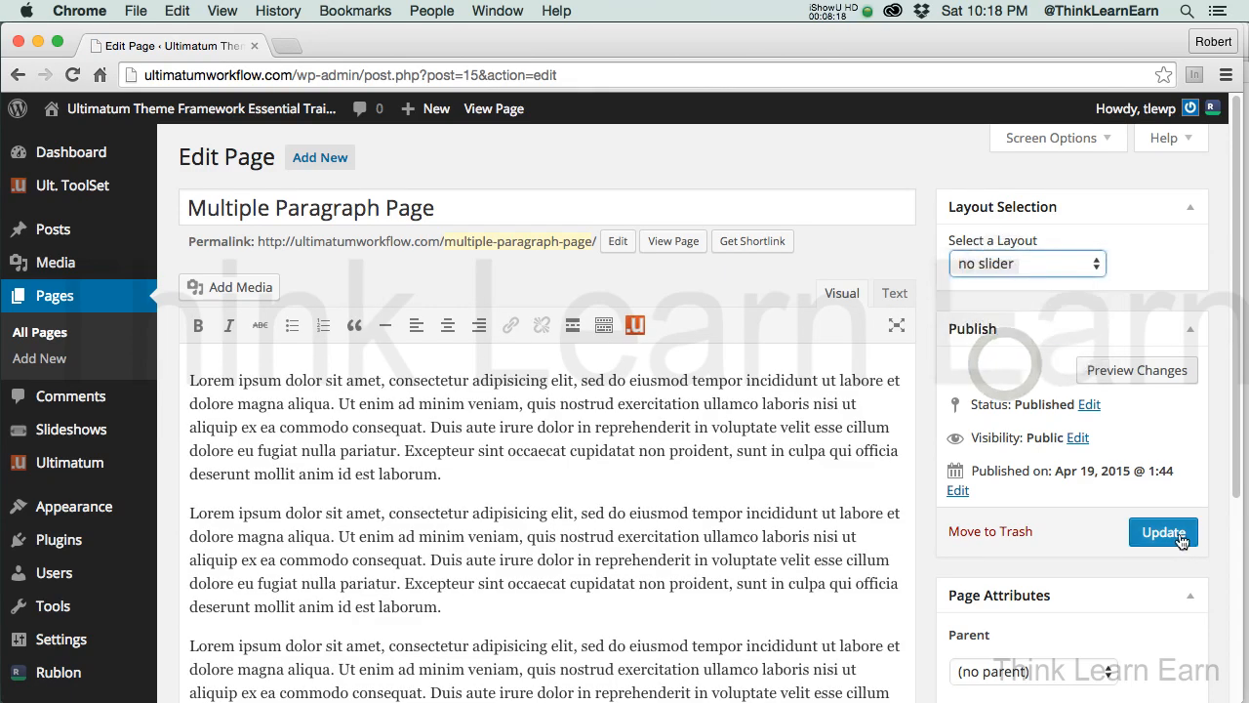
click(1164, 531)
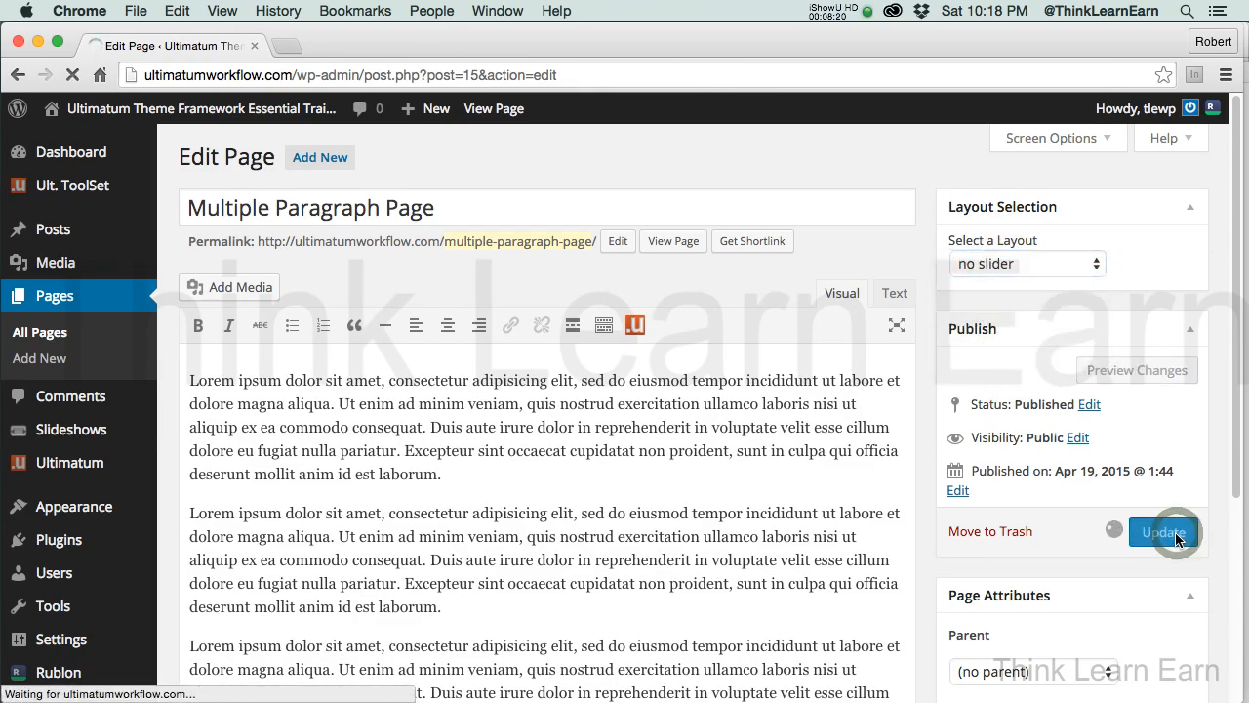
click(1162, 534)
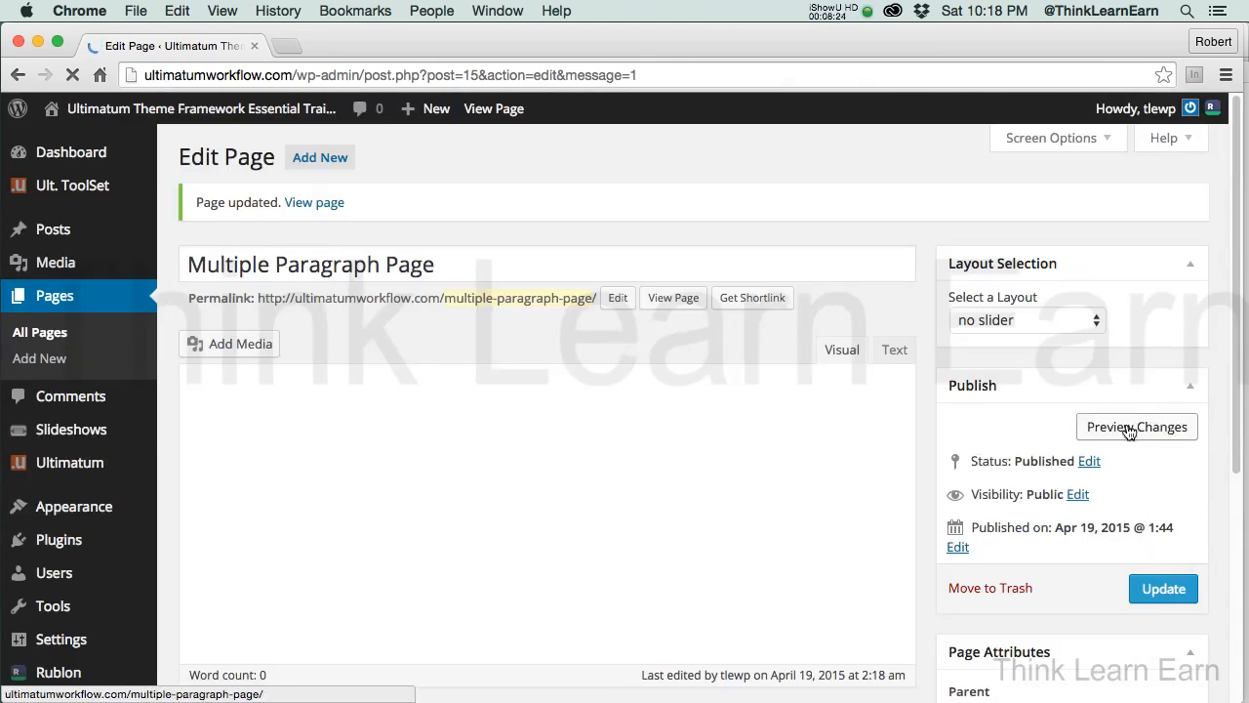
Preview Multiple Paragraph Page's changes to see it without the slideshow
click(1136, 426)
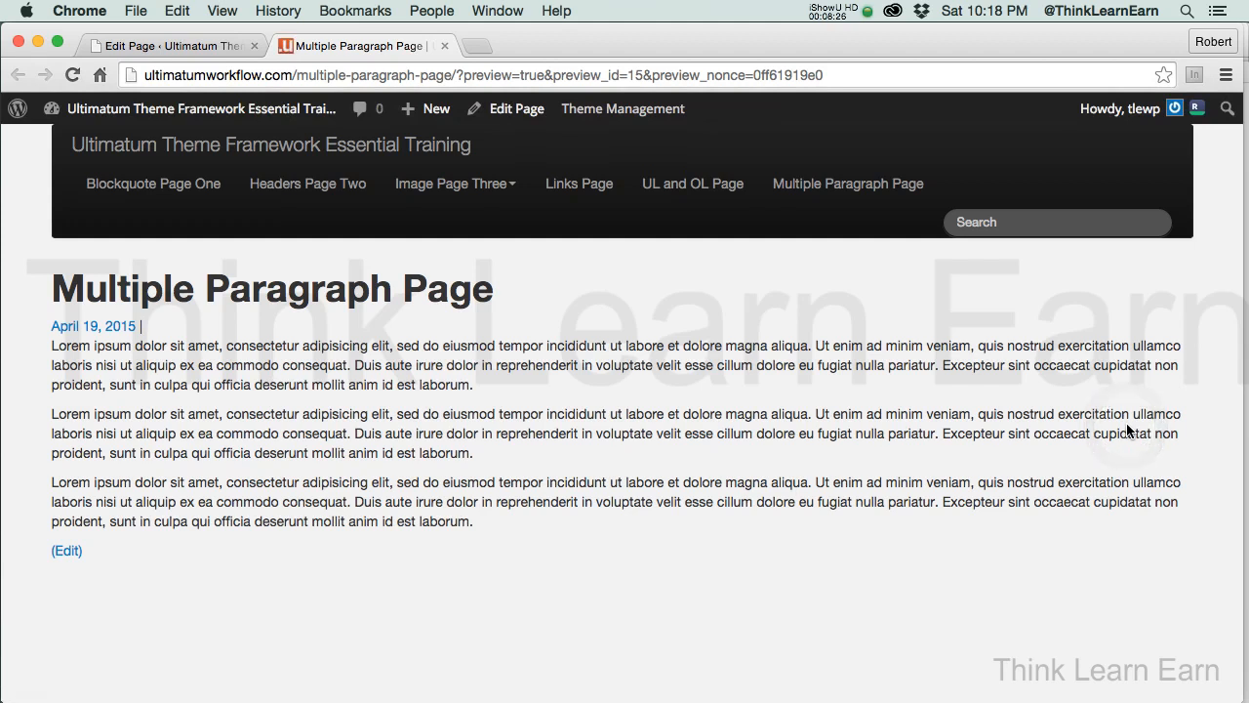
mouse_move(428, 335)
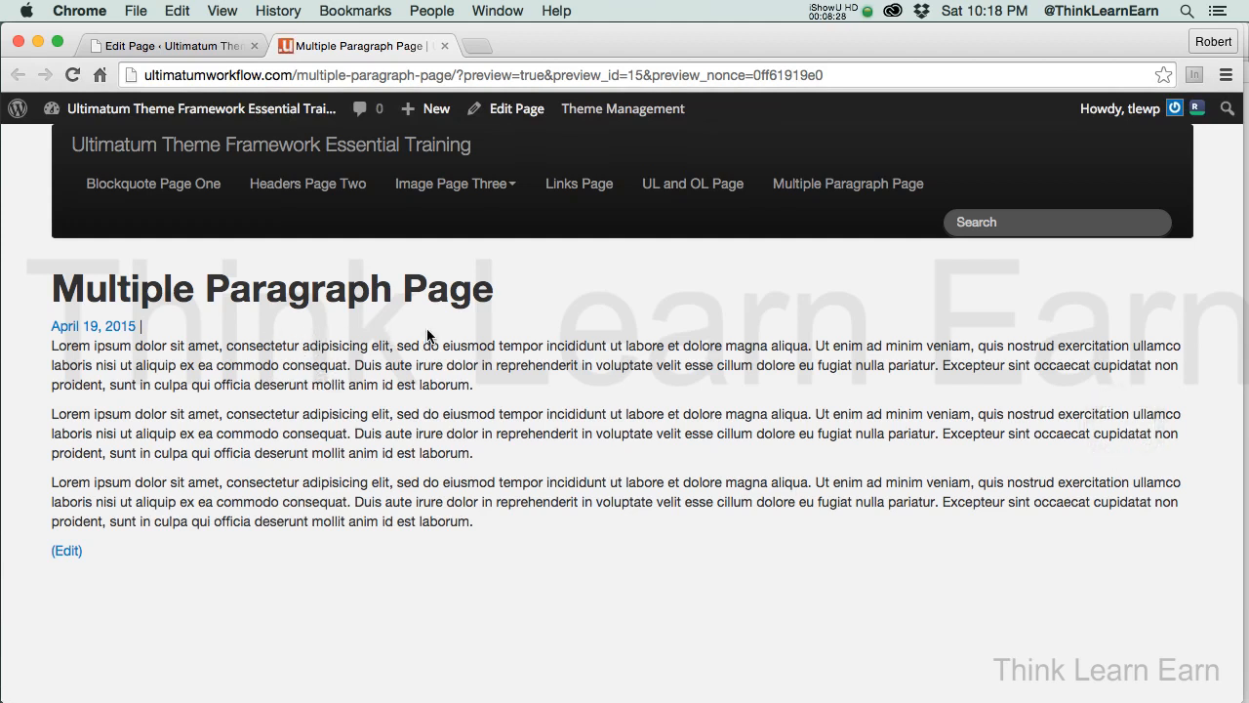